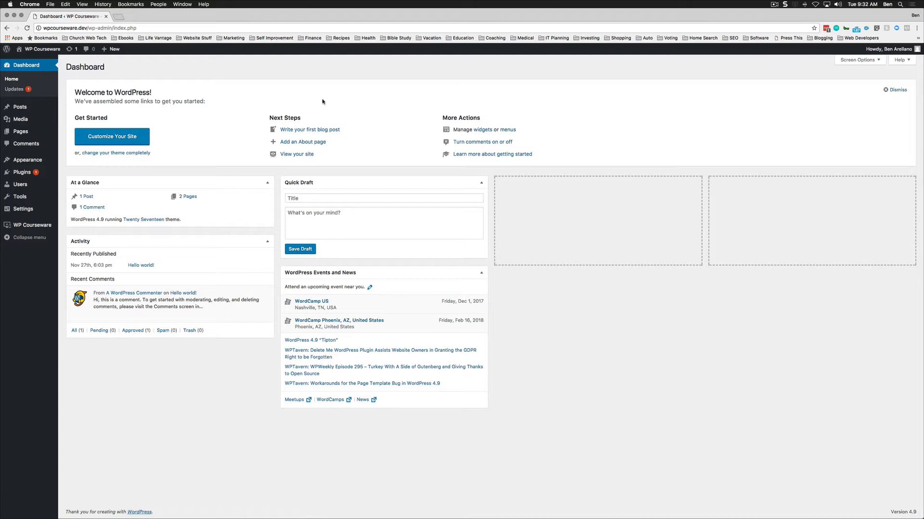
mouse_move(222, 161)
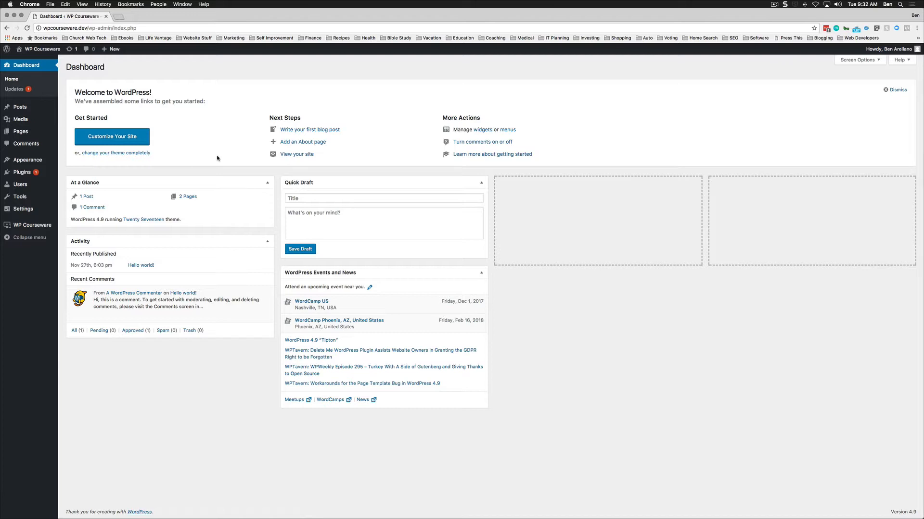
mouse_move(216, 158)
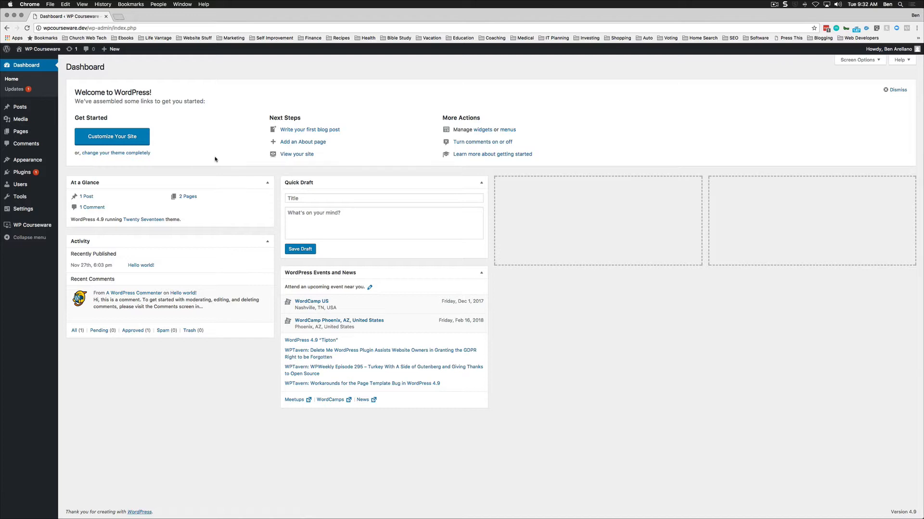
mouse_move(94, 206)
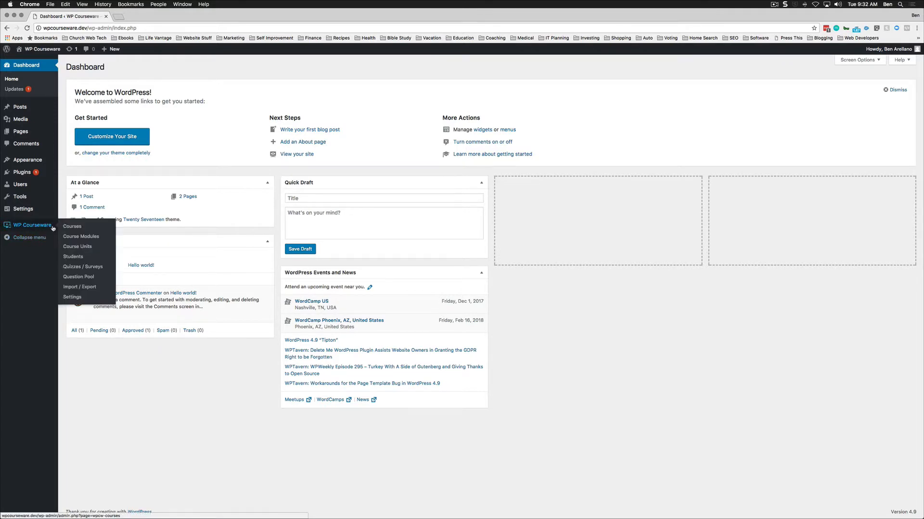
mouse_move(74, 256)
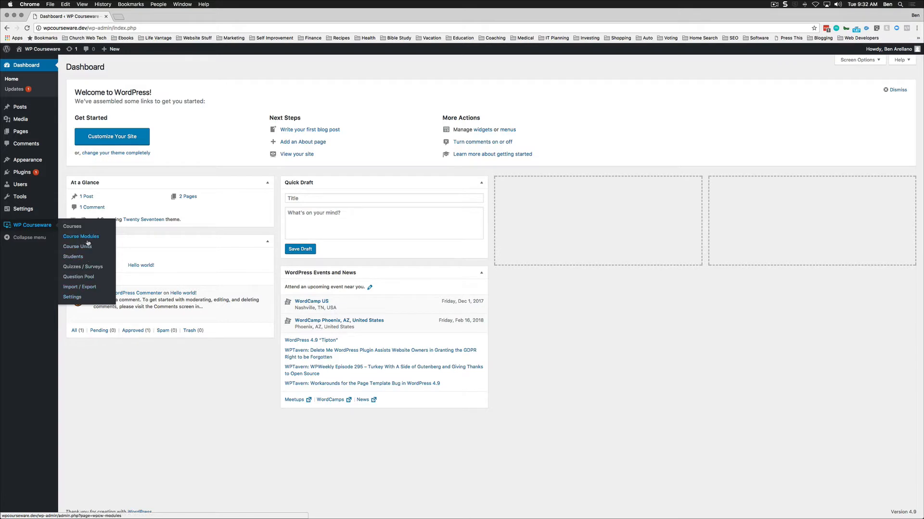
mouse_move(88, 241)
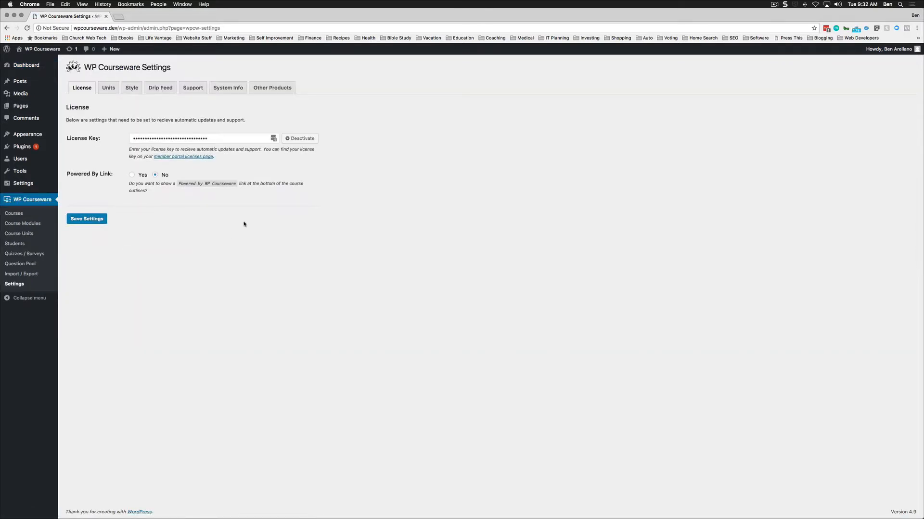
mouse_move(335, 248)
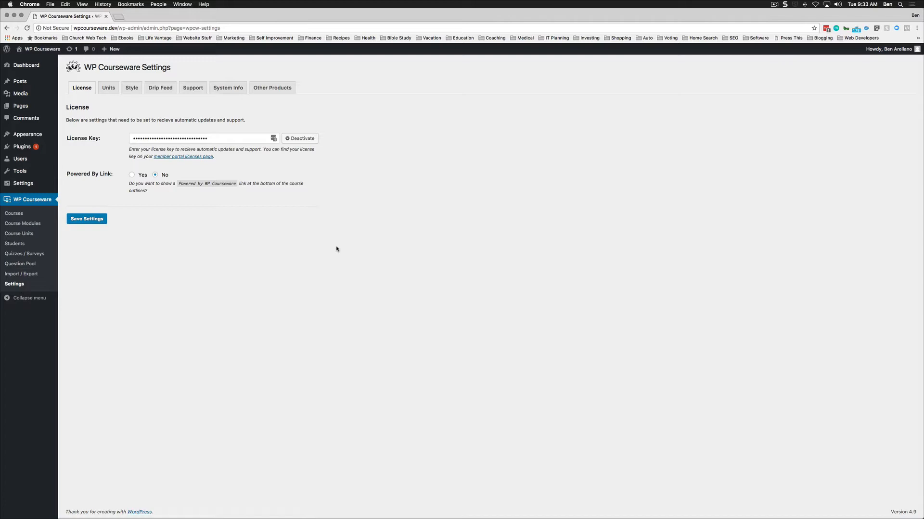
mouse_move(110, 103)
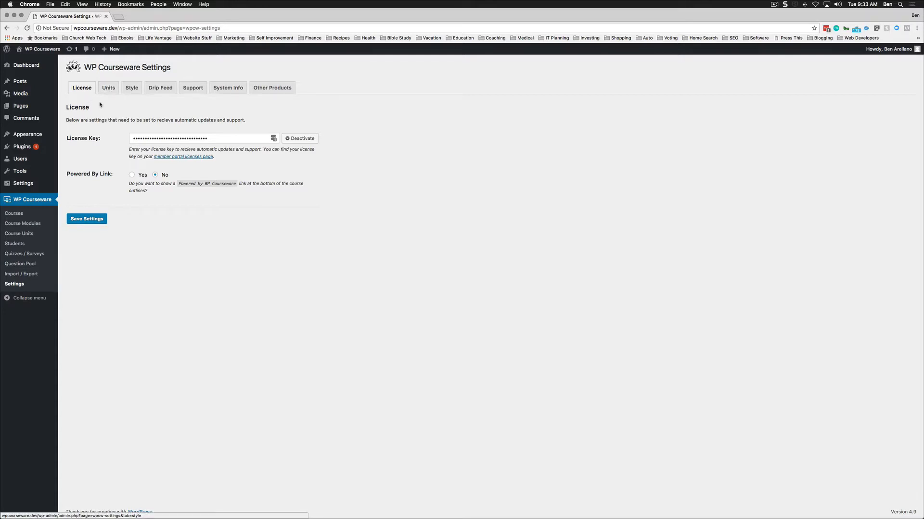
mouse_move(84, 182)
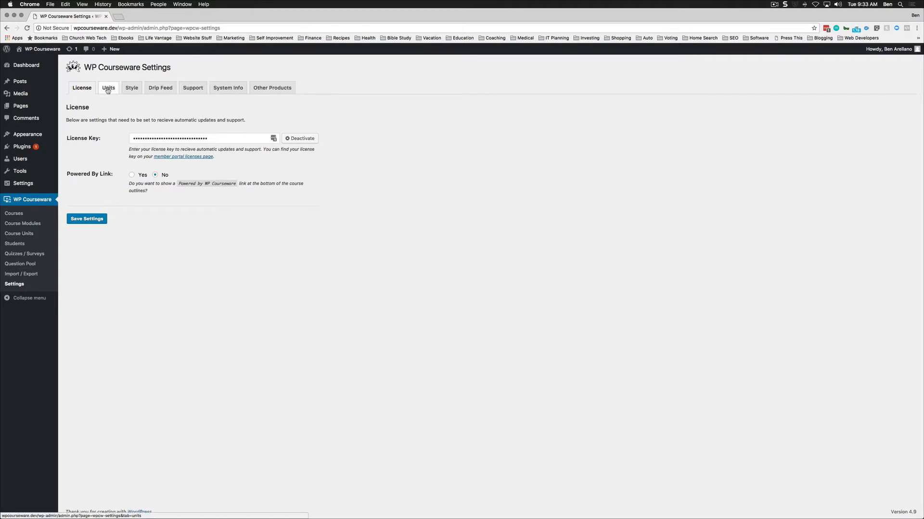
Review the Units and Style settings, then show Drip Feed with twice-a-day notifications.
click(109, 88)
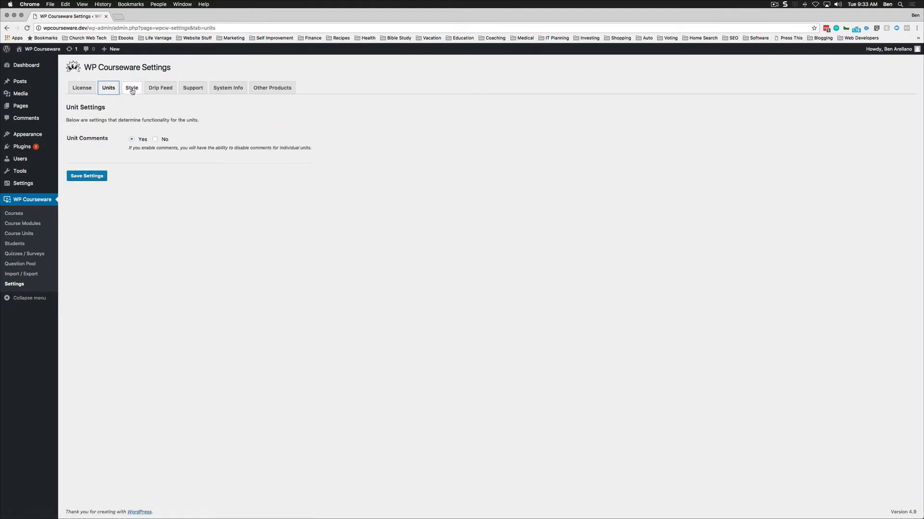
click(132, 88)
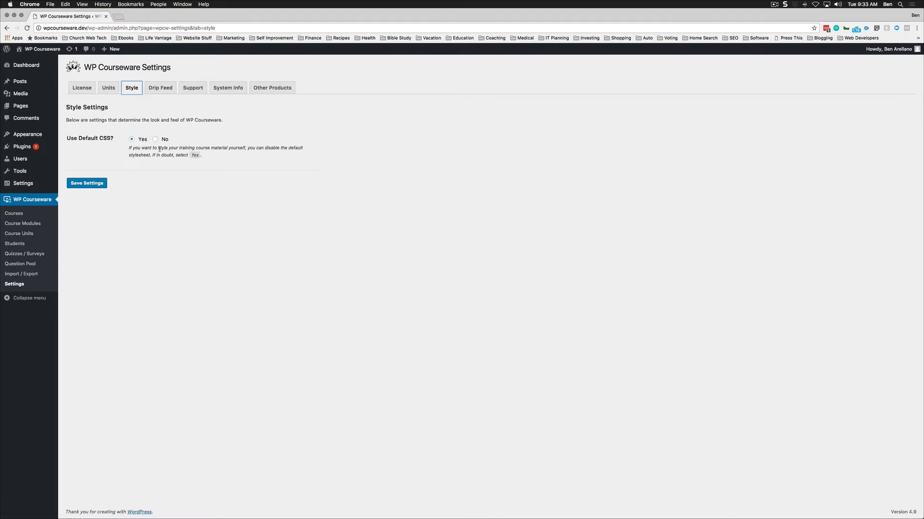
click(160, 87)
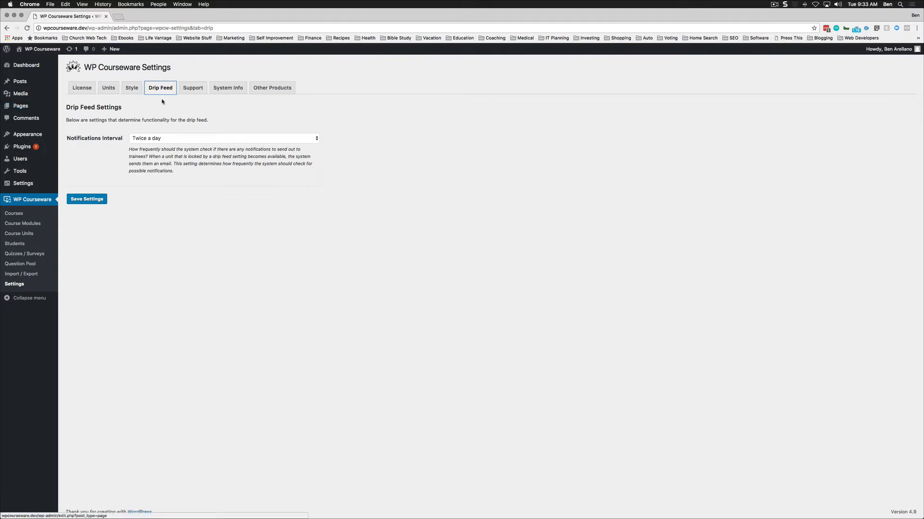
Search the Support documentation for 'license' and close the search.
click(193, 88)
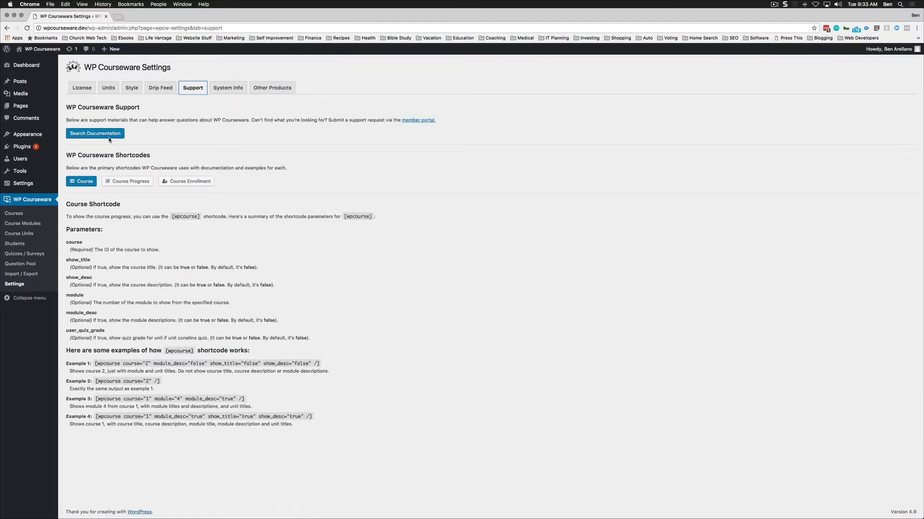
click(95, 132)
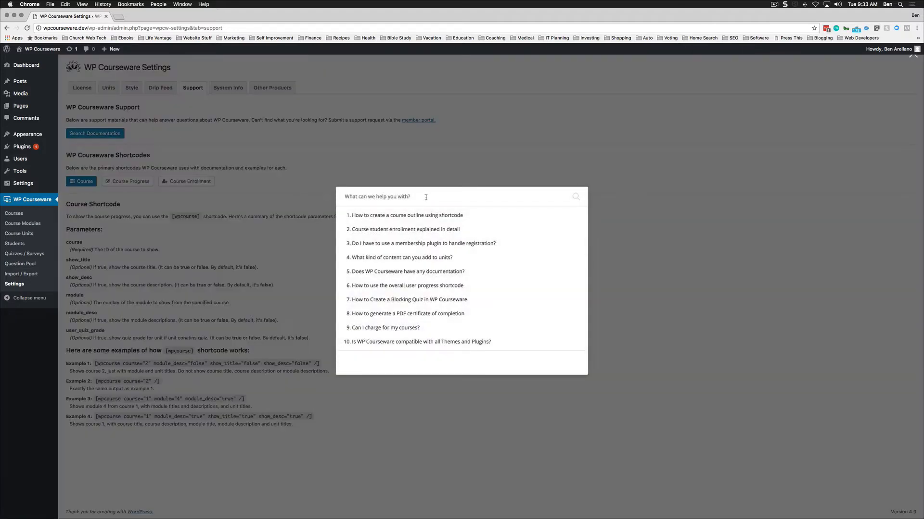
text(license)
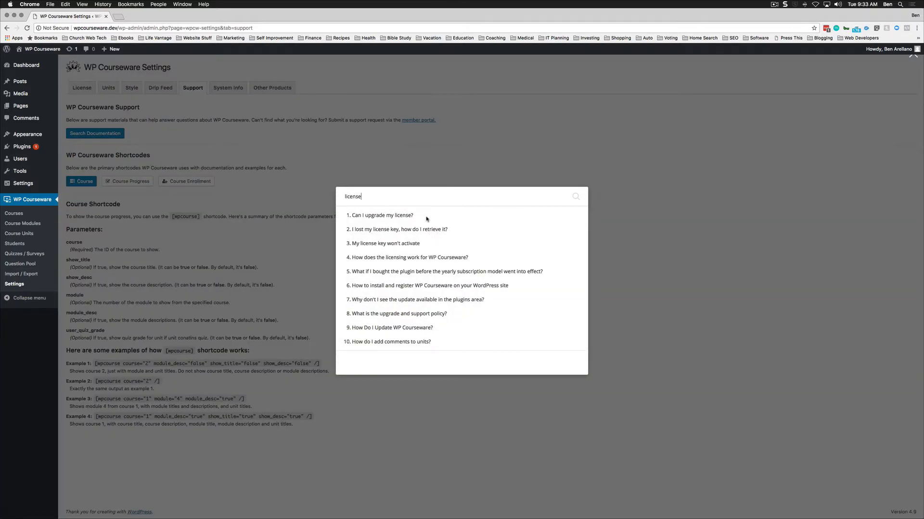
click(380, 214)
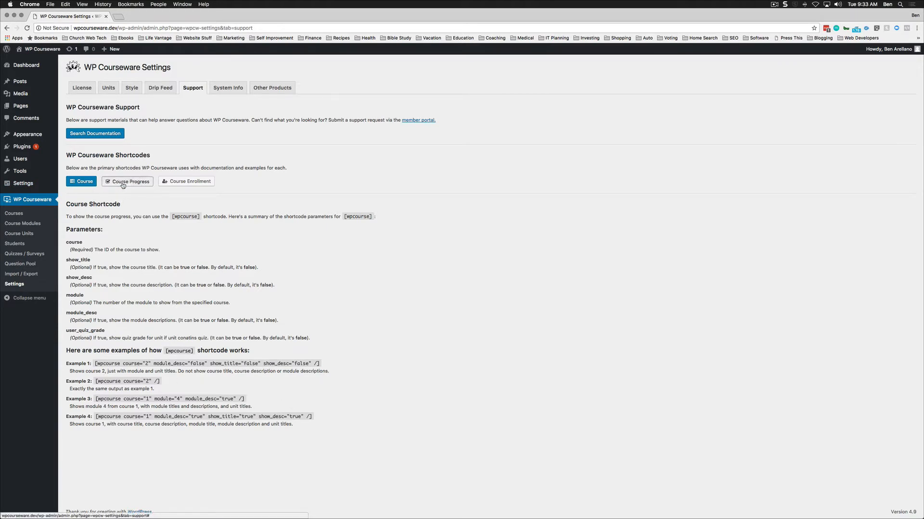
View the Course Progress and Course Enrollment shortcode docs, then the System Info report.
click(127, 181)
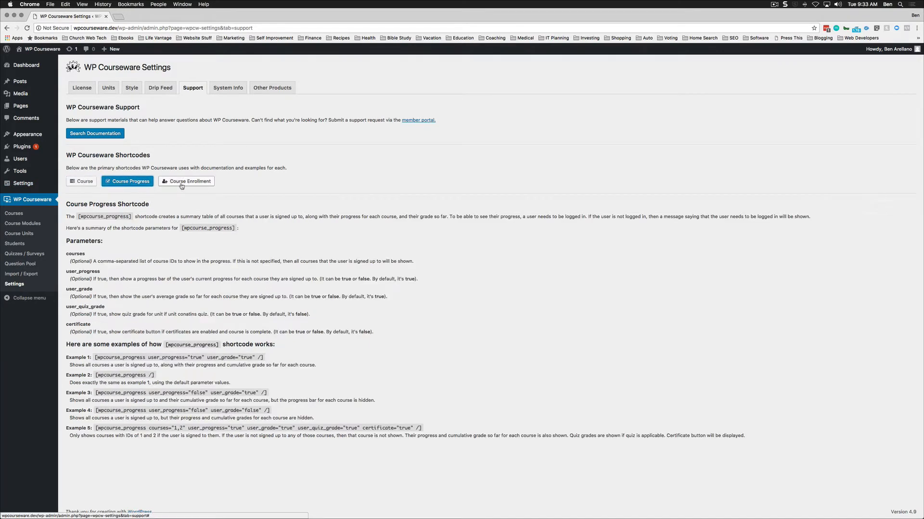
click(190, 181)
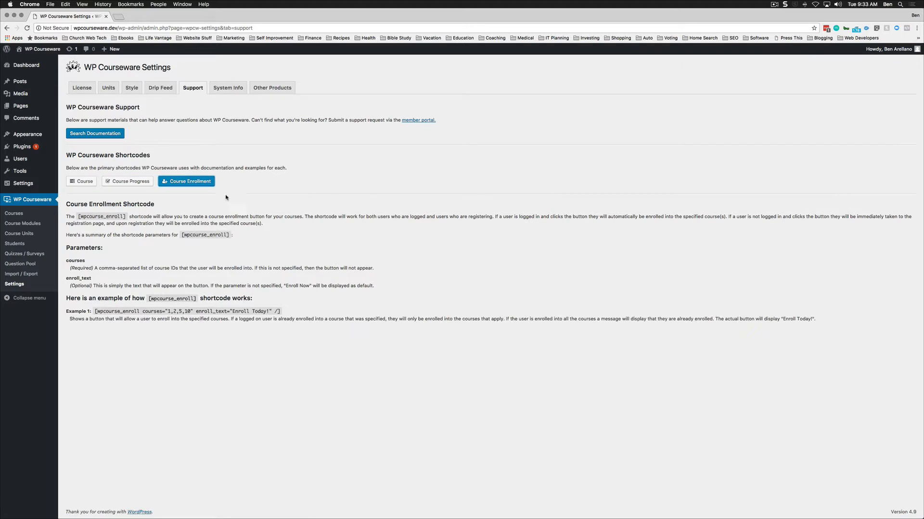
click(227, 88)
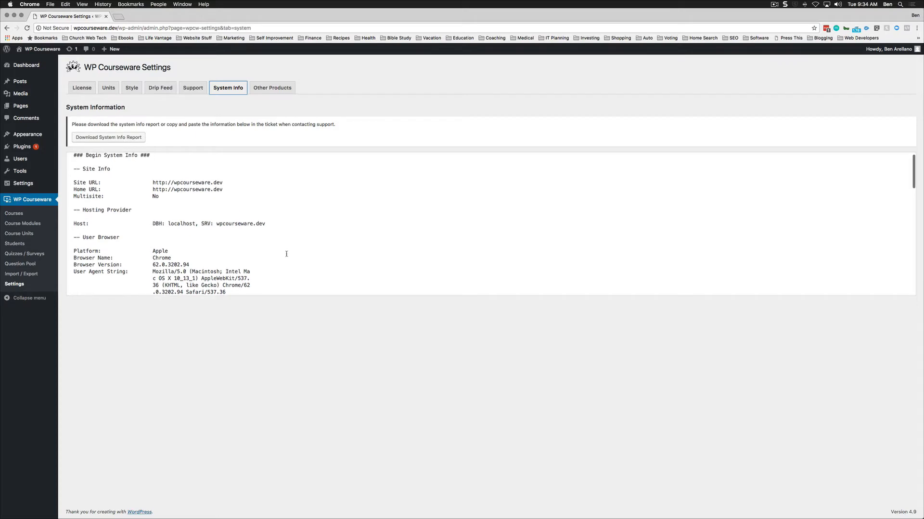
scroll(down, 3)
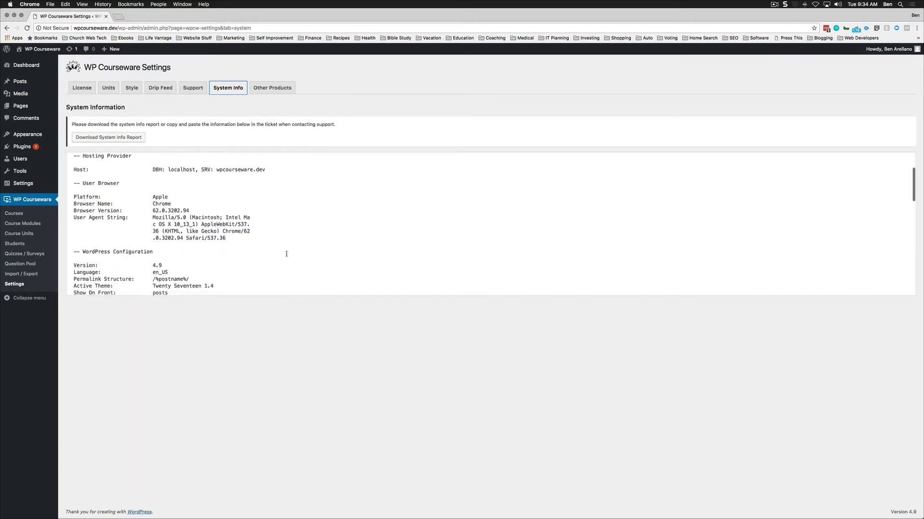
scroll(down, 3)
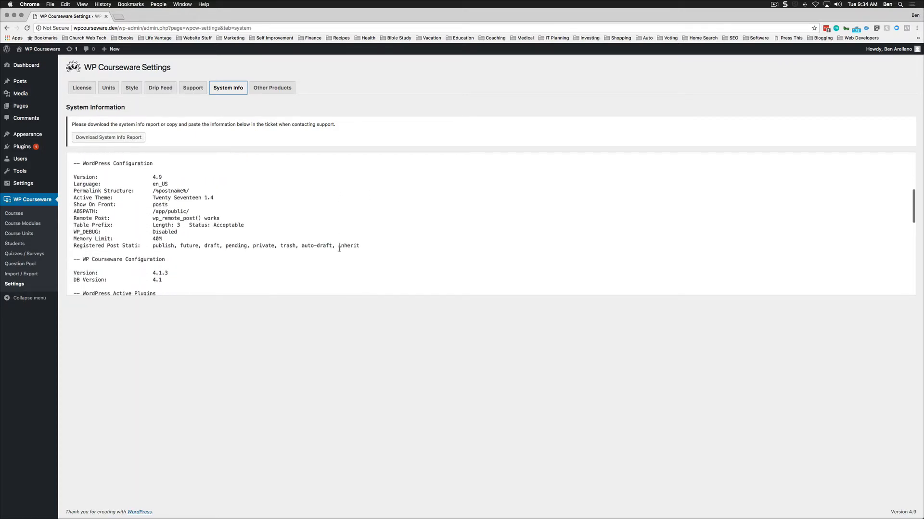
scroll(down, 3)
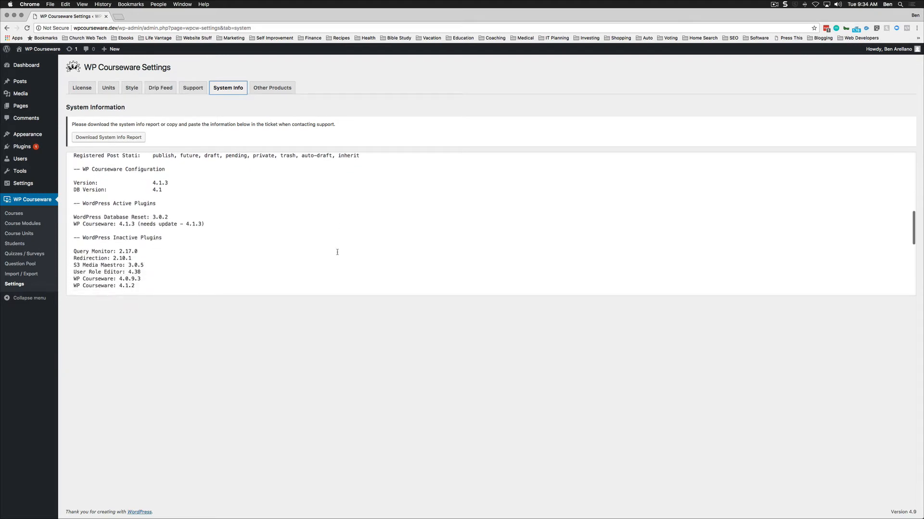
scroll(down, 3)
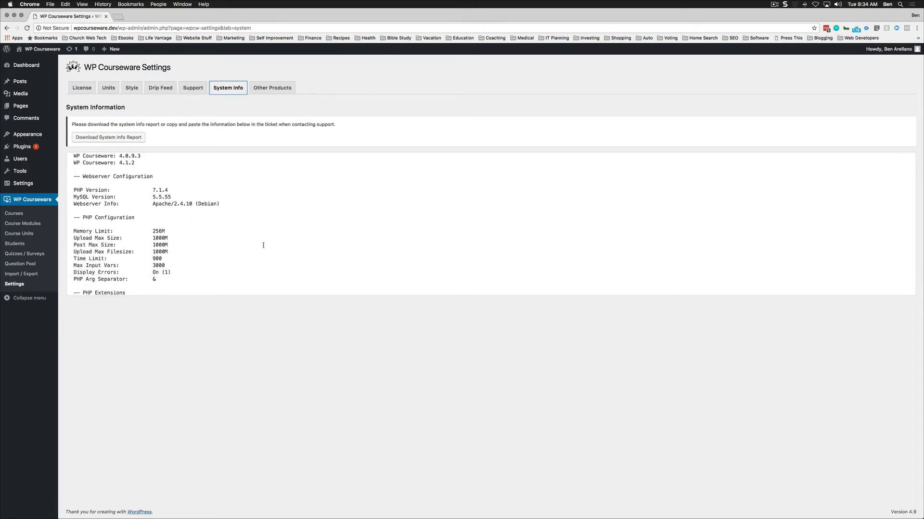
scroll(down, 3)
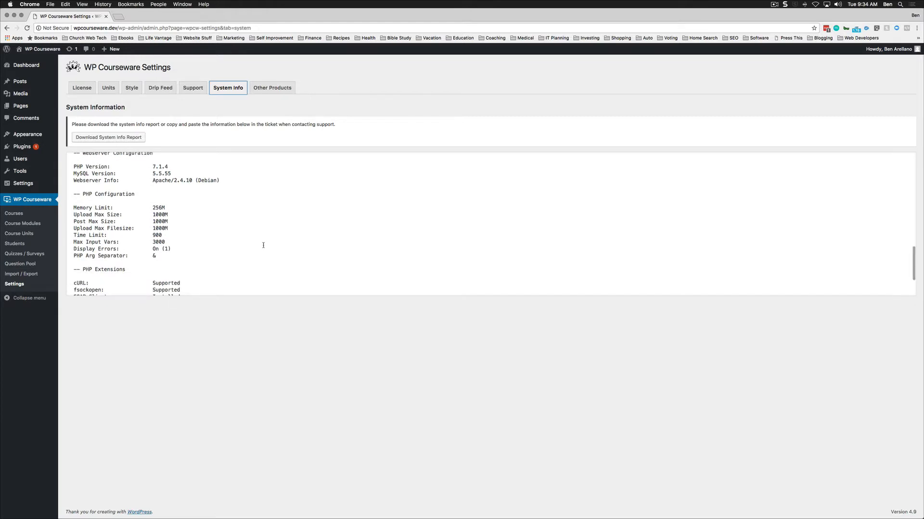
scroll(down, 3)
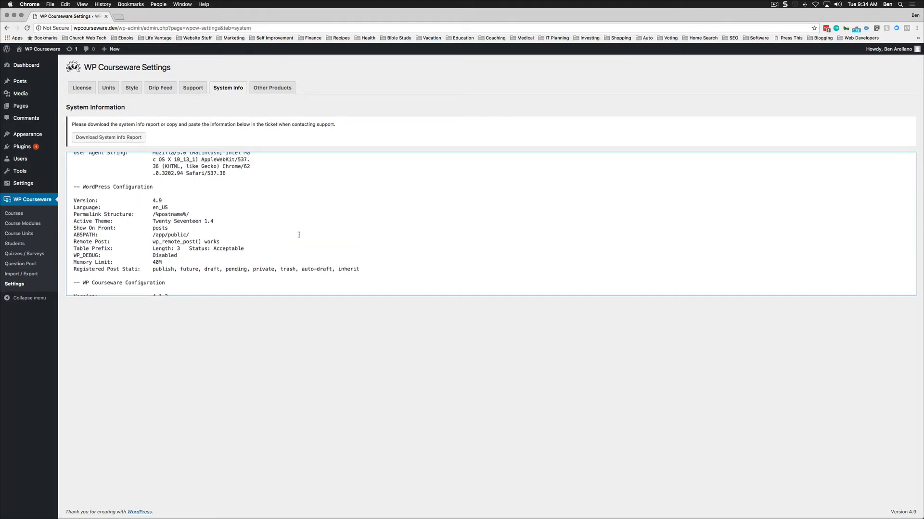
mouse_move(126, 222)
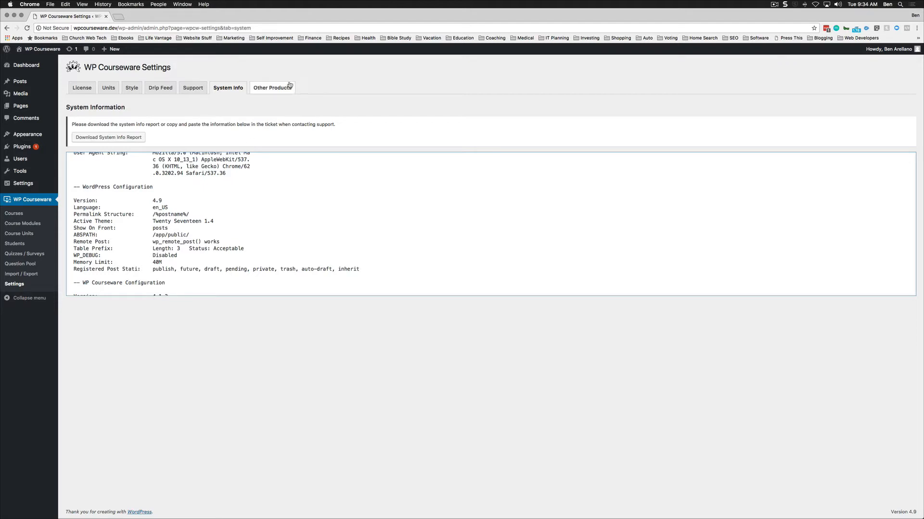
Show the Other Products offers for S3 Media Maestro and Churnly at 15% off.
click(272, 88)
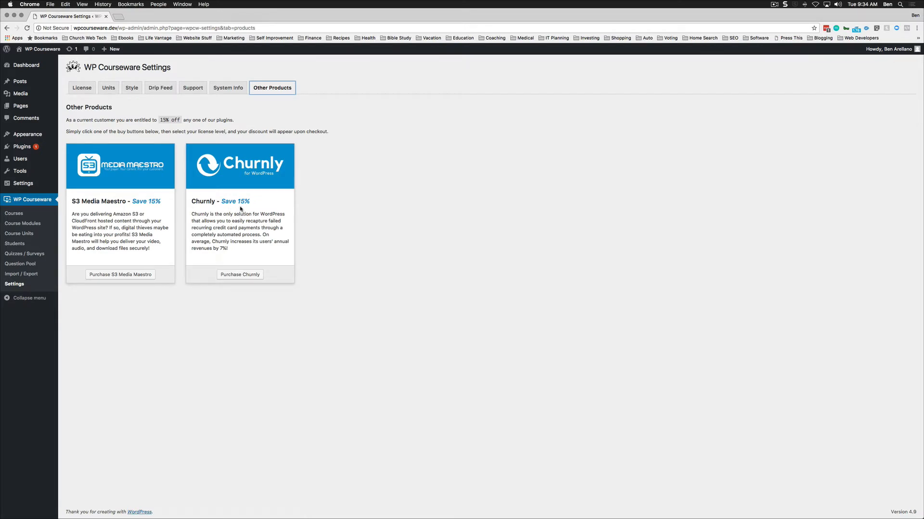
mouse_move(151, 213)
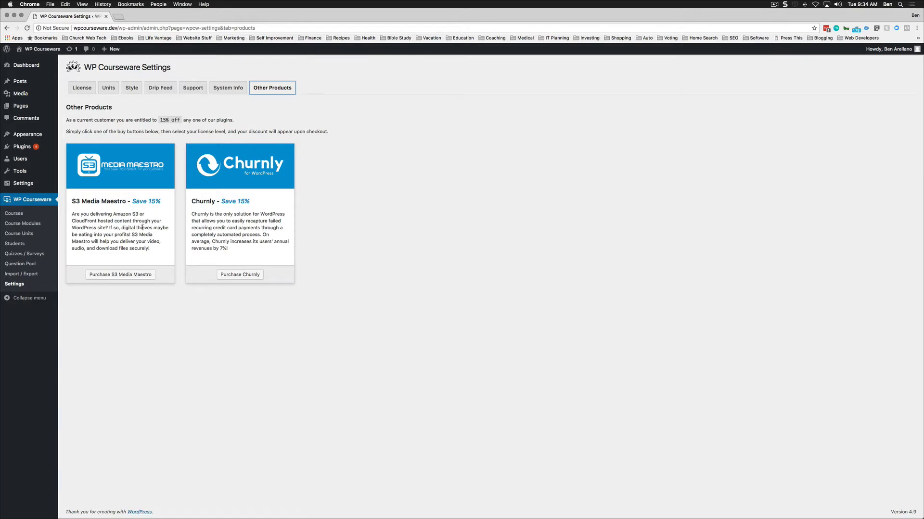
mouse_move(145, 229)
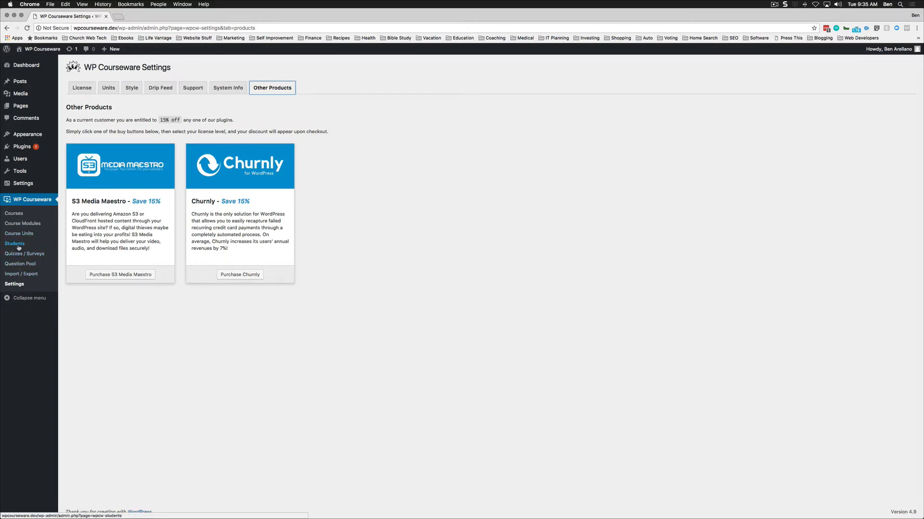
click(15, 244)
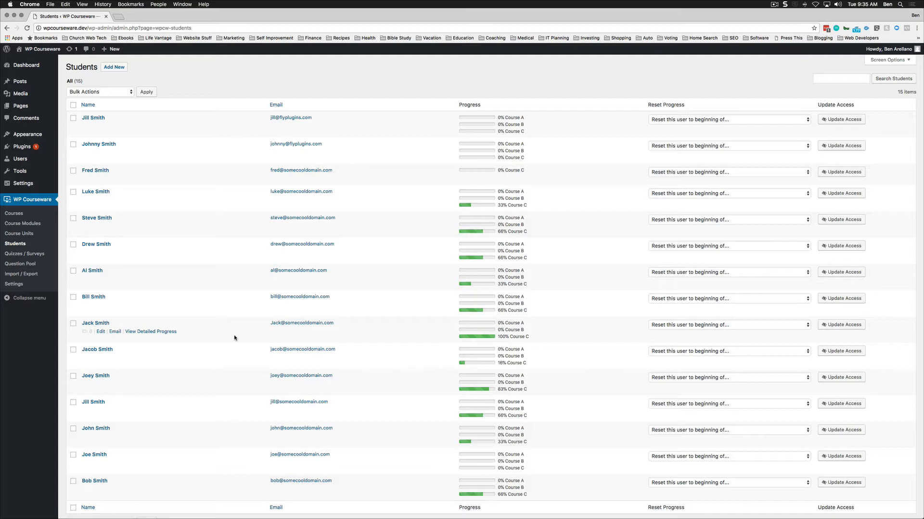
mouse_move(240, 287)
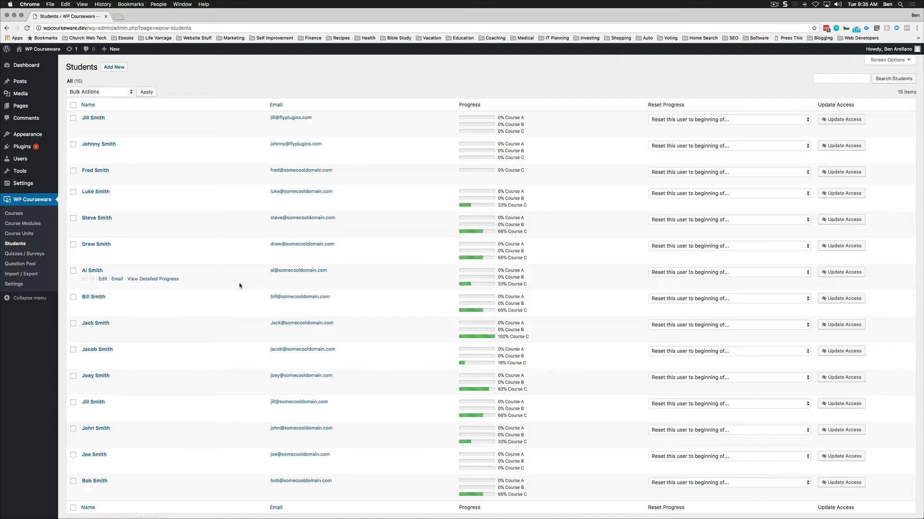
mouse_move(216, 179)
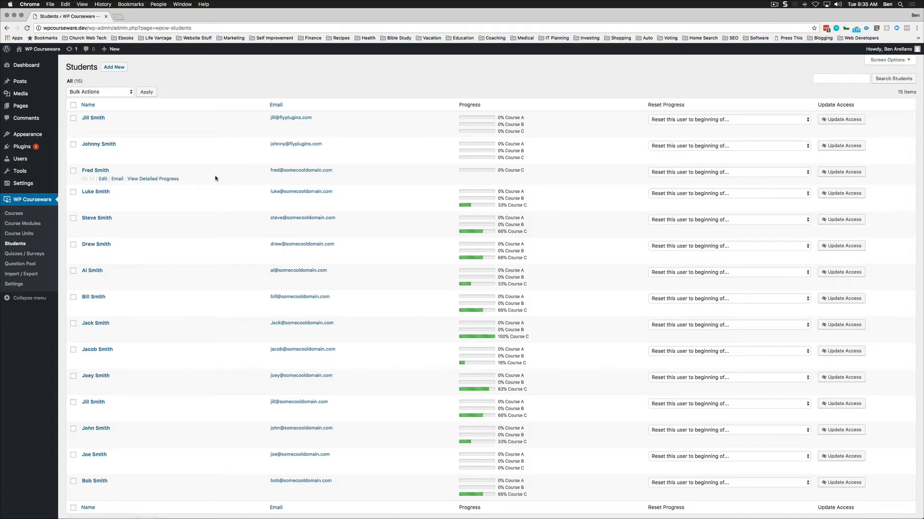
mouse_move(21, 158)
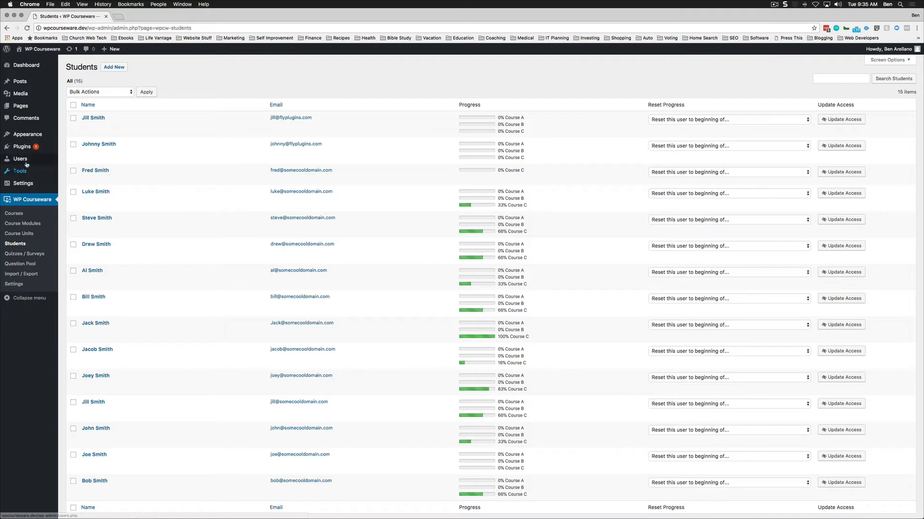
mouse_move(20, 159)
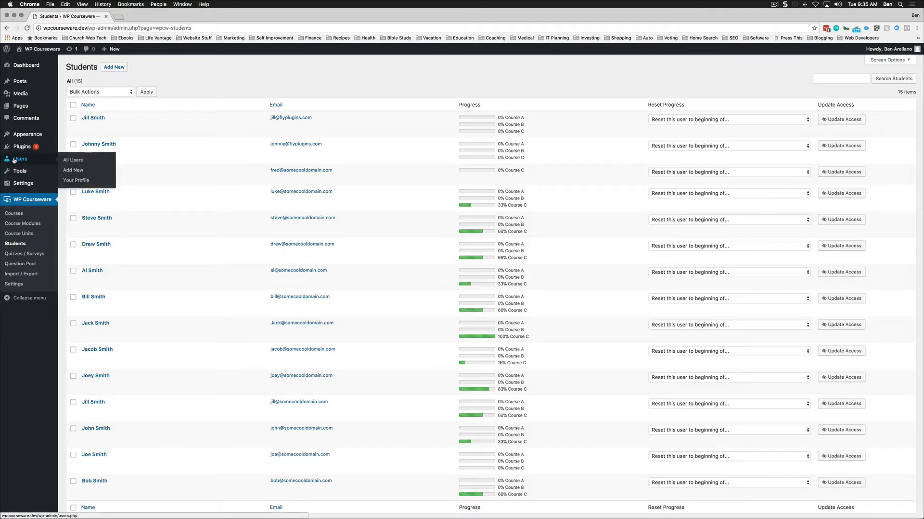
Show the WordPress All Users list with its 16 accounts and roles.
click(72, 159)
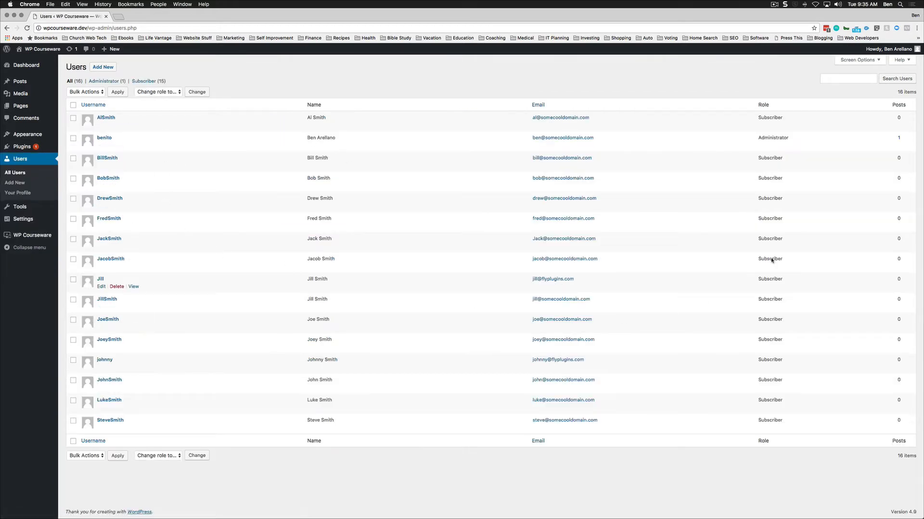
click(537, 104)
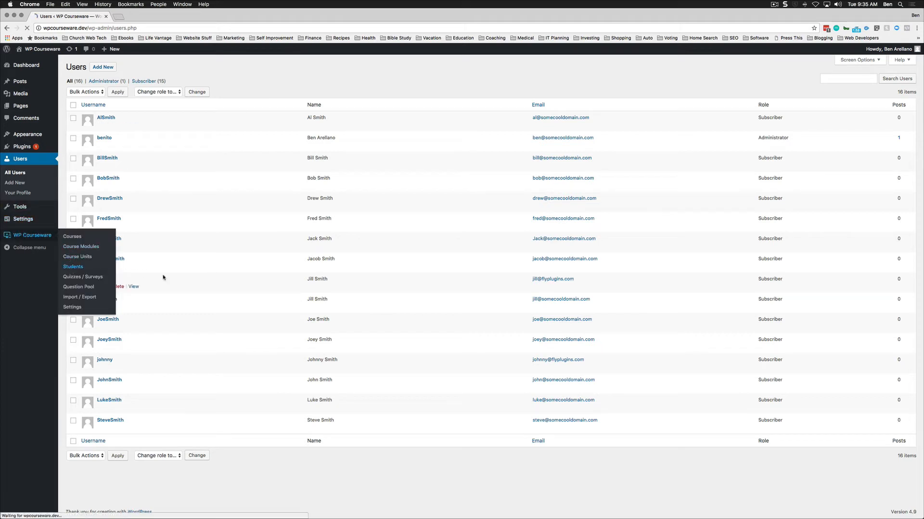
Return to the Students list showing 15 students' progress in Courses A, B and C.
click(72, 266)
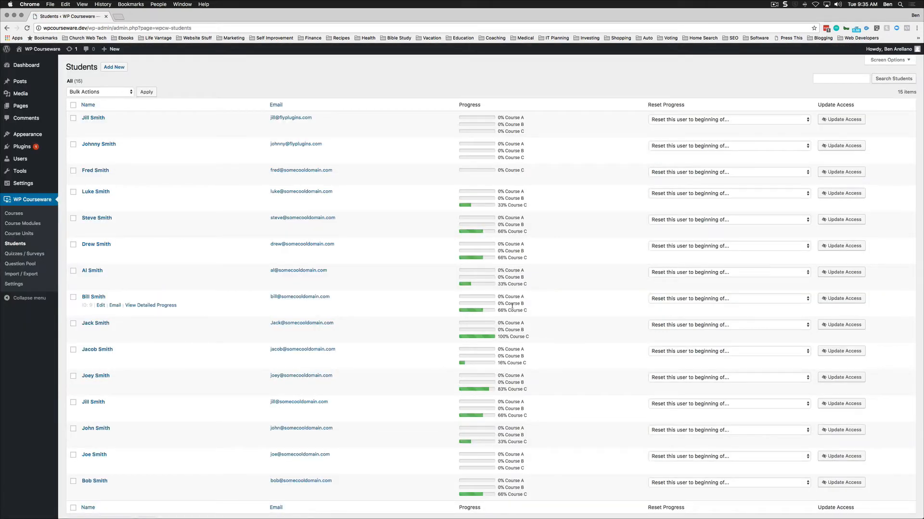
mouse_move(302, 217)
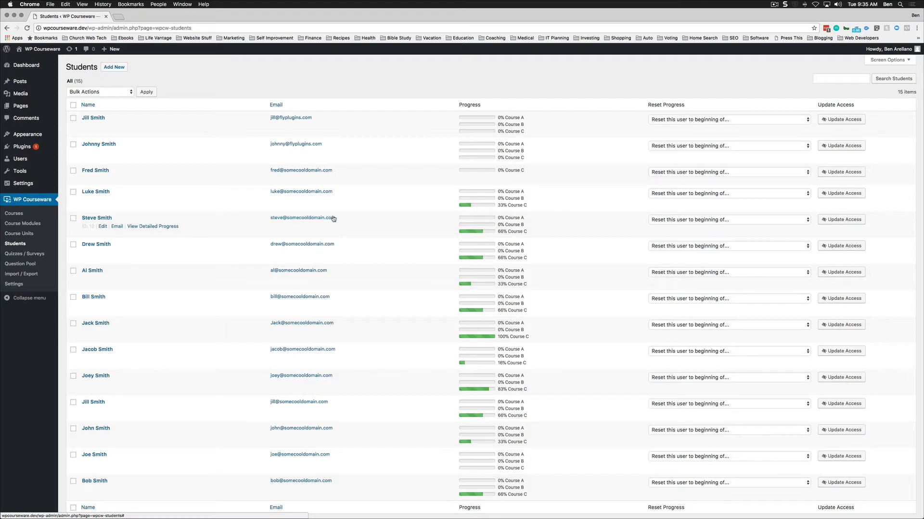
mouse_move(122, 136)
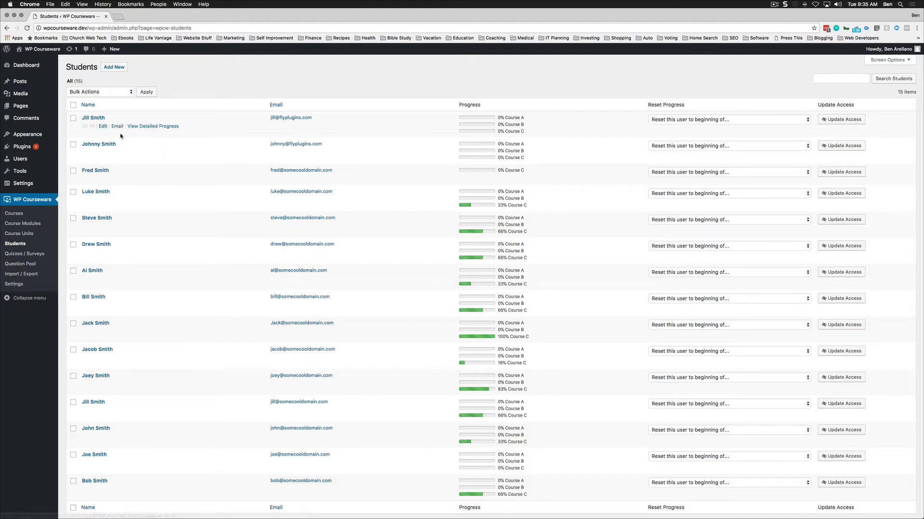
mouse_move(93, 118)
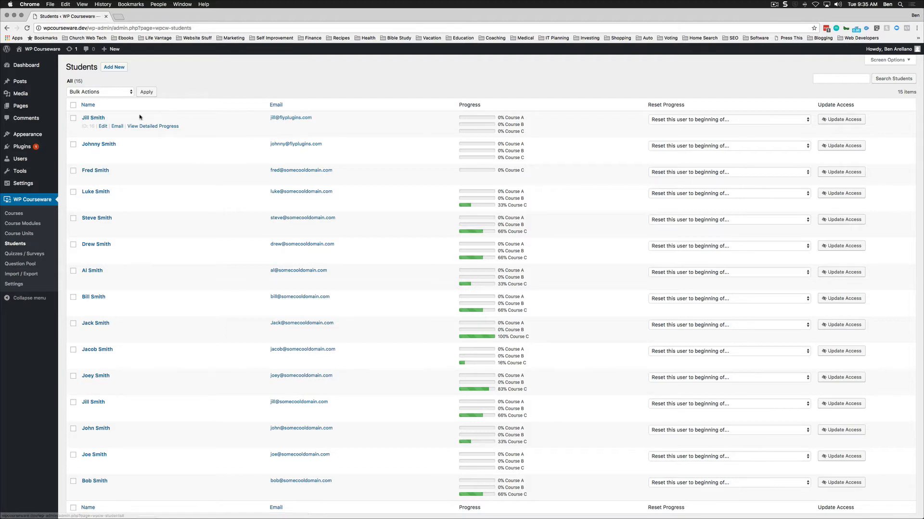
click(118, 126)
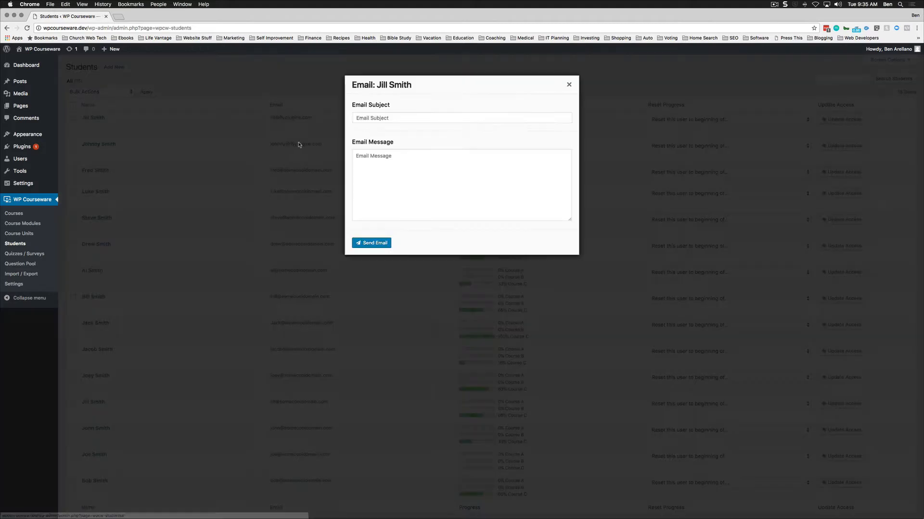
mouse_move(428, 145)
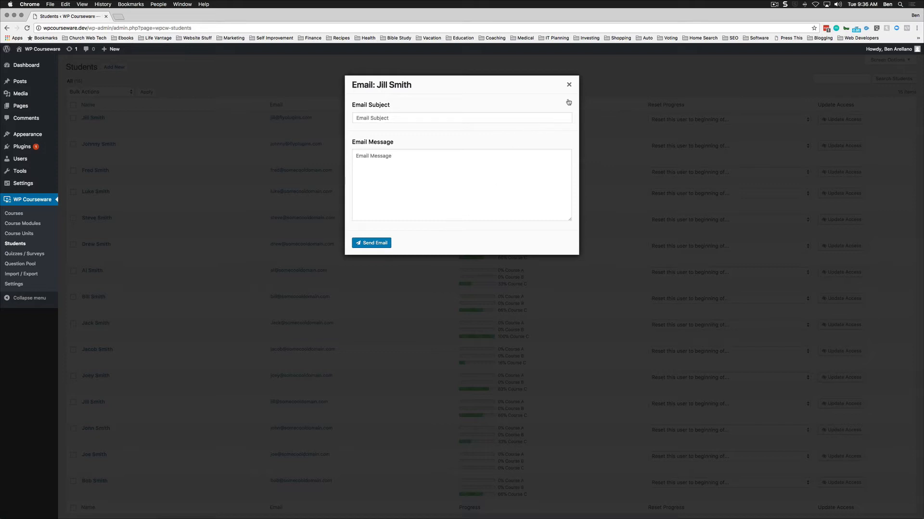
mouse_move(568, 84)
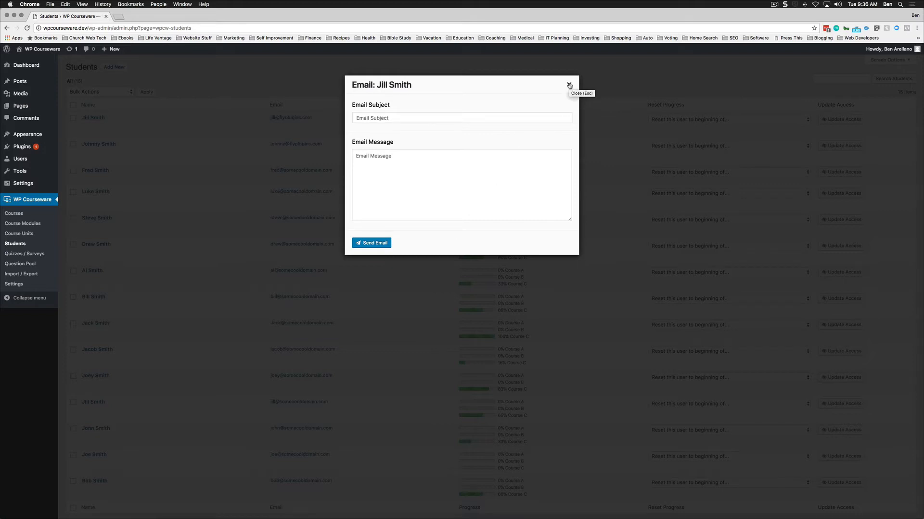
Close the email form unsent and show the first student's Reset Progress choices.
click(568, 85)
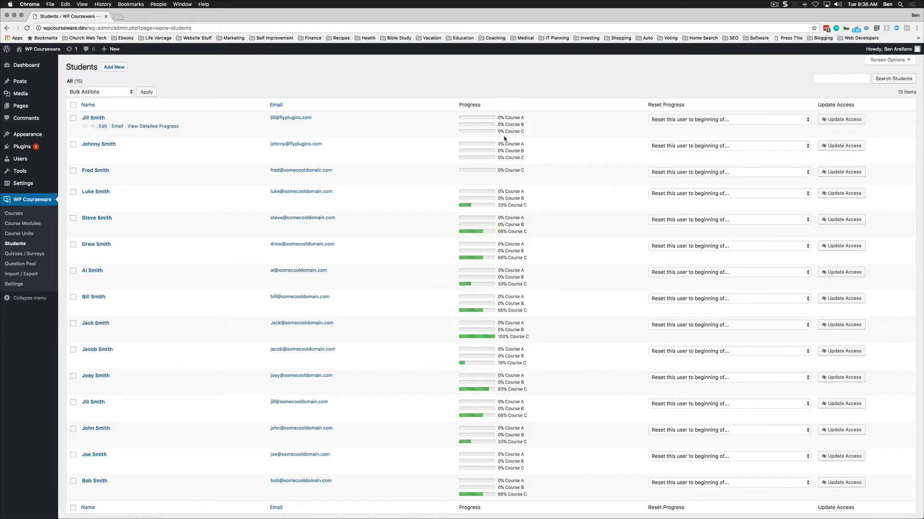
mouse_move(668, 122)
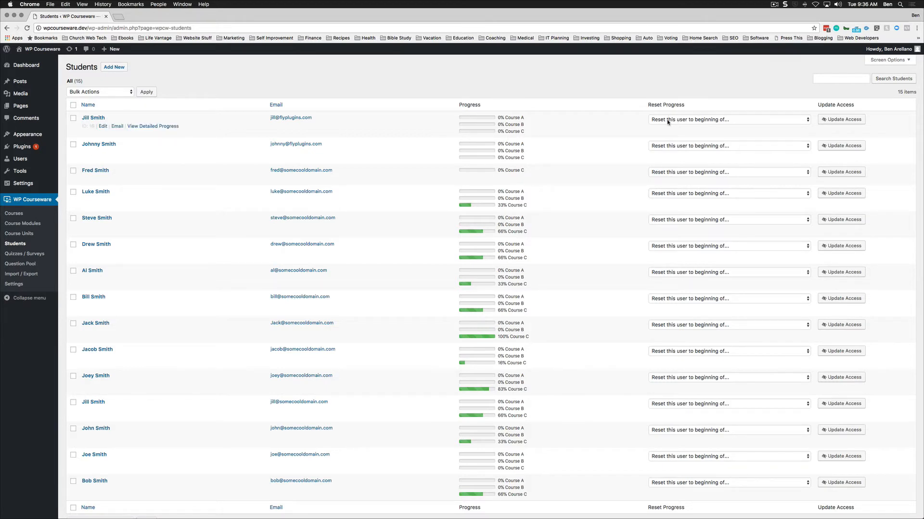
click(728, 120)
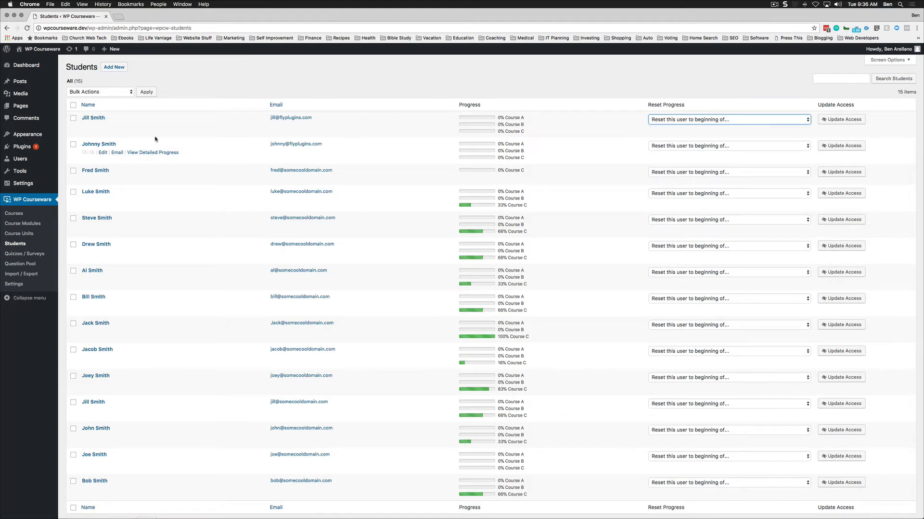
mouse_move(745, 152)
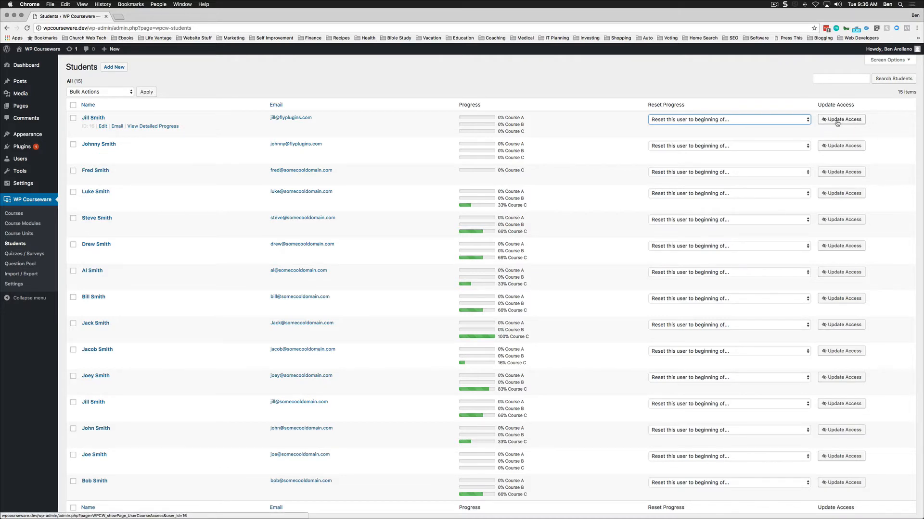
click(841, 119)
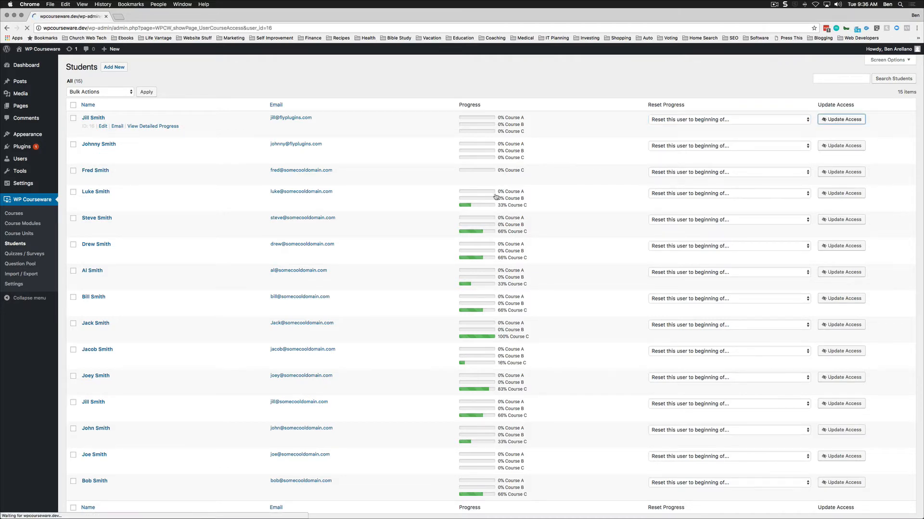
click(841, 119)
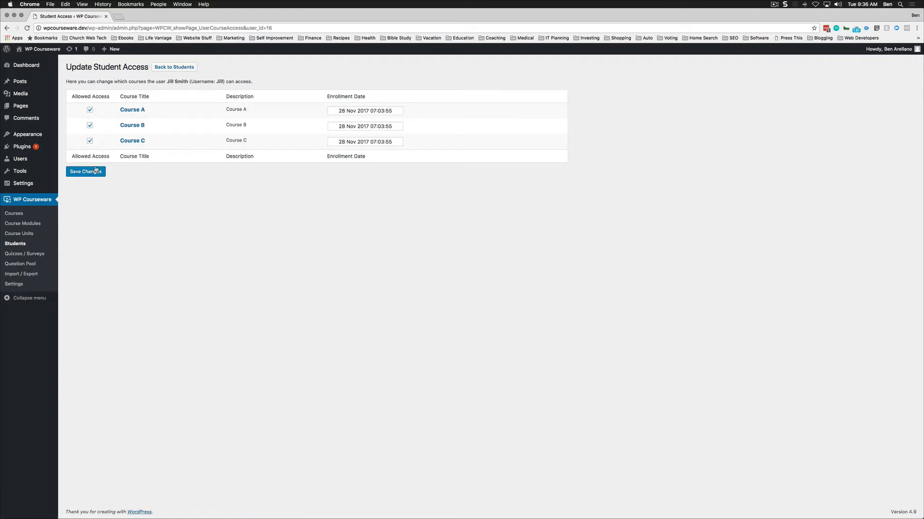
click(174, 66)
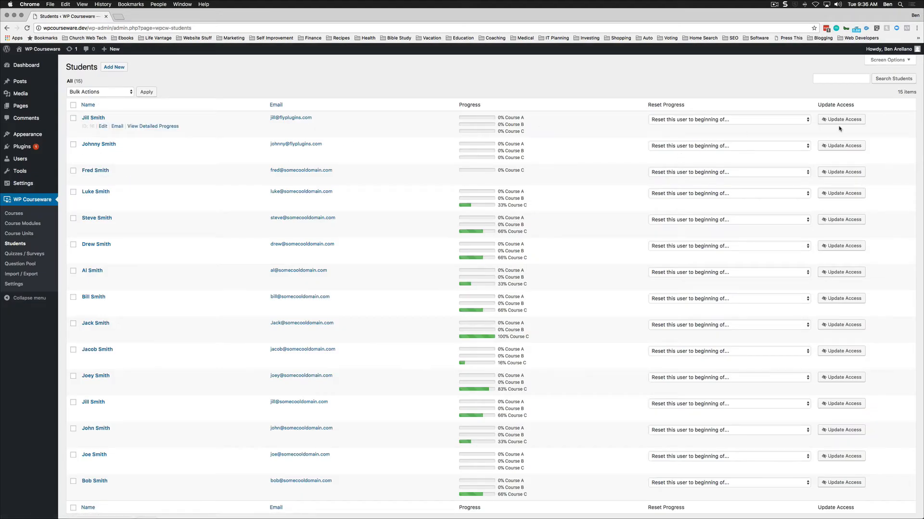
mouse_move(153, 126)
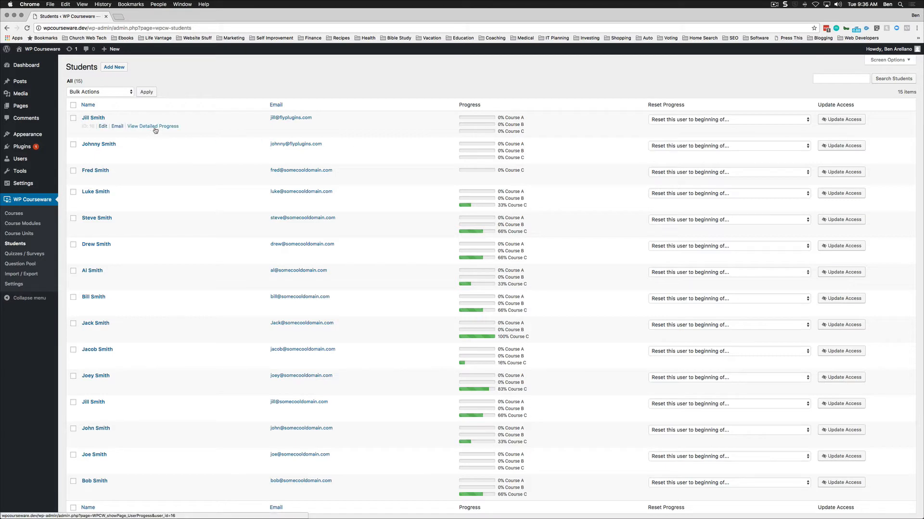
click(153, 126)
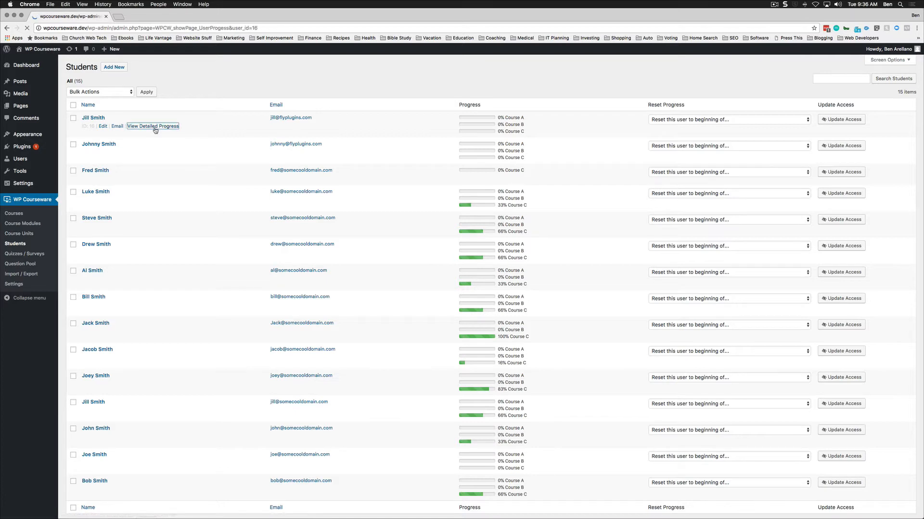
click(153, 126)
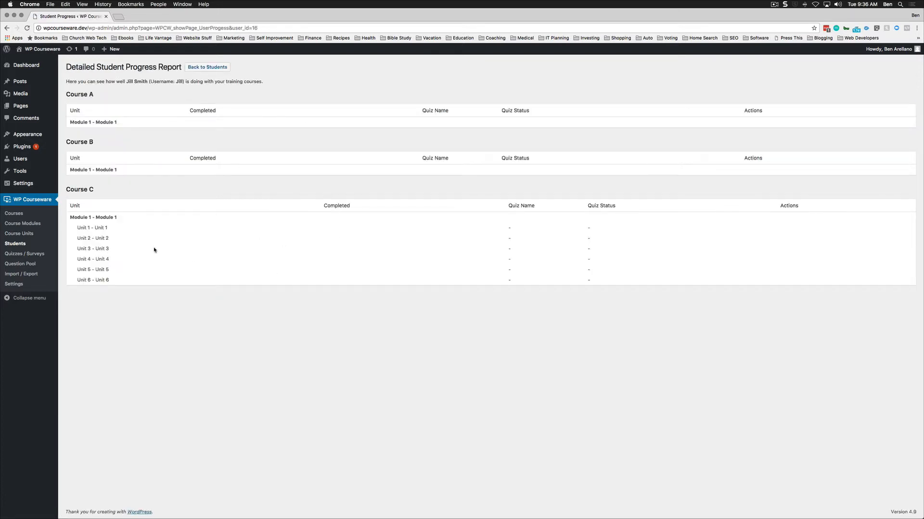
click(207, 66)
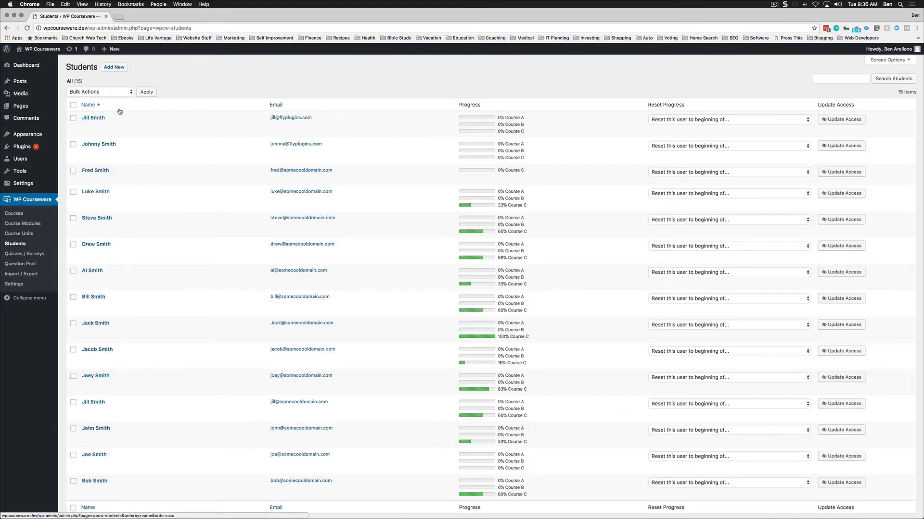
Sort the Students list by name, keeping all 15 students' progress shown.
click(99, 92)
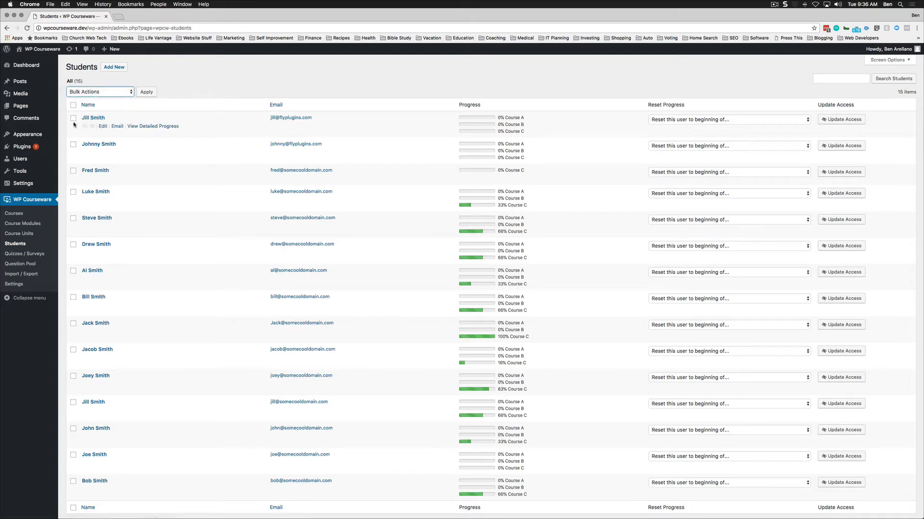
mouse_move(77, 233)
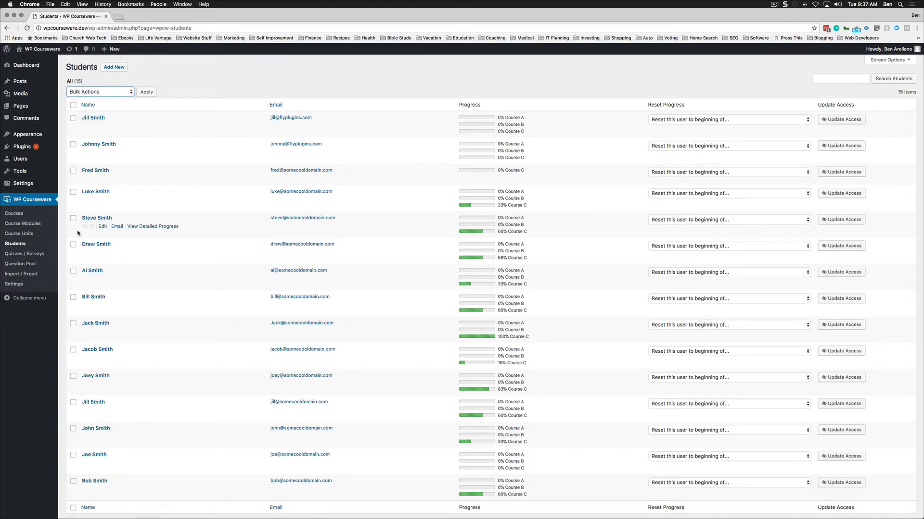
click(100, 92)
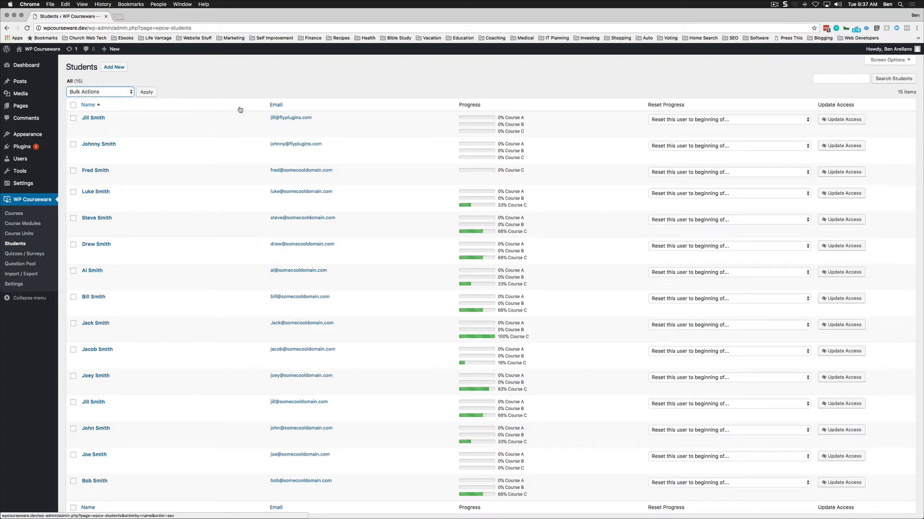
mouse_move(93, 270)
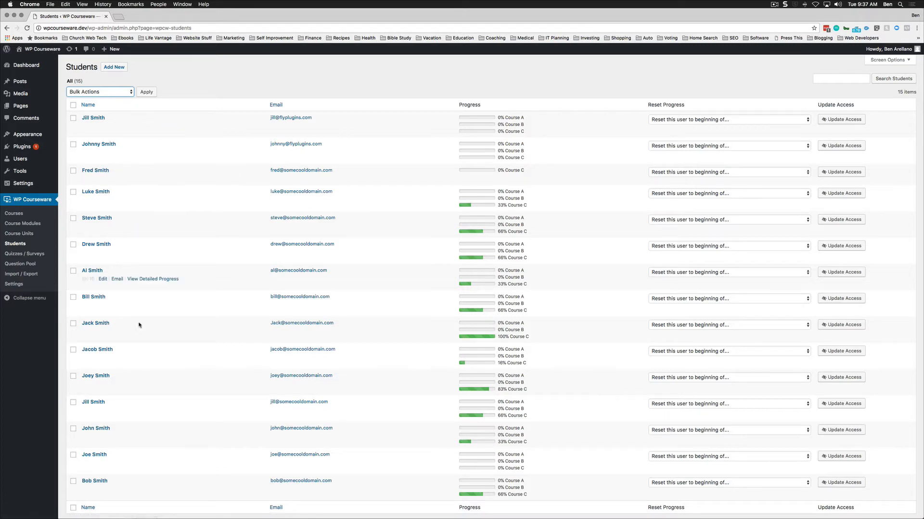
mouse_move(114, 167)
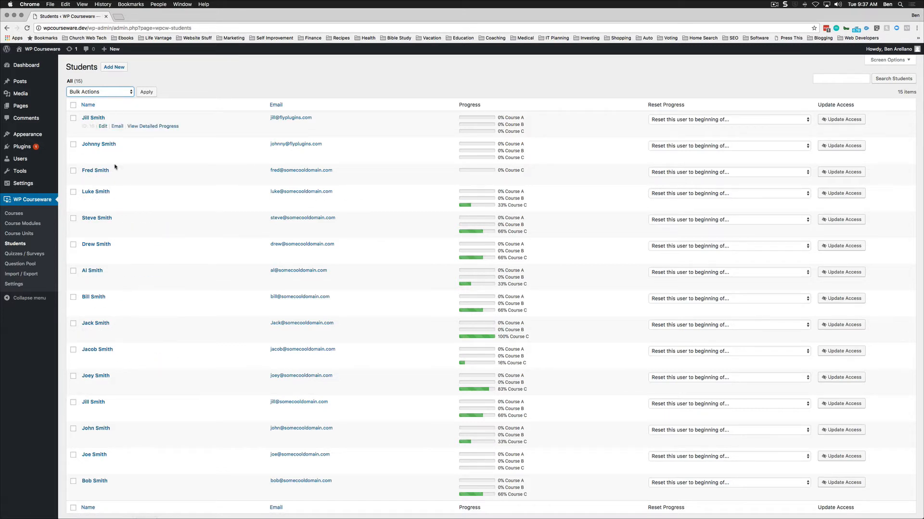
mouse_move(216, 211)
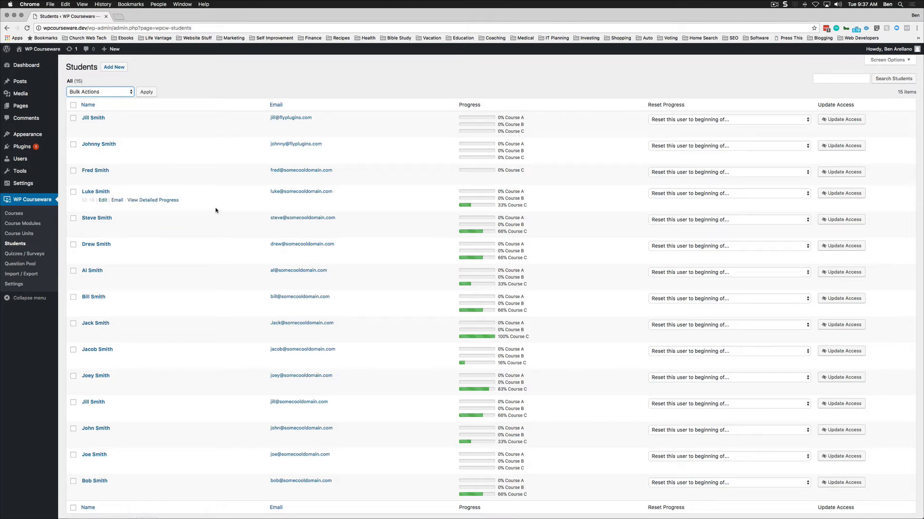
mouse_move(21, 158)
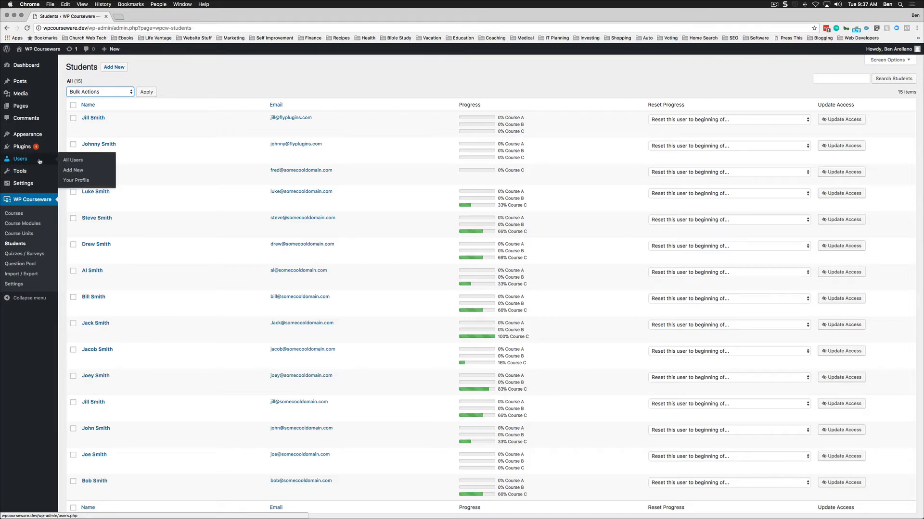
mouse_move(45, 165)
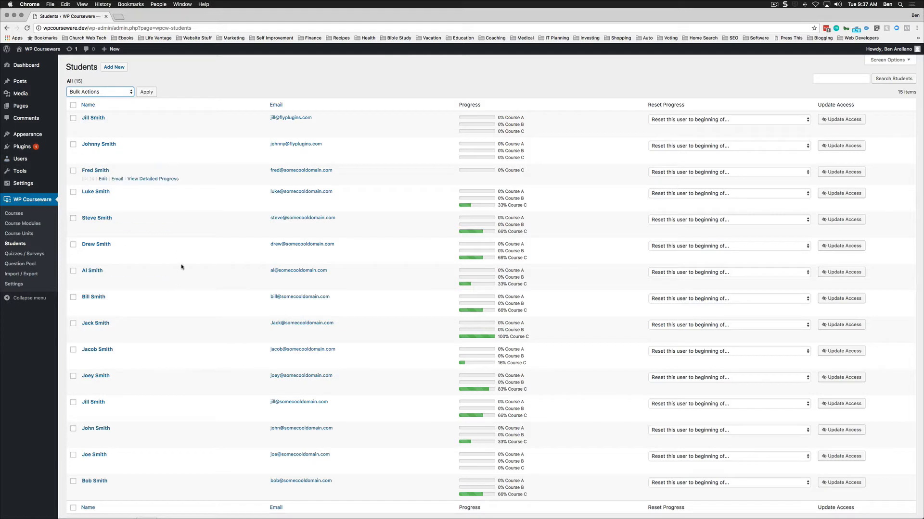
mouse_move(181, 266)
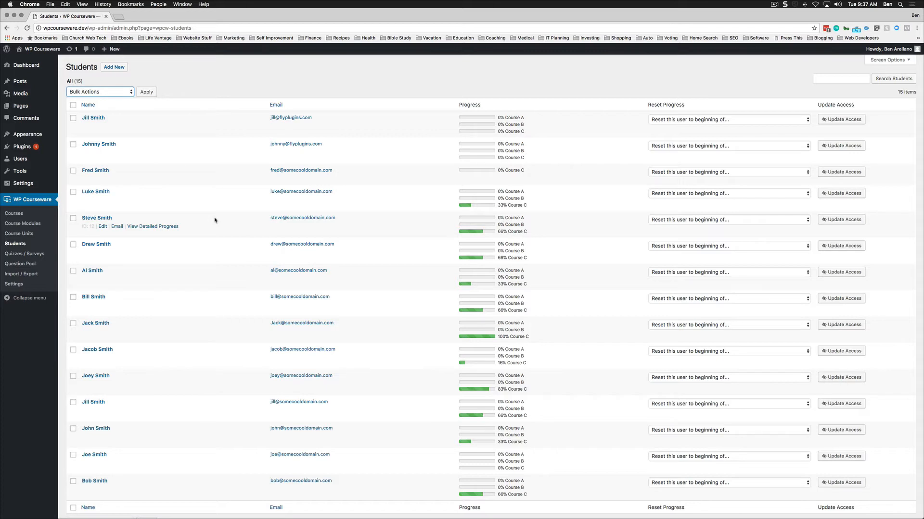
mouse_move(195, 77)
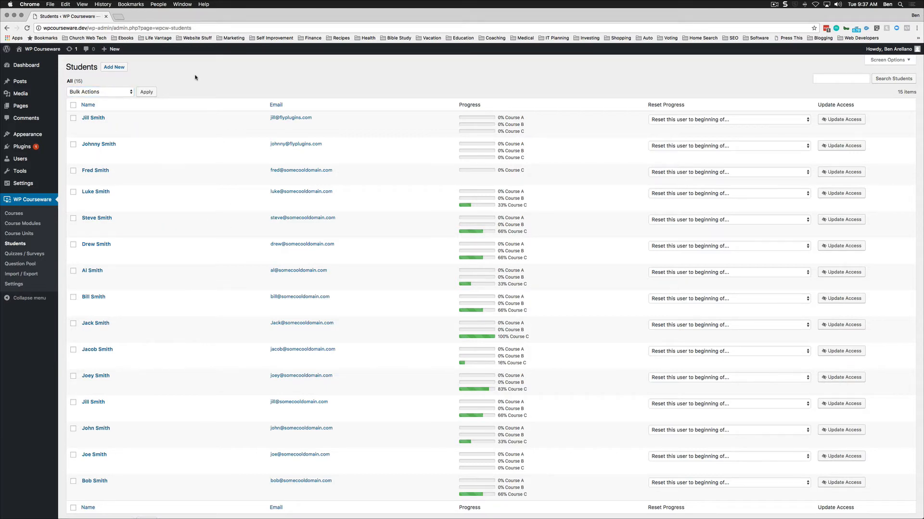
mouse_move(156, 71)
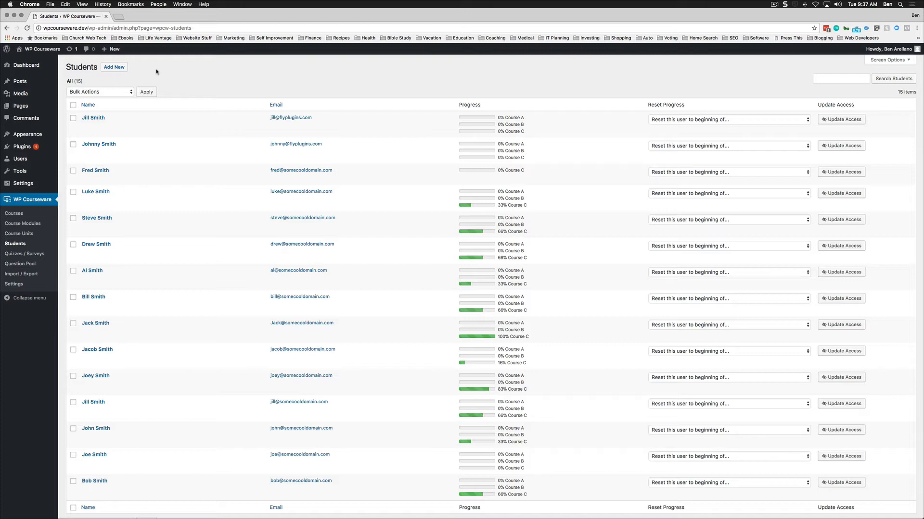
mouse_move(191, 73)
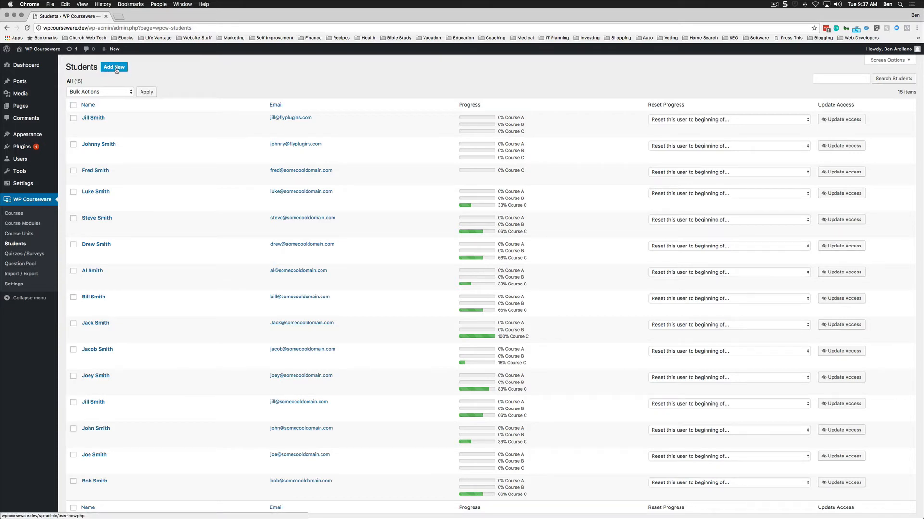
click(114, 66)
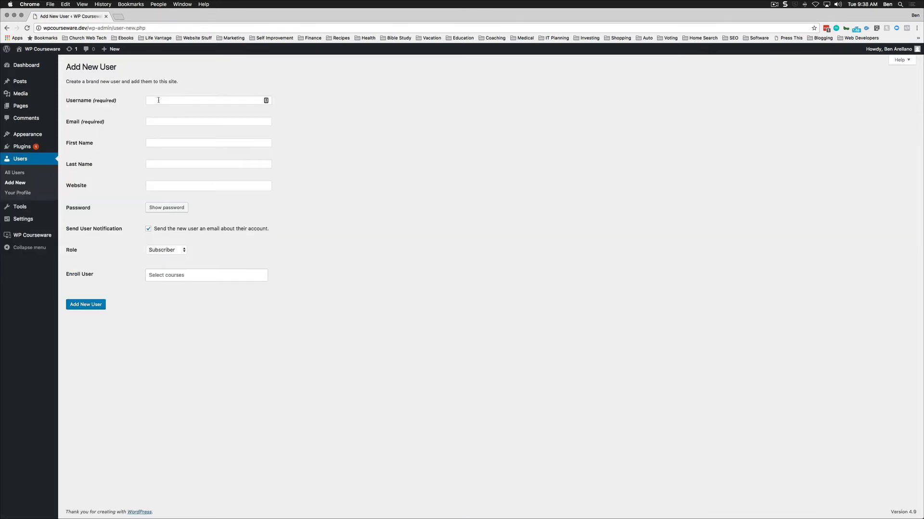
mouse_move(175, 117)
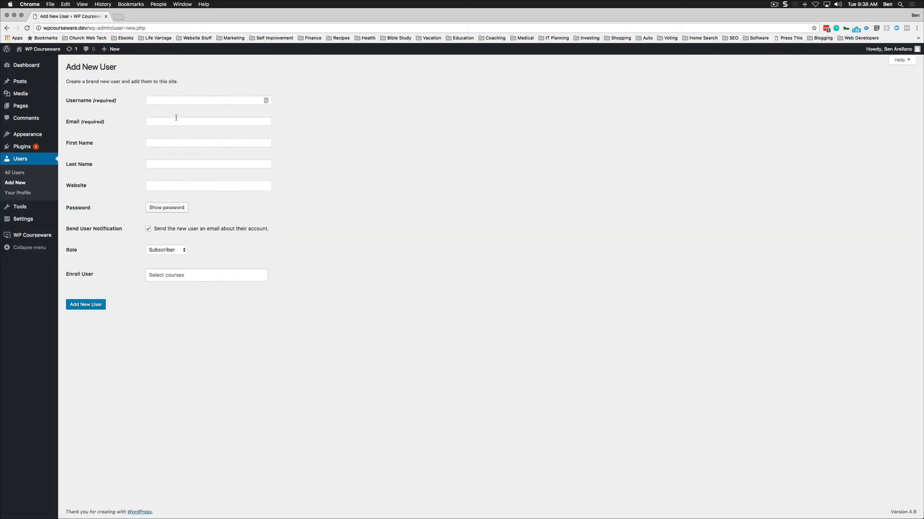
click(206, 275)
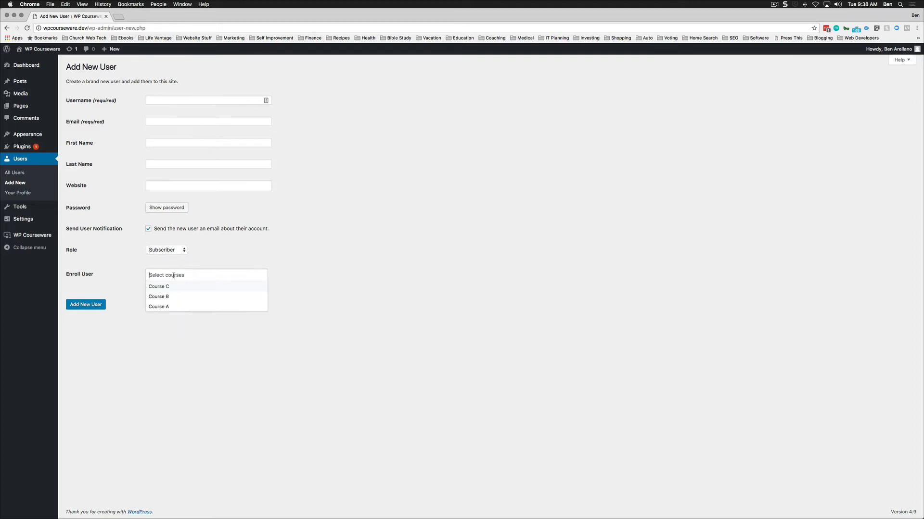
mouse_move(186, 297)
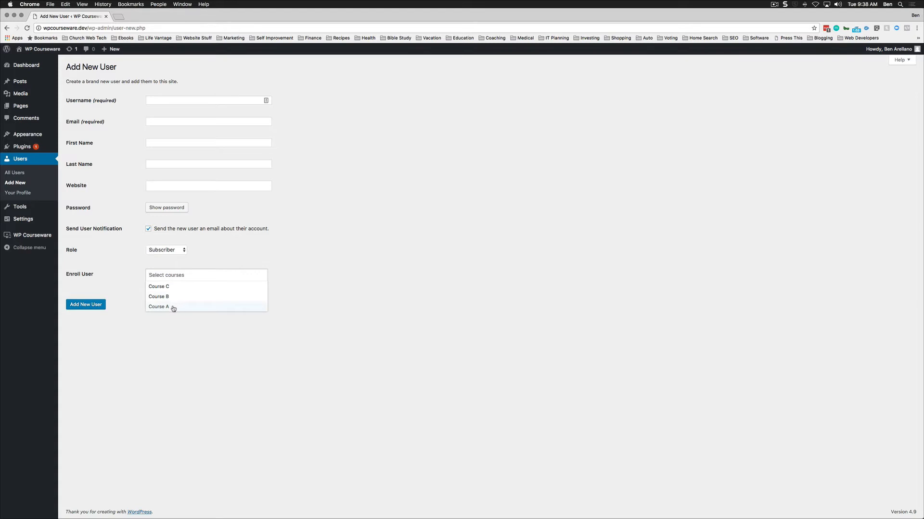
click(159, 306)
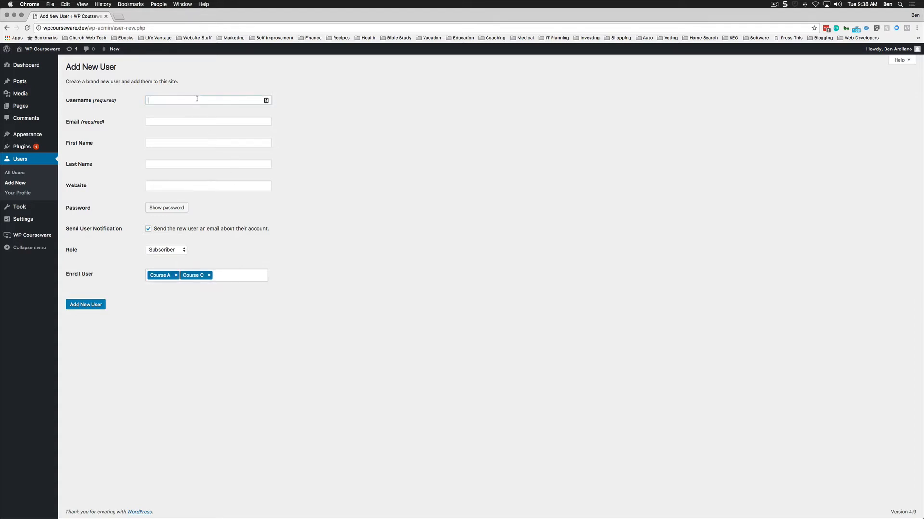
text(J)
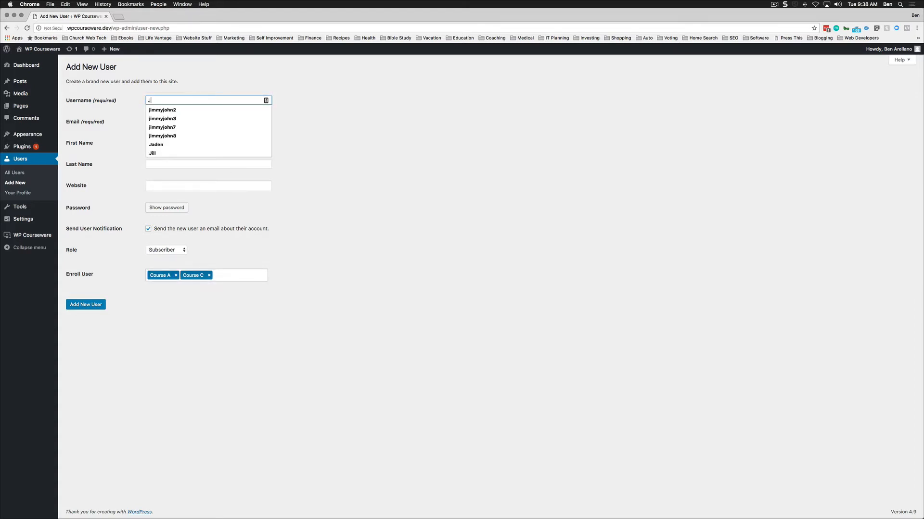
text(o)
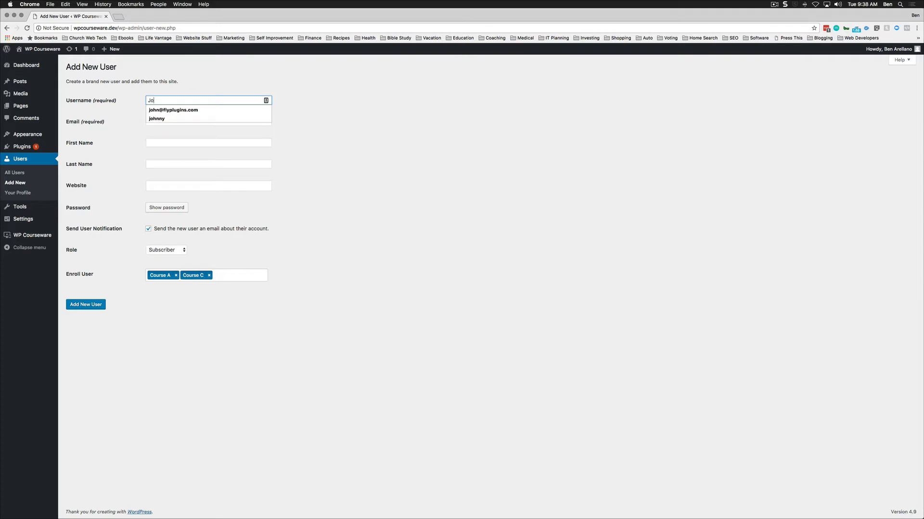
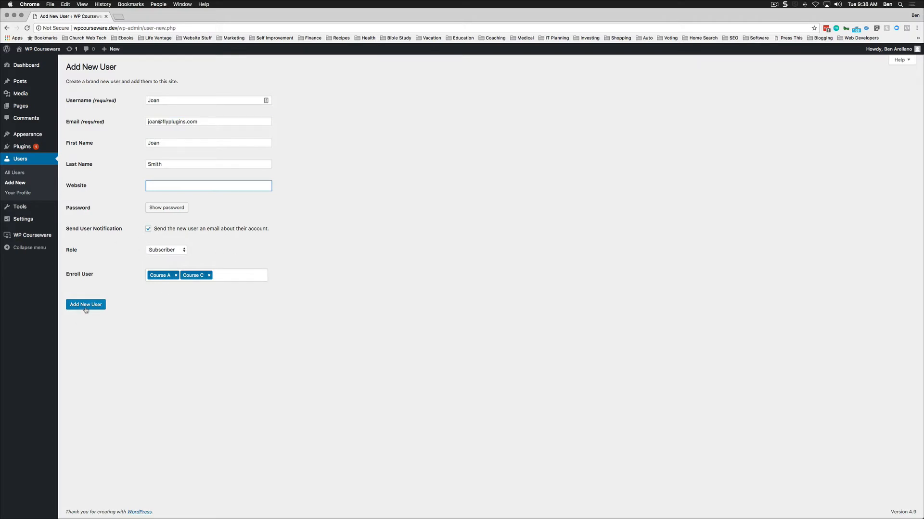
click(85, 305)
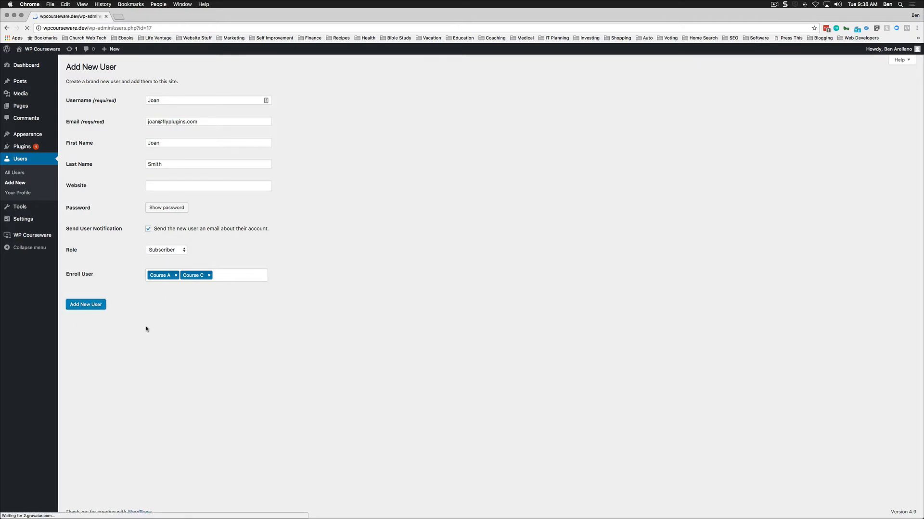
Confirm the new user was created, bringing the Users list to 17 accounts.
click(85, 305)
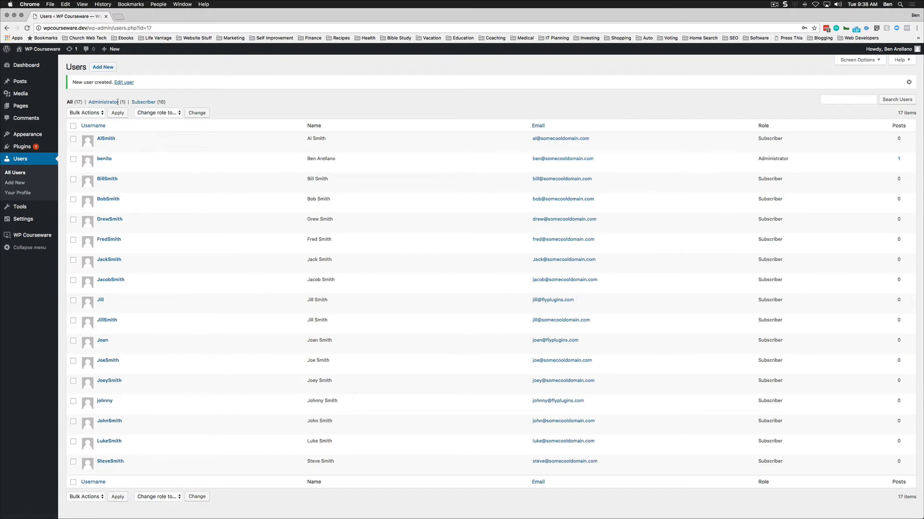
mouse_move(103, 341)
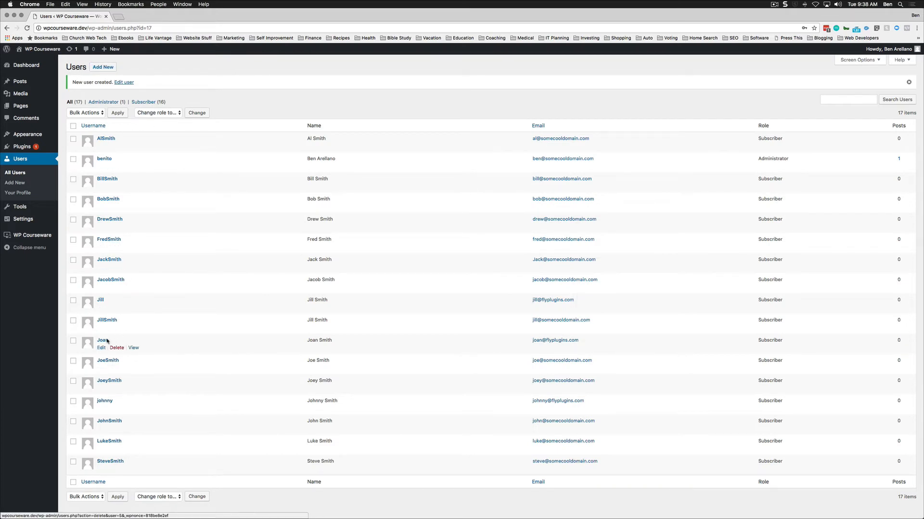
mouse_move(109, 219)
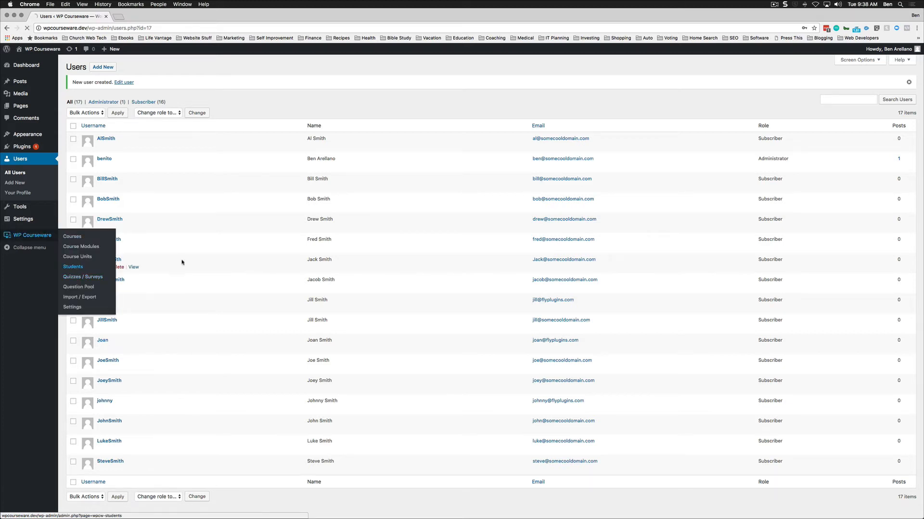
click(72, 266)
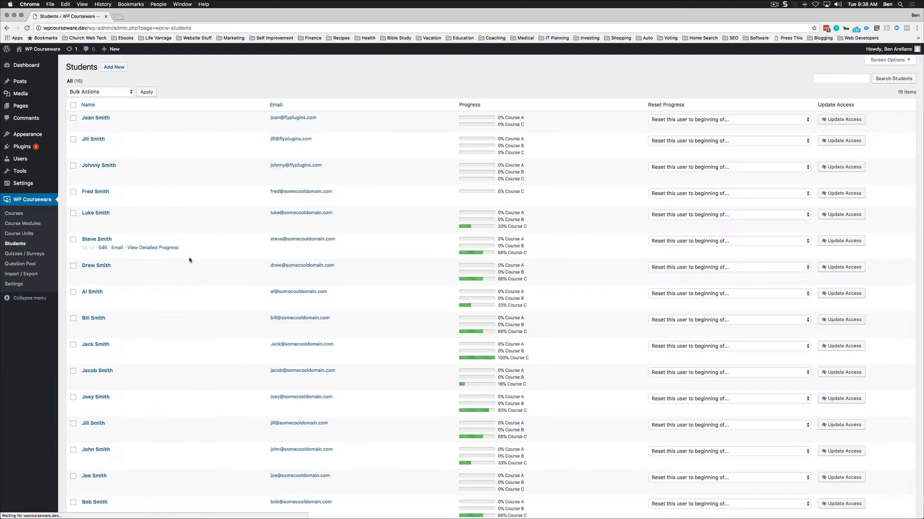
mouse_move(96, 117)
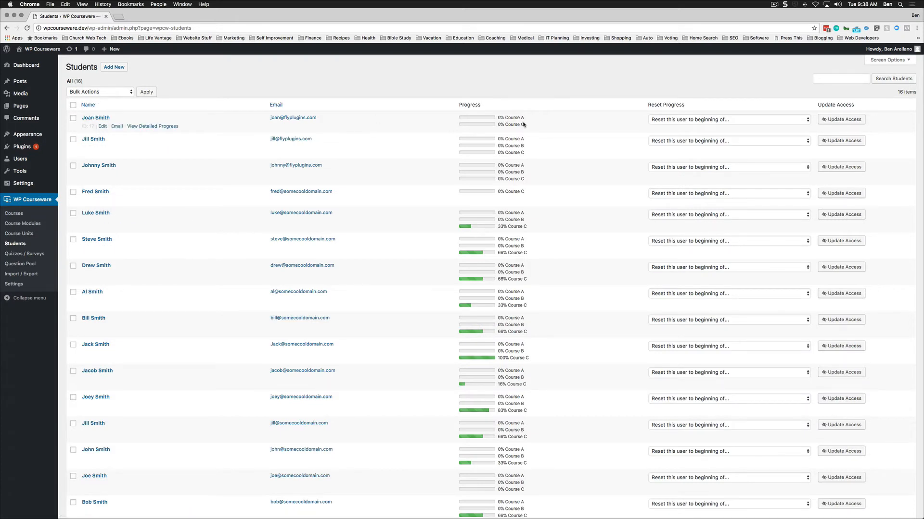
mouse_move(386, 154)
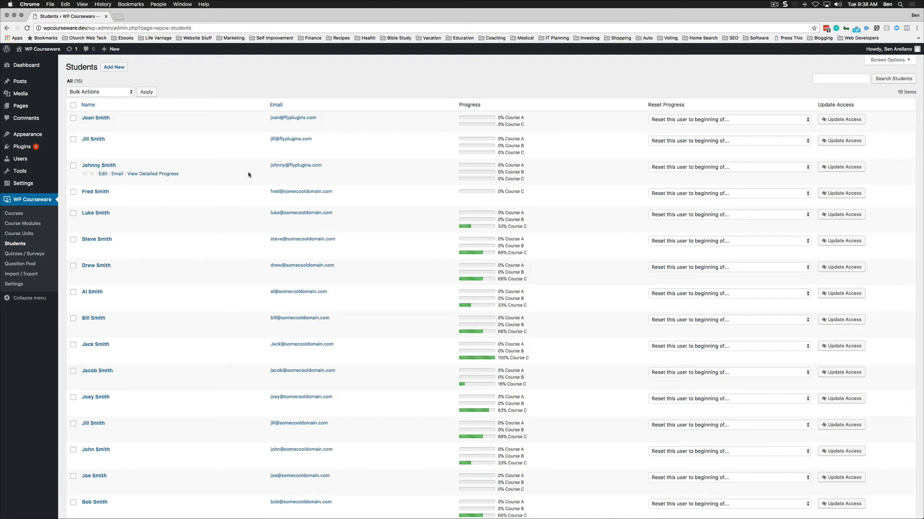
mouse_move(20, 159)
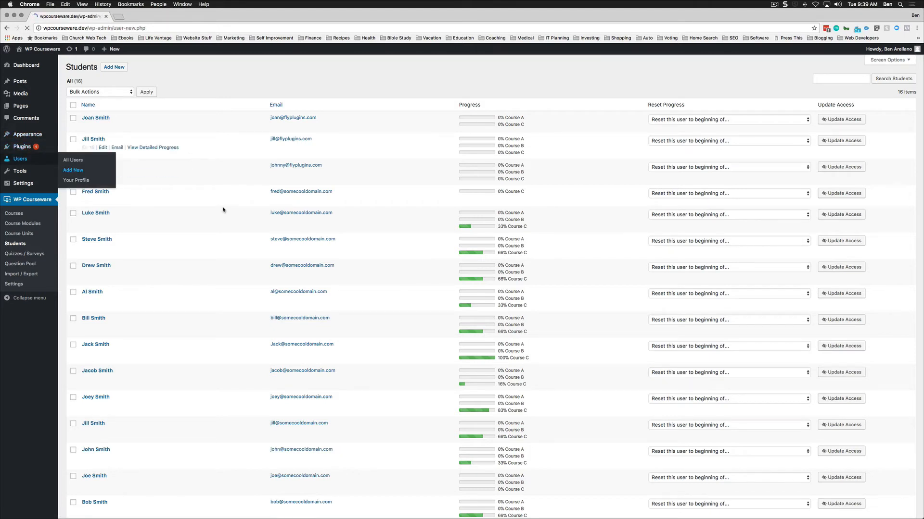
Bring up a blank Add New User form with course enrollment options available.
click(73, 171)
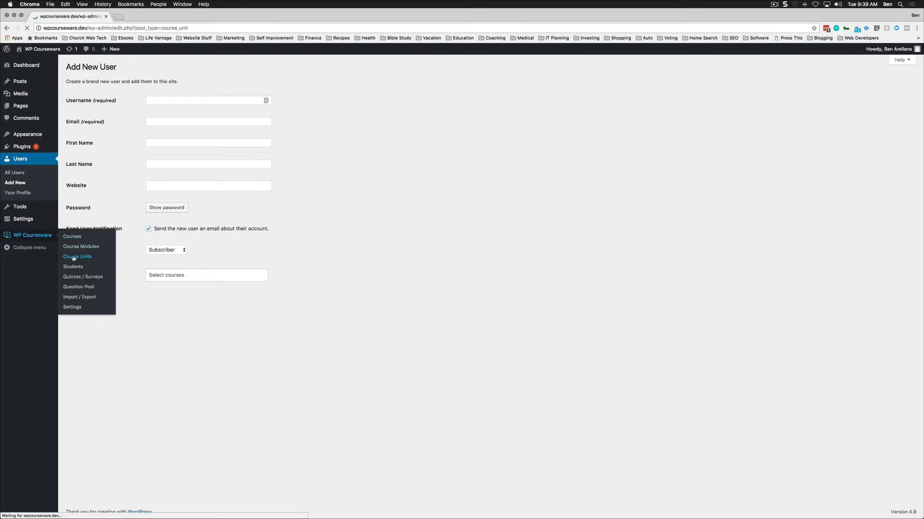
View the Course Units list of six Course C units and review its Bulk Actions and Screen Options.
click(77, 256)
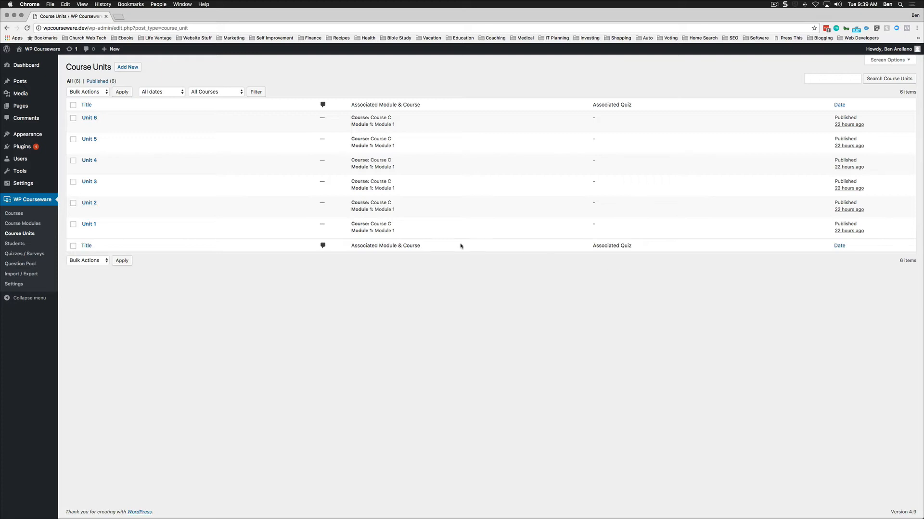
mouse_move(305, 311)
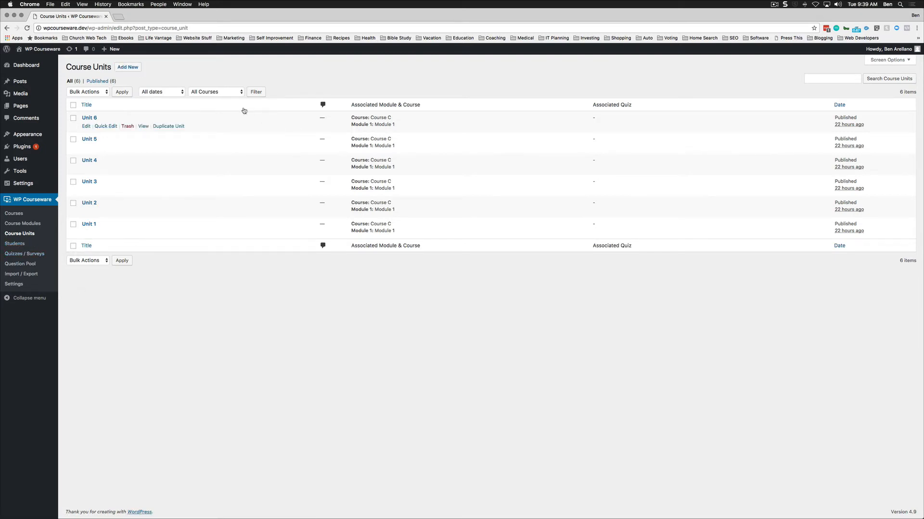
mouse_move(212, 78)
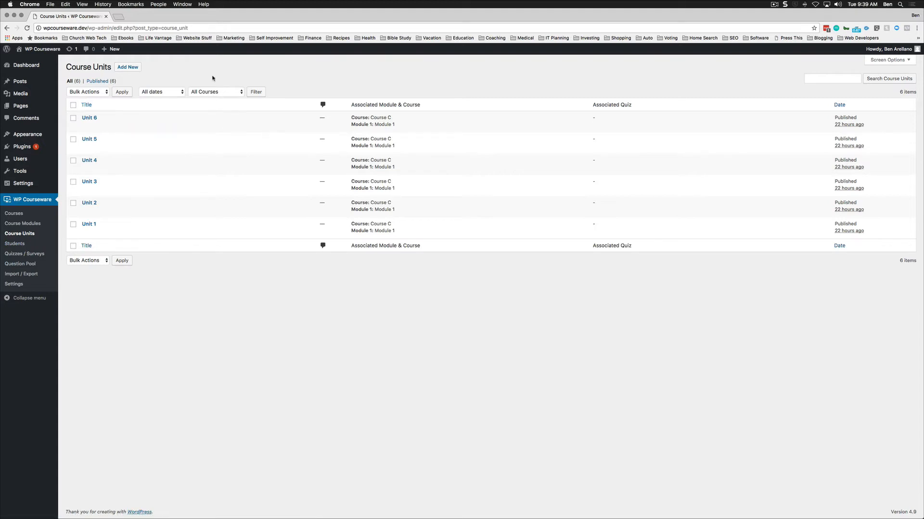
click(87, 92)
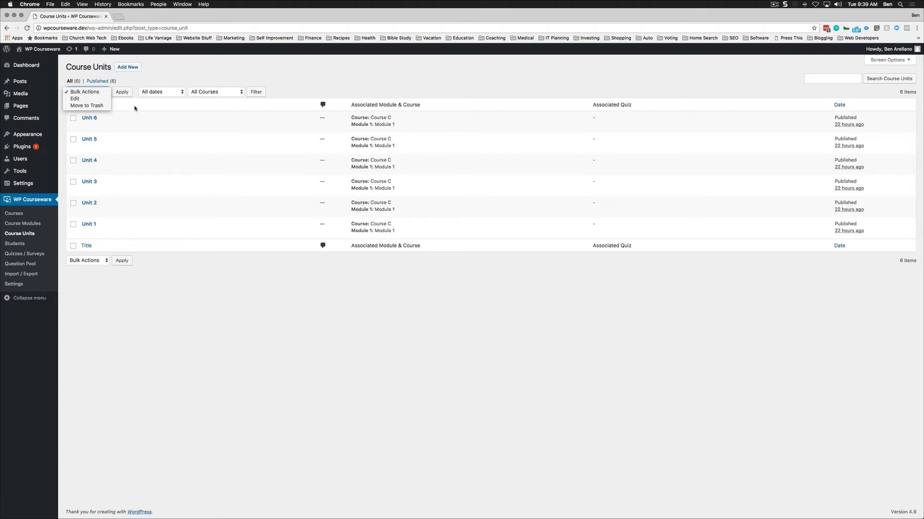
click(160, 93)
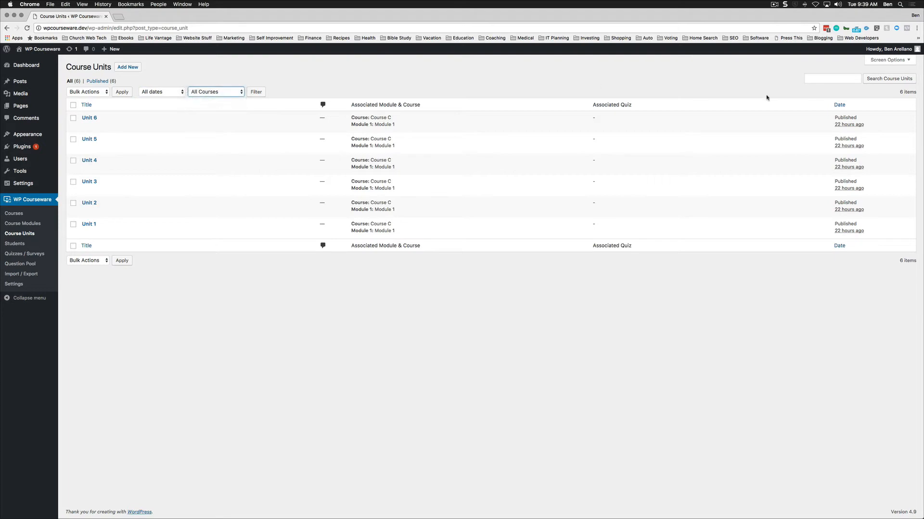
click(888, 59)
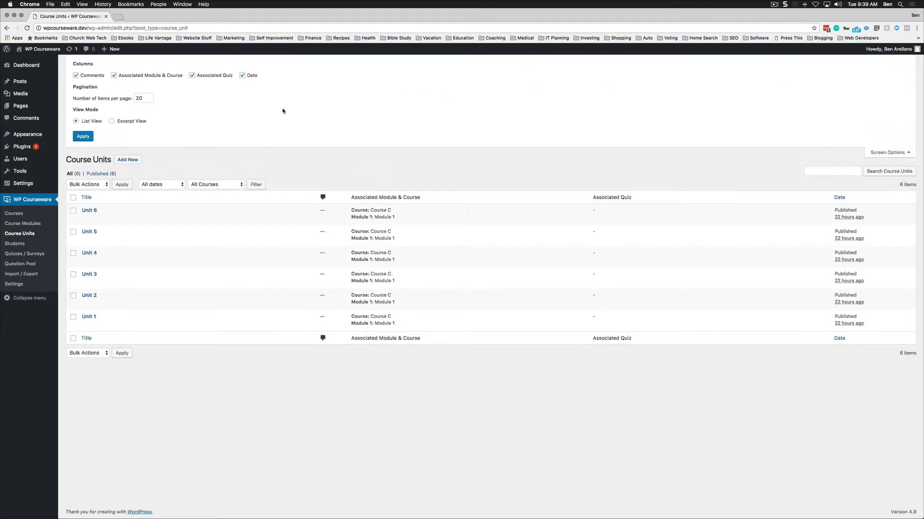
mouse_move(135, 64)
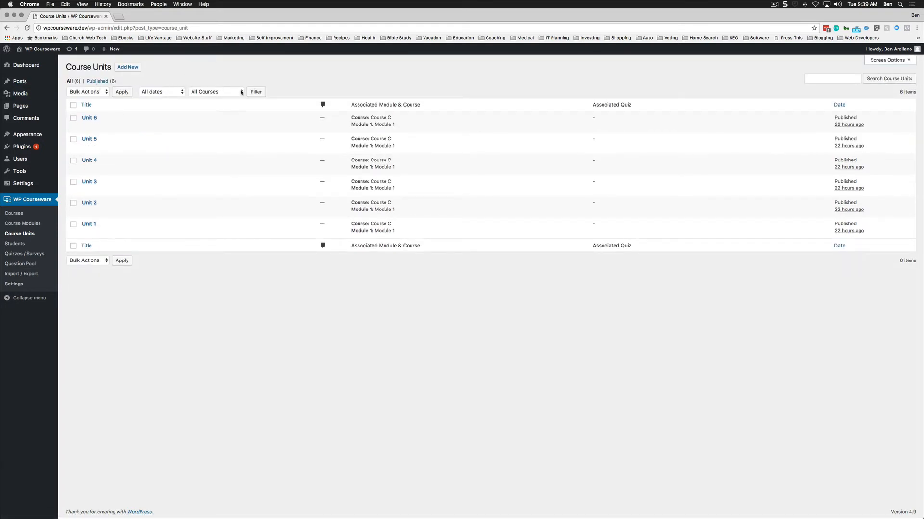
click(831, 78)
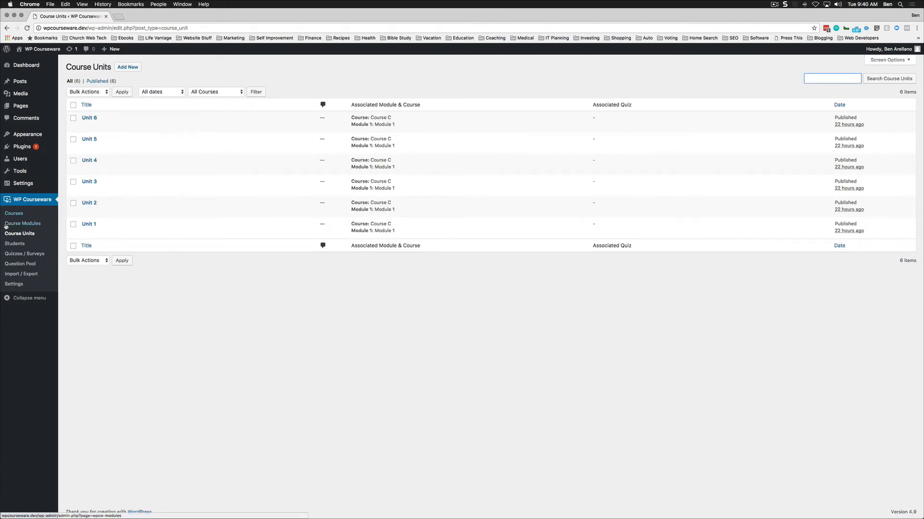
View the Course Modules list and review its course filter and search controls.
click(22, 223)
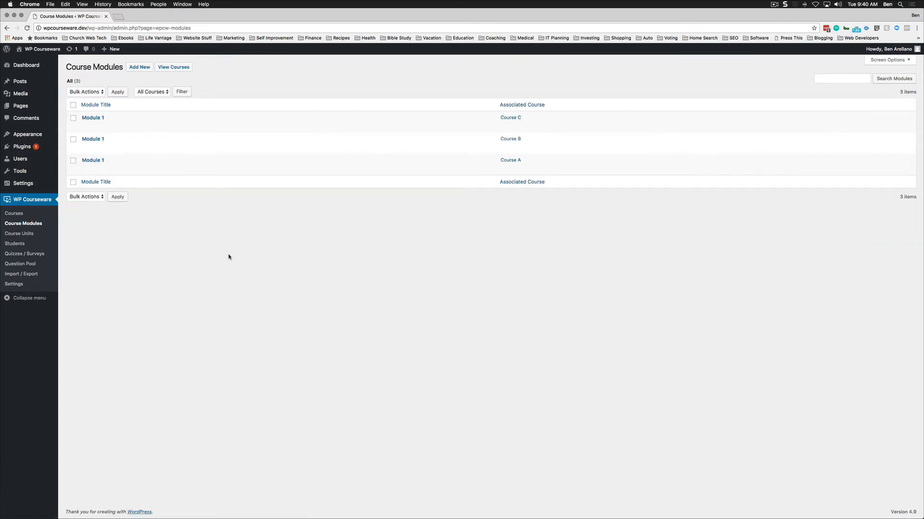
mouse_move(240, 253)
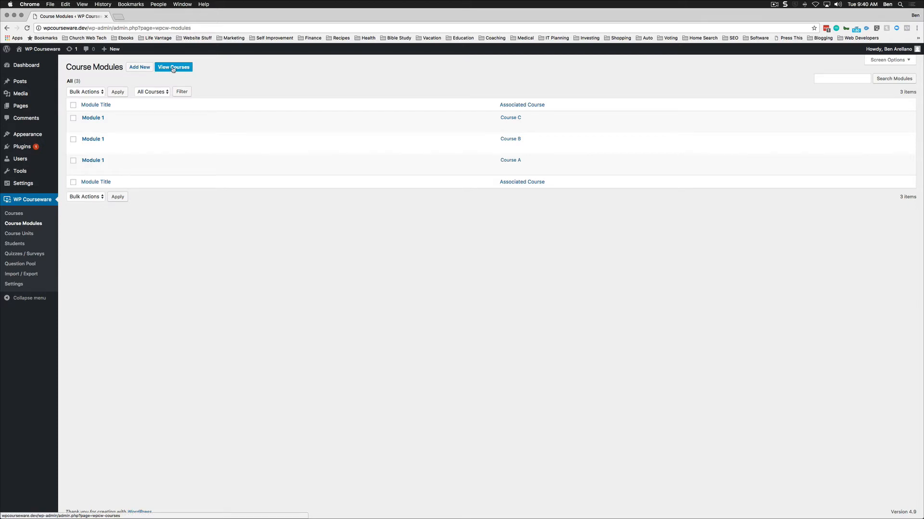
click(84, 93)
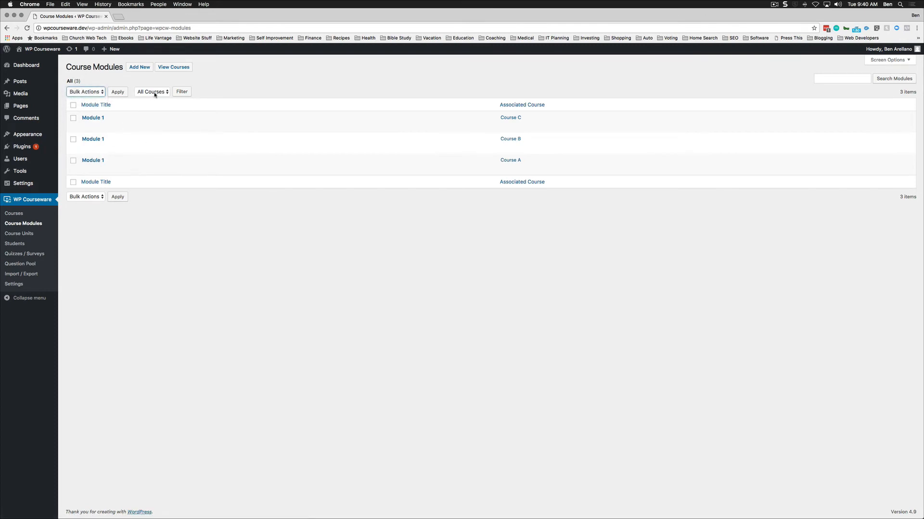
click(151, 91)
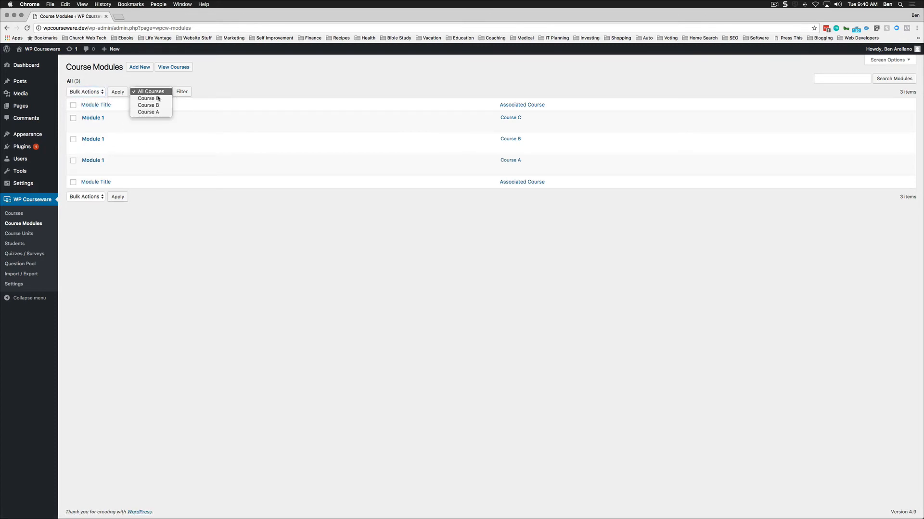
click(840, 78)
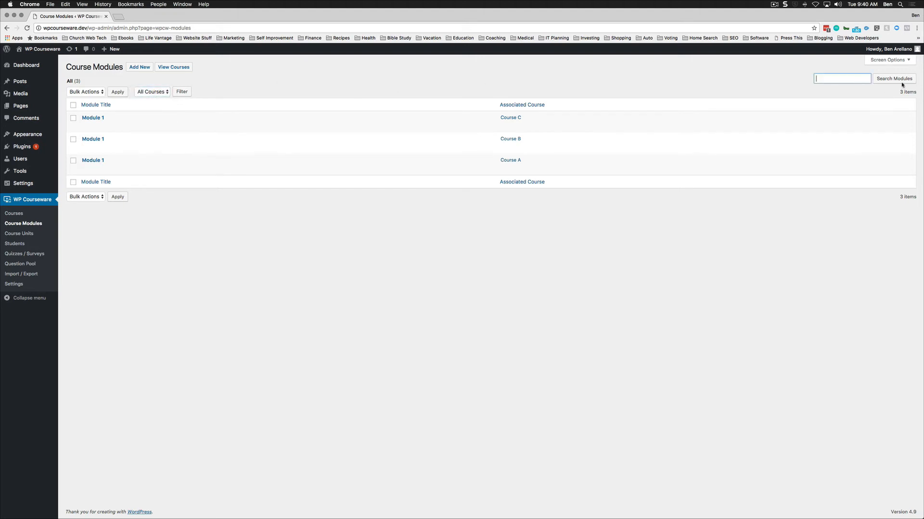
click(888, 60)
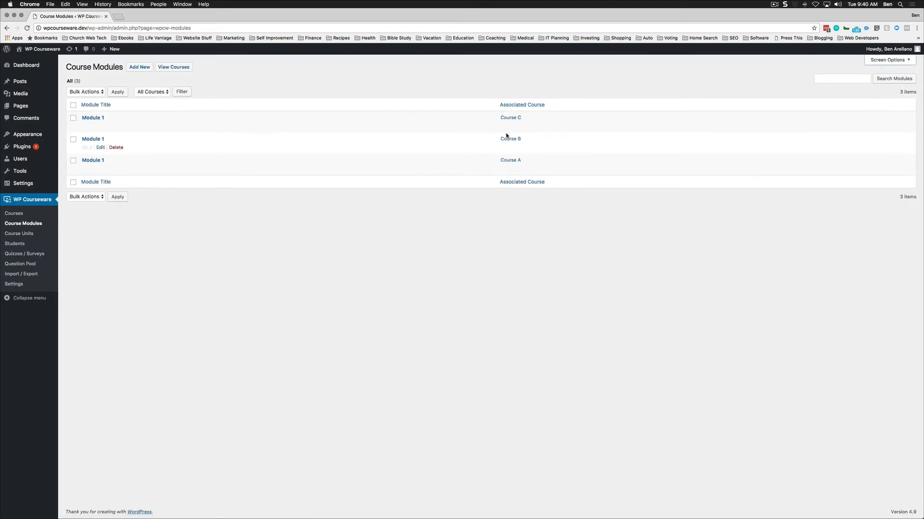
mouse_move(92, 118)
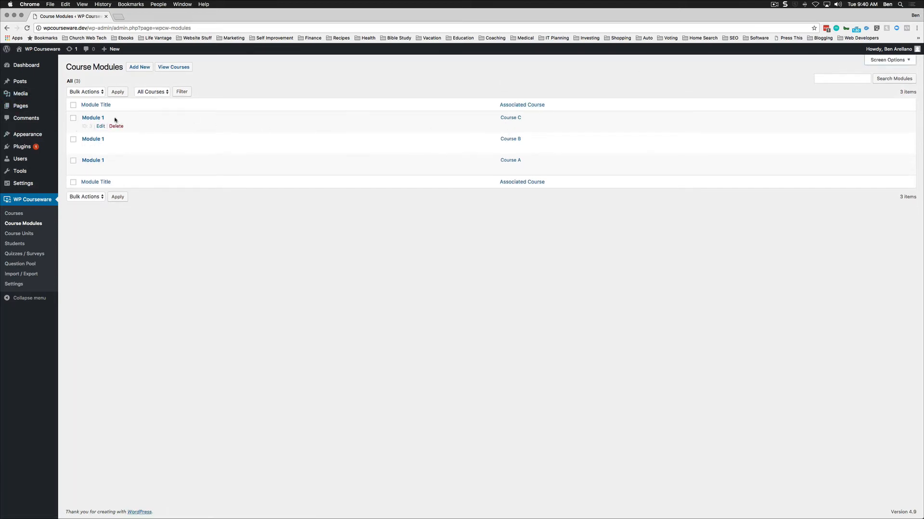
Peek at Course C's Module 1, sort modules by title, then go to Course C's edit page.
click(92, 118)
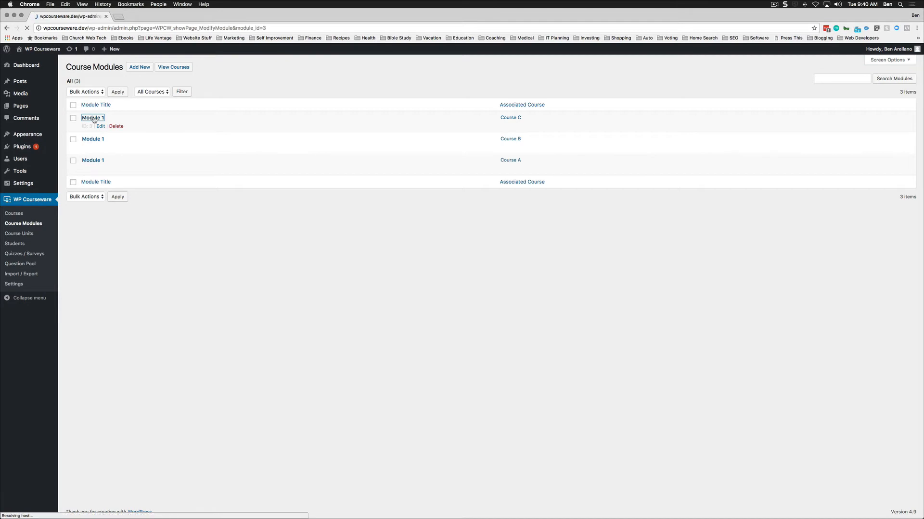
click(92, 117)
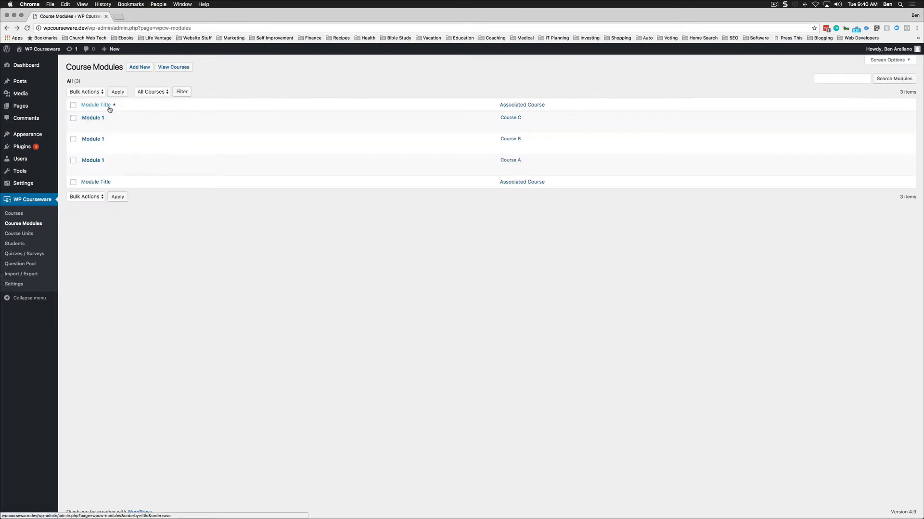
click(100, 126)
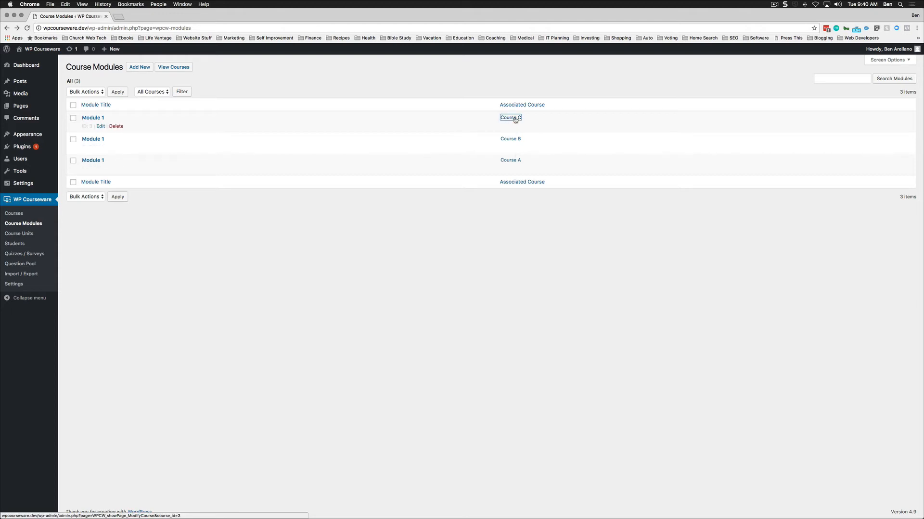
click(510, 117)
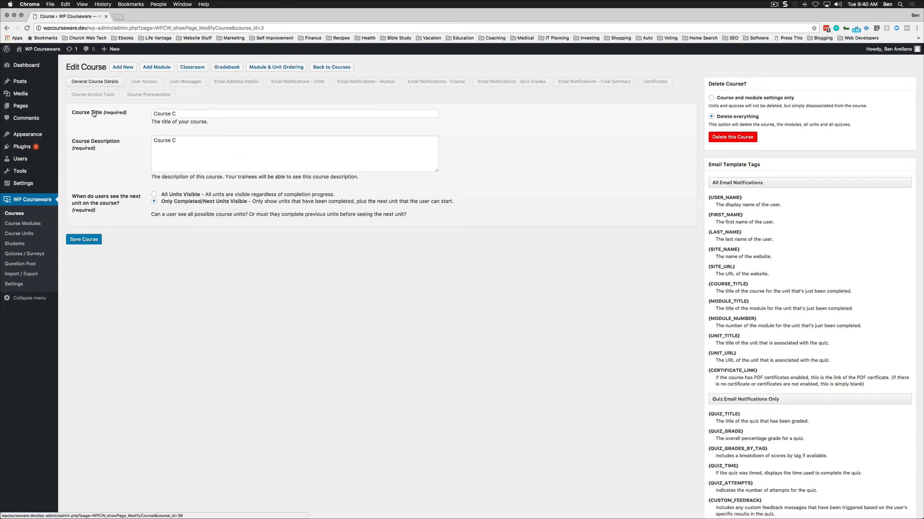
mouse_move(397, 112)
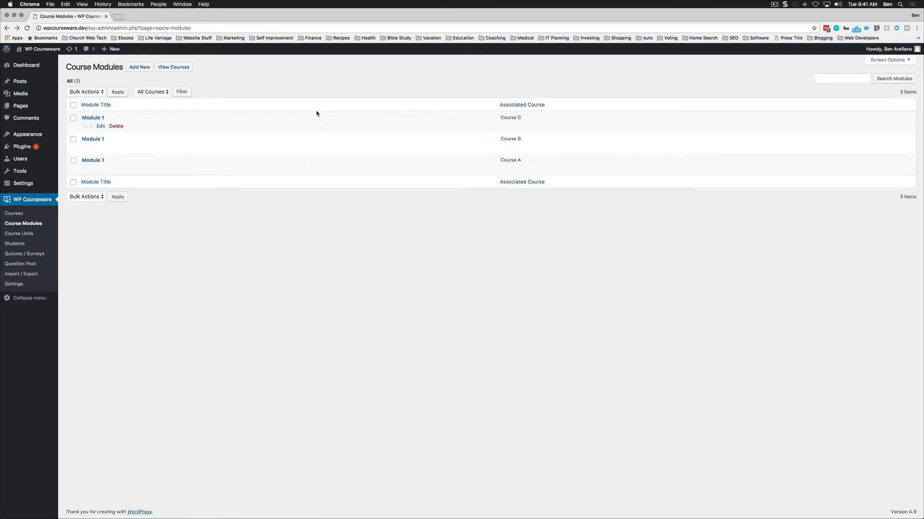
mouse_move(13, 214)
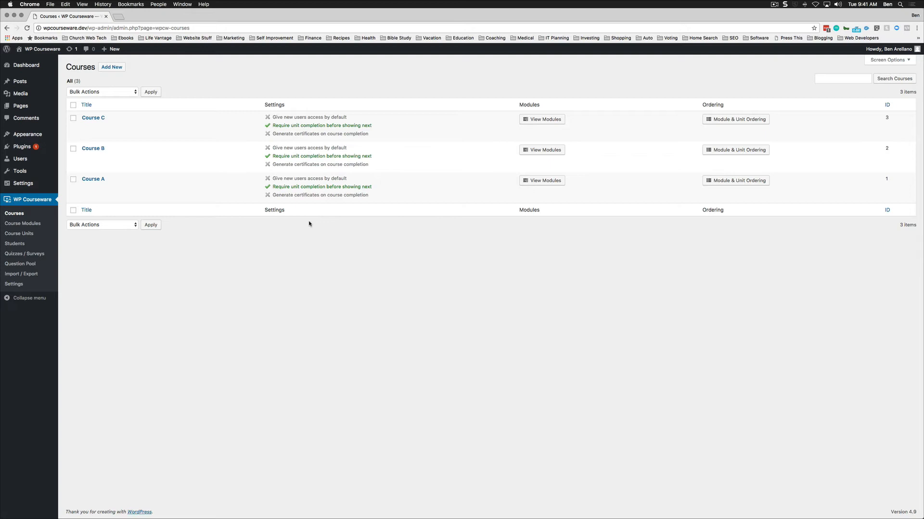
mouse_move(544, 241)
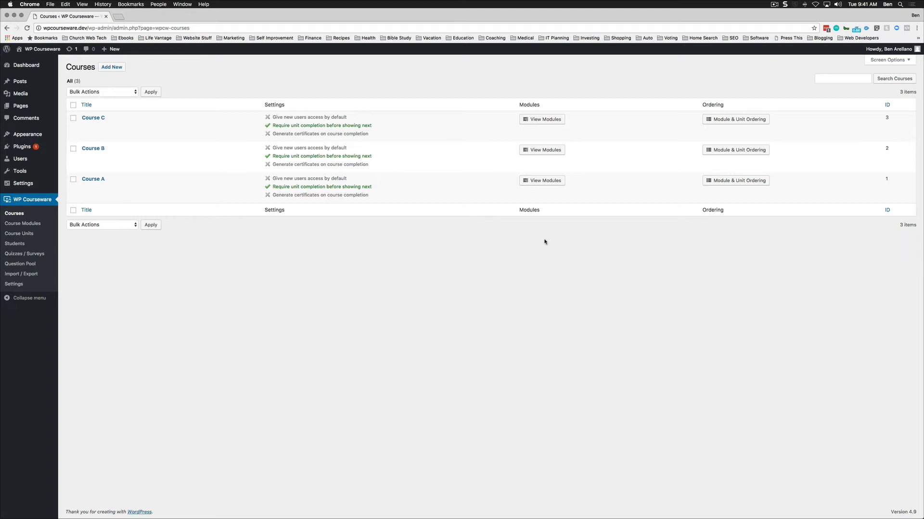
mouse_move(93, 117)
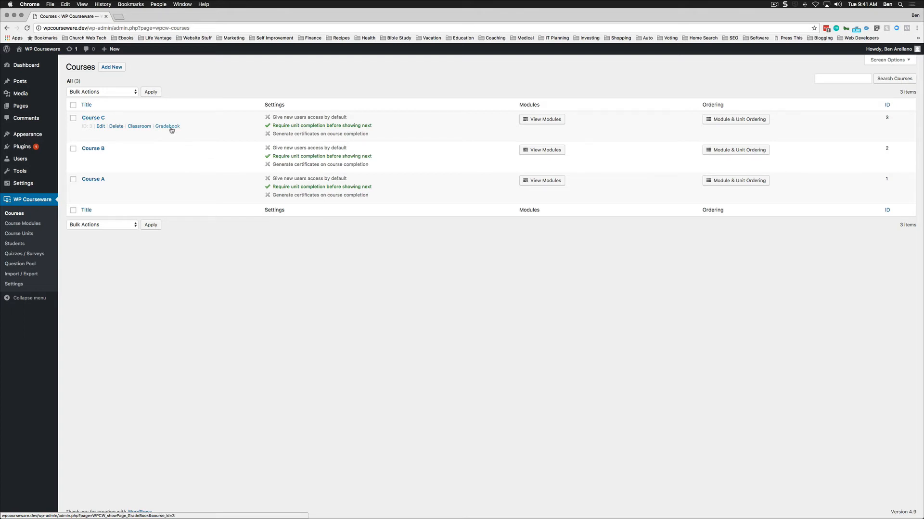
mouse_move(722, 132)
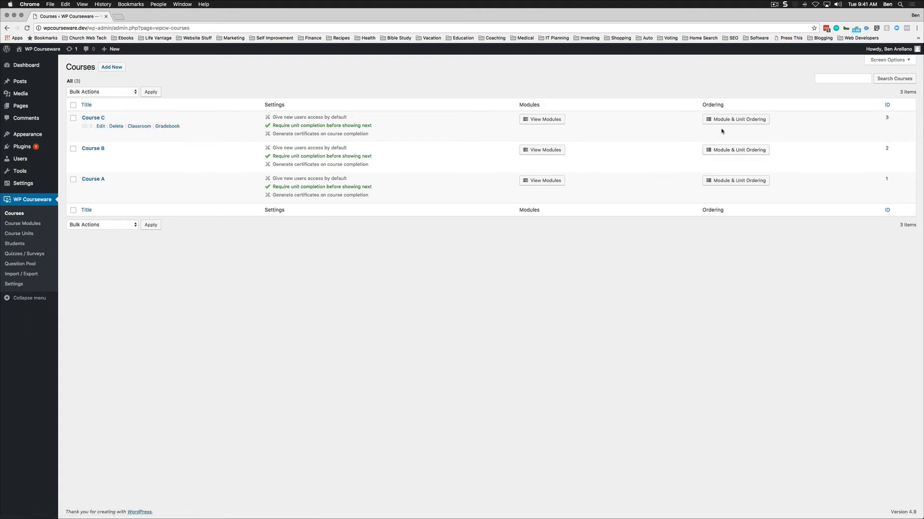
mouse_move(188, 137)
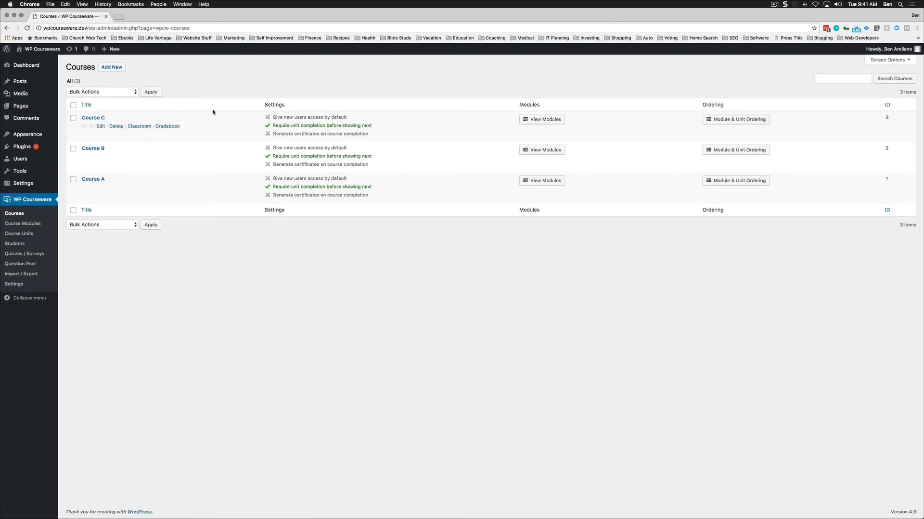
Filter modules to Course C only, then reset the filter to All Courses showing all three modules.
click(541, 120)
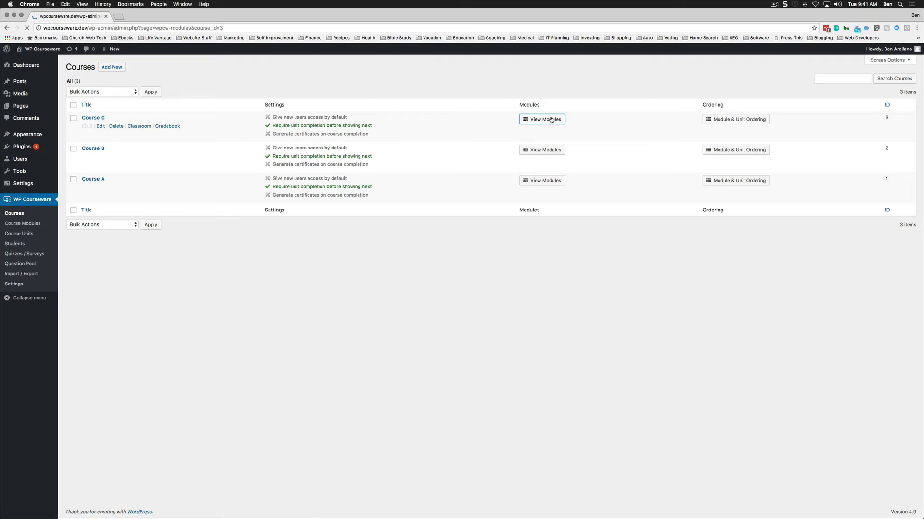
click(542, 119)
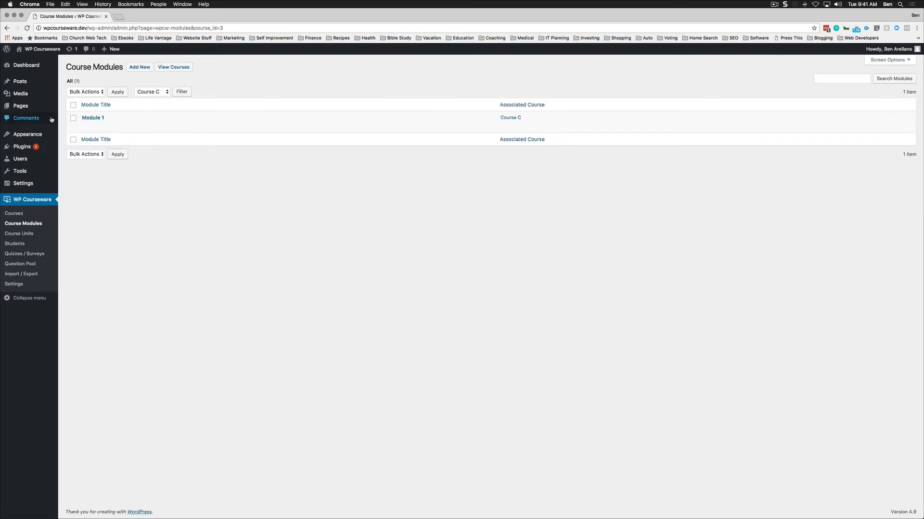
mouse_move(93, 117)
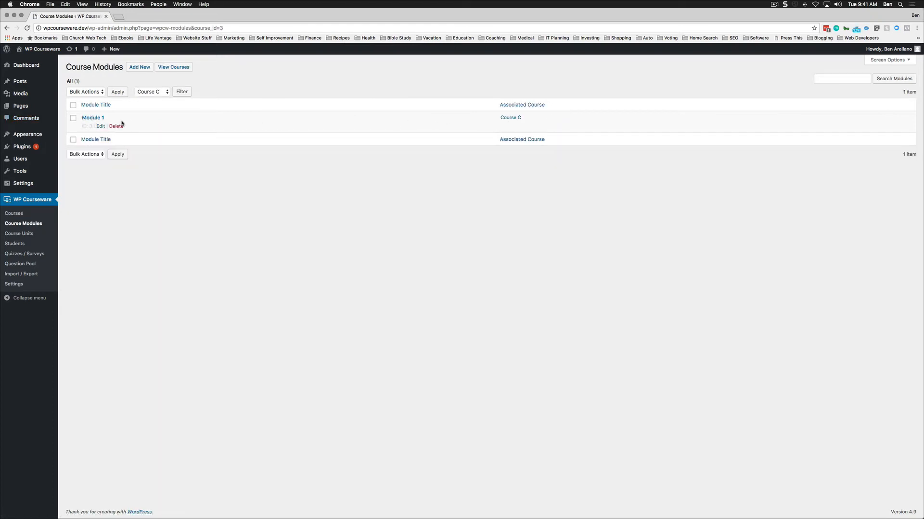
click(150, 92)
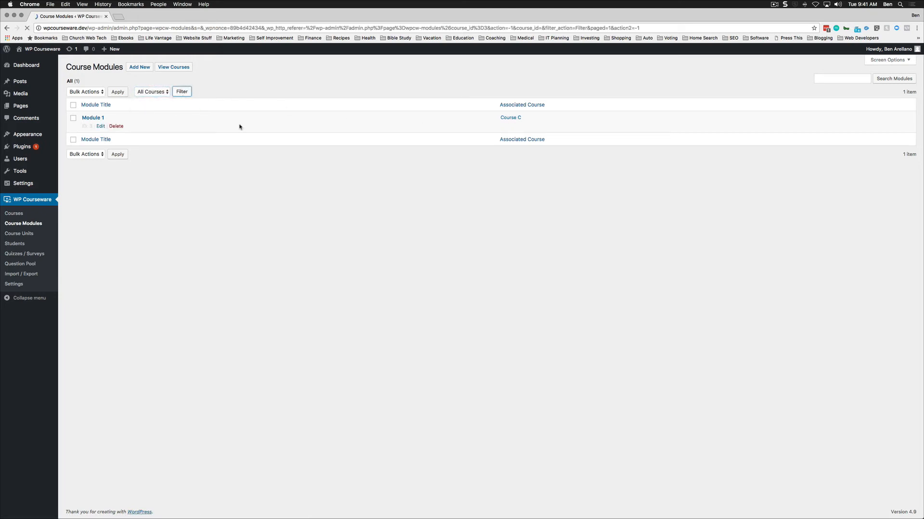
click(182, 92)
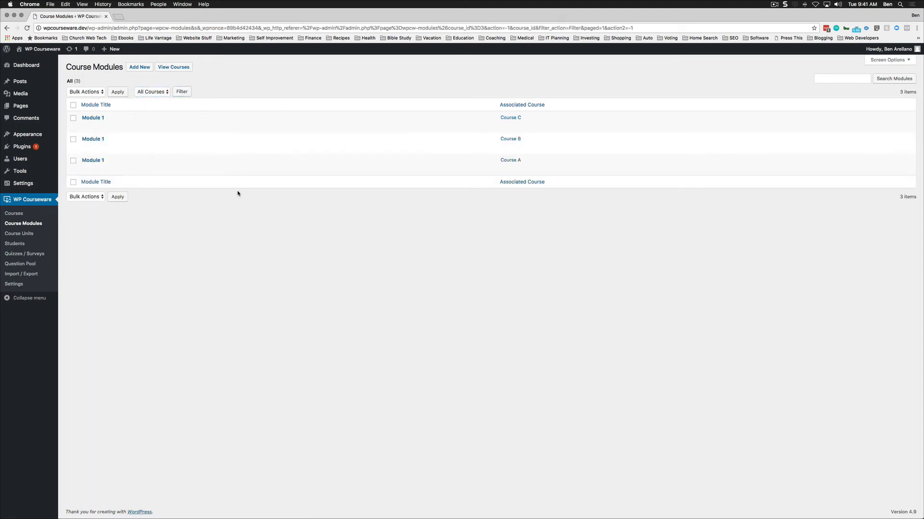
mouse_move(15, 214)
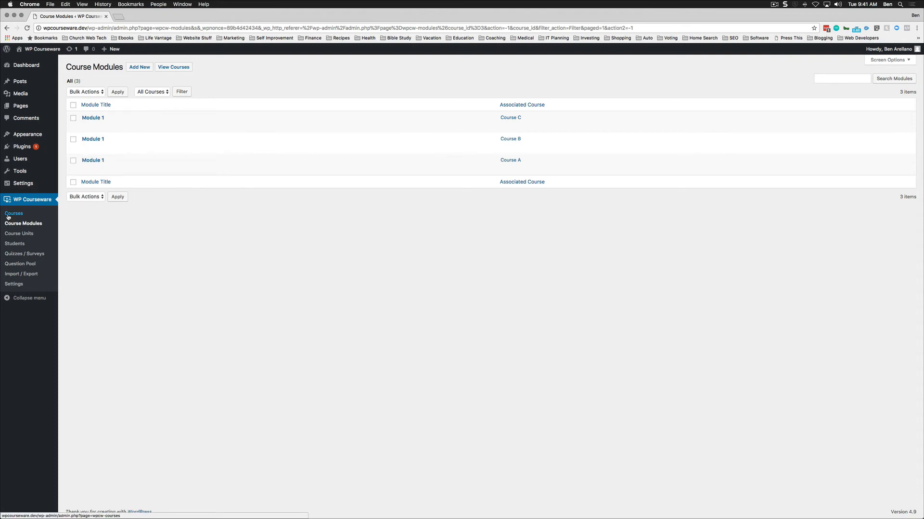
View the Courses list, toggle its Settings column option, and go to Course C's Classroom.
click(14, 214)
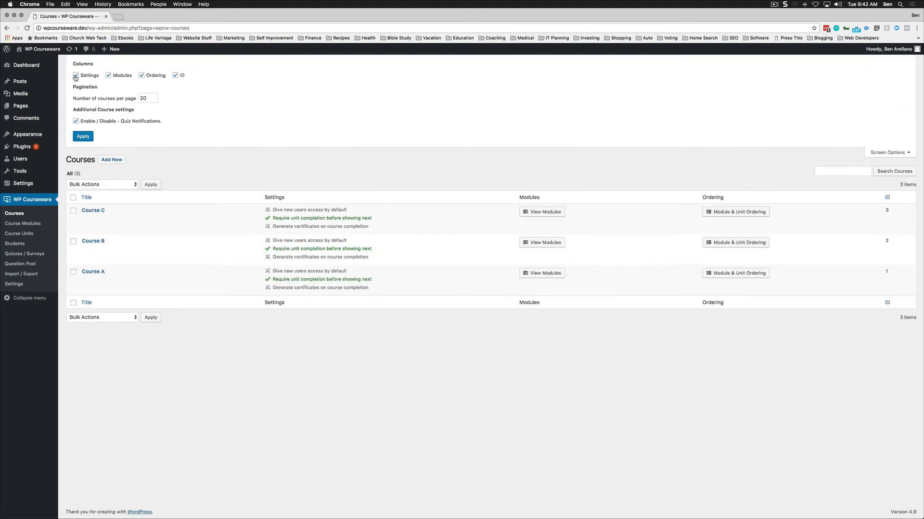
click(75, 75)
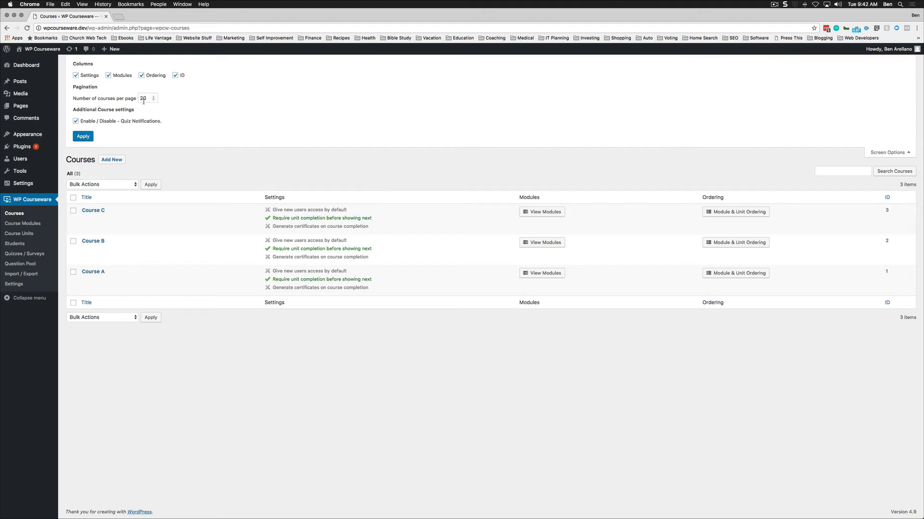
mouse_move(185, 183)
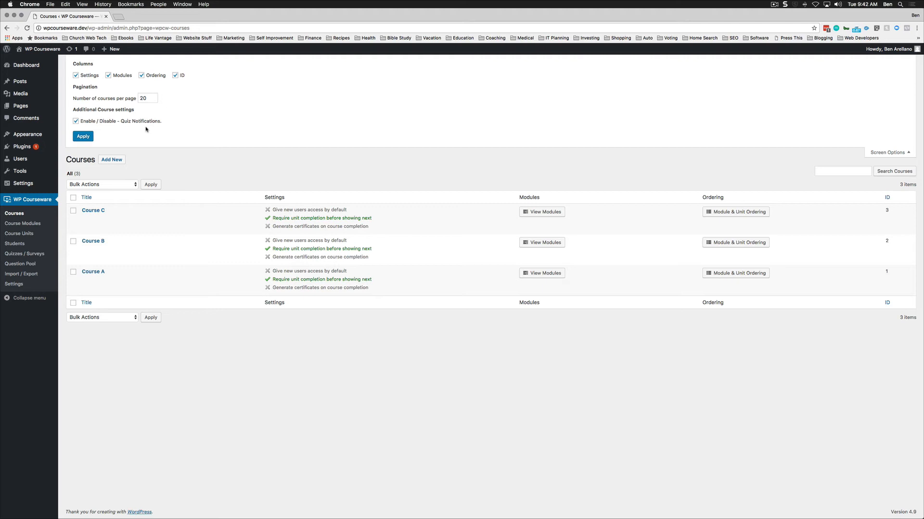
mouse_move(166, 131)
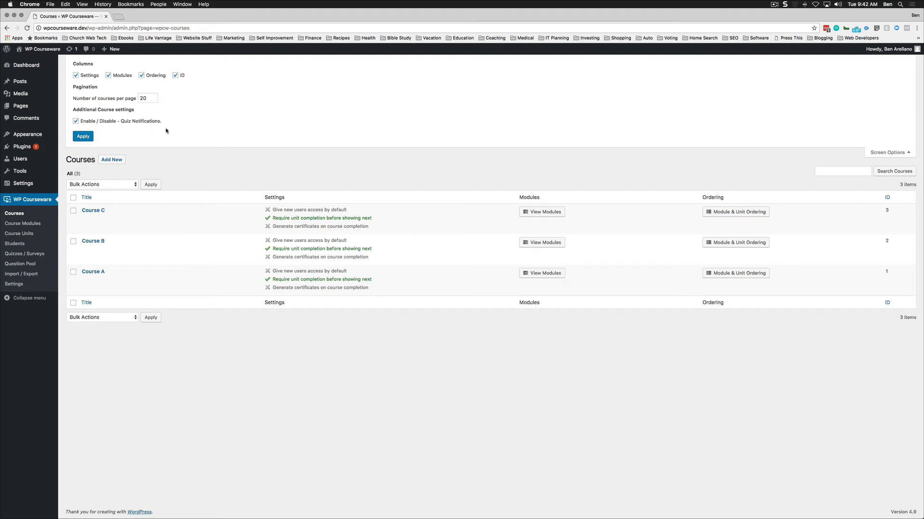
mouse_move(175, 164)
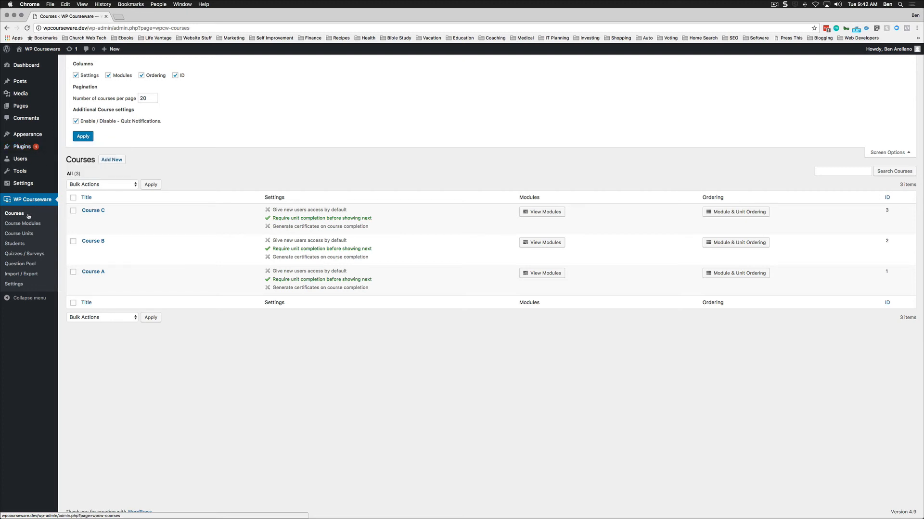
mouse_move(93, 210)
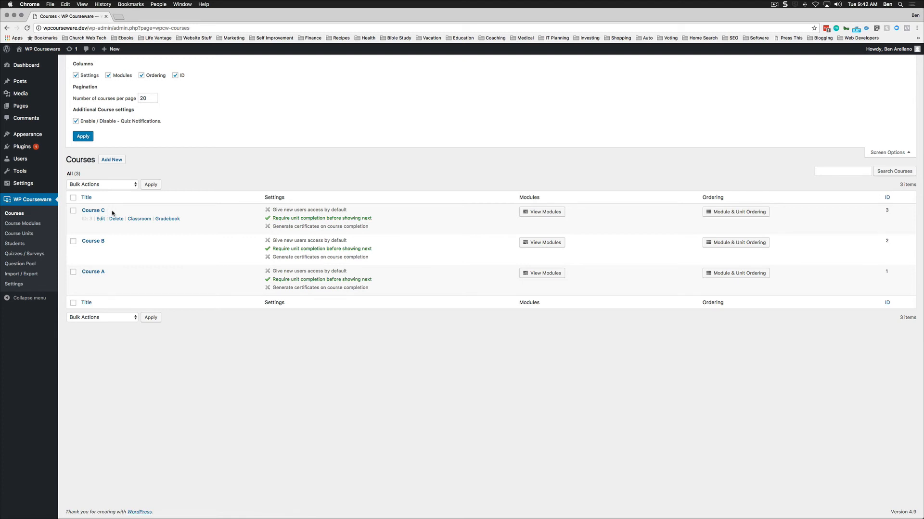
mouse_move(92, 211)
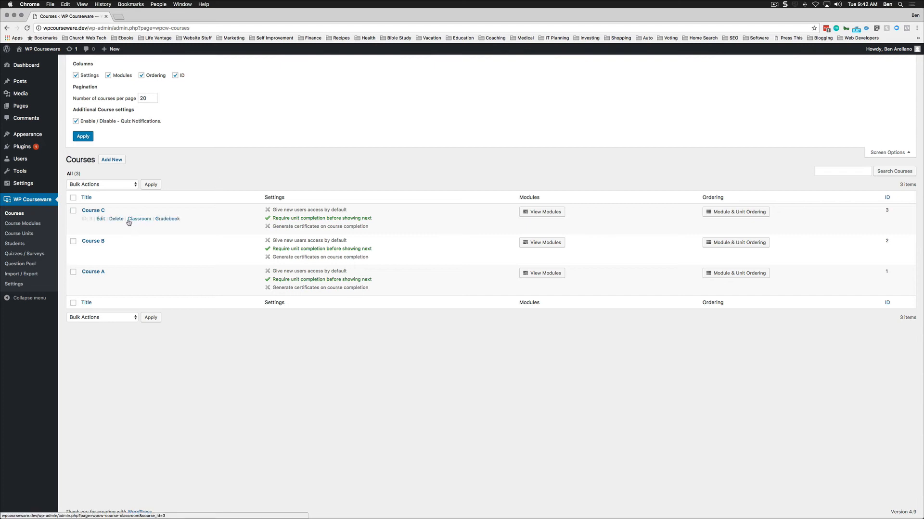
mouse_move(146, 222)
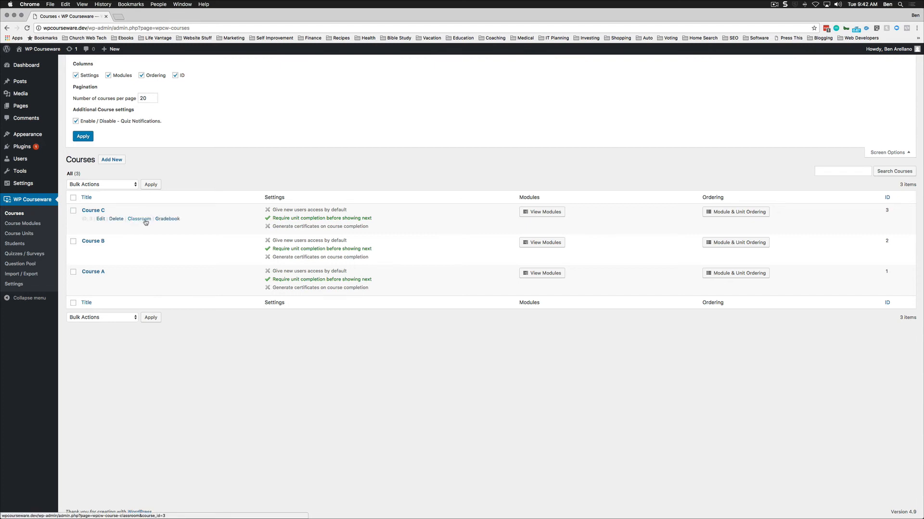
click(139, 219)
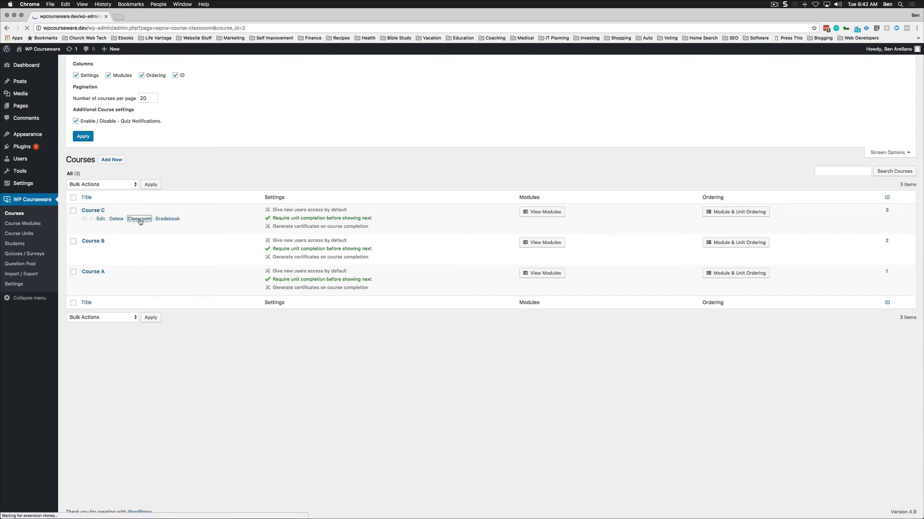
click(140, 218)
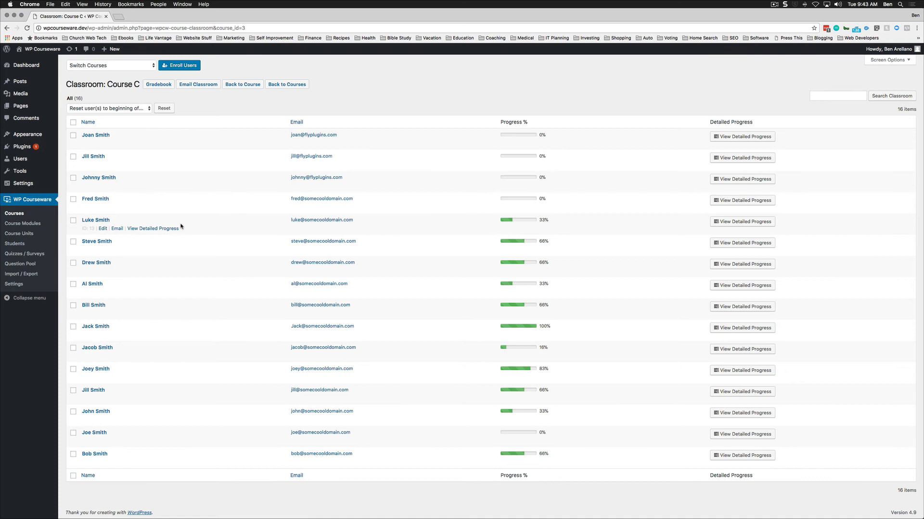
mouse_move(246, 209)
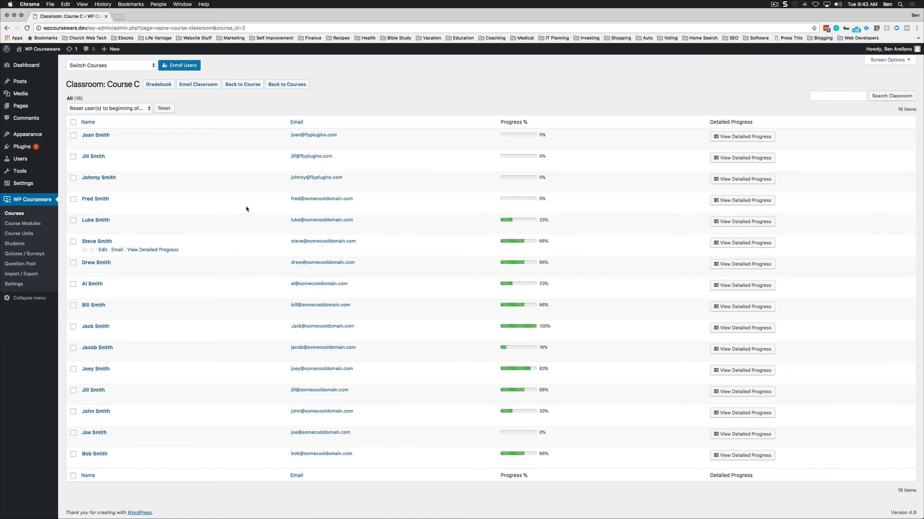
mouse_move(258, 164)
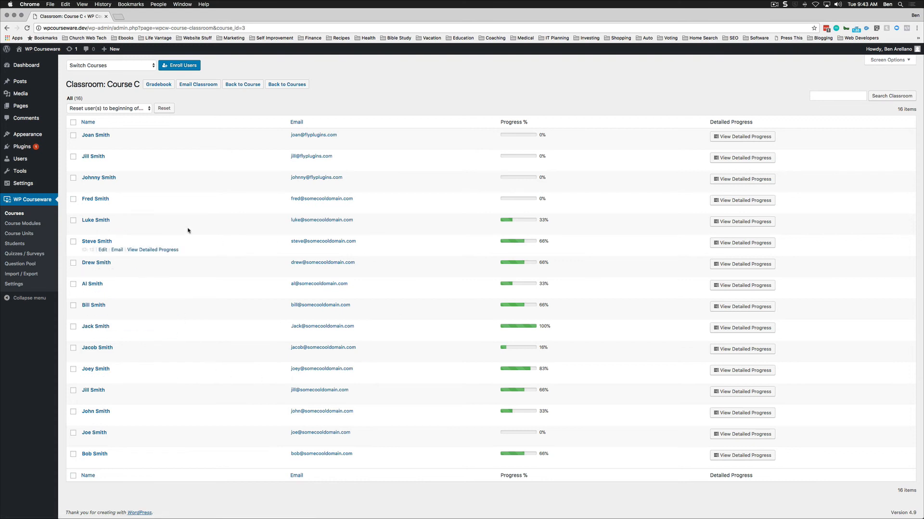
mouse_move(148, 149)
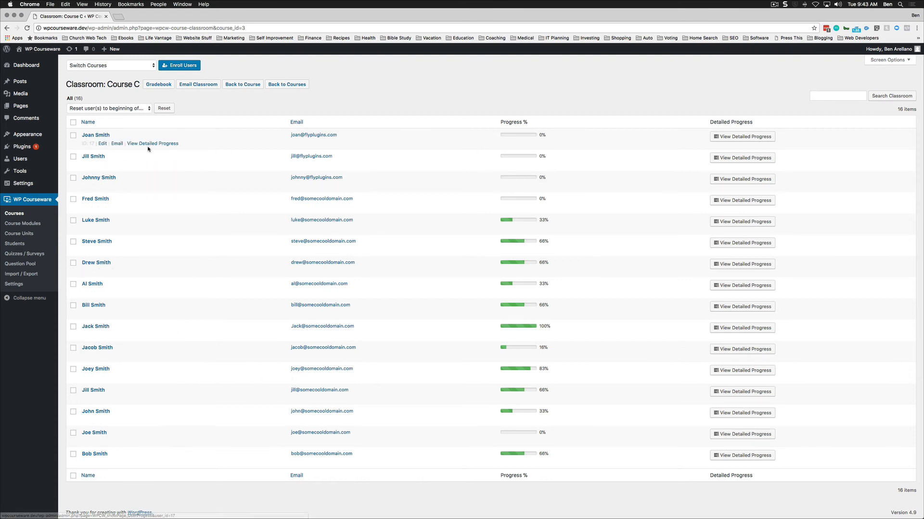
mouse_move(235, 157)
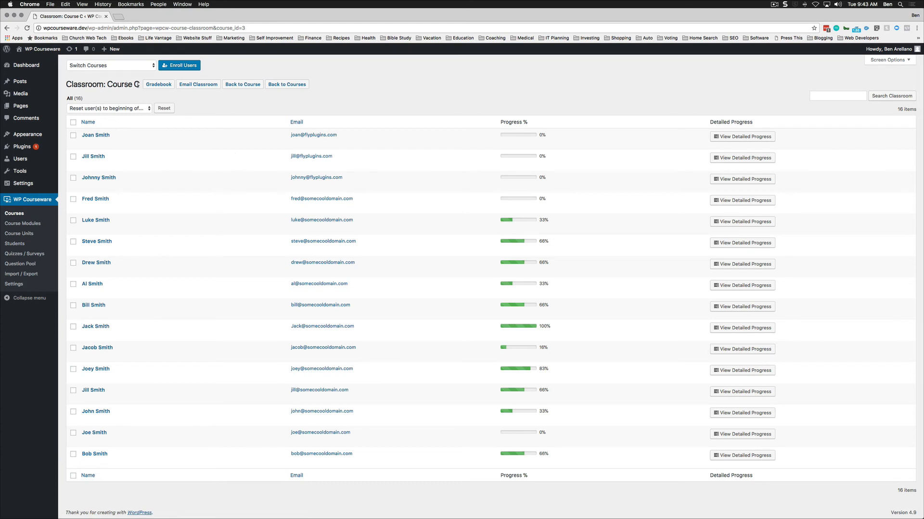
double_click(122, 84)
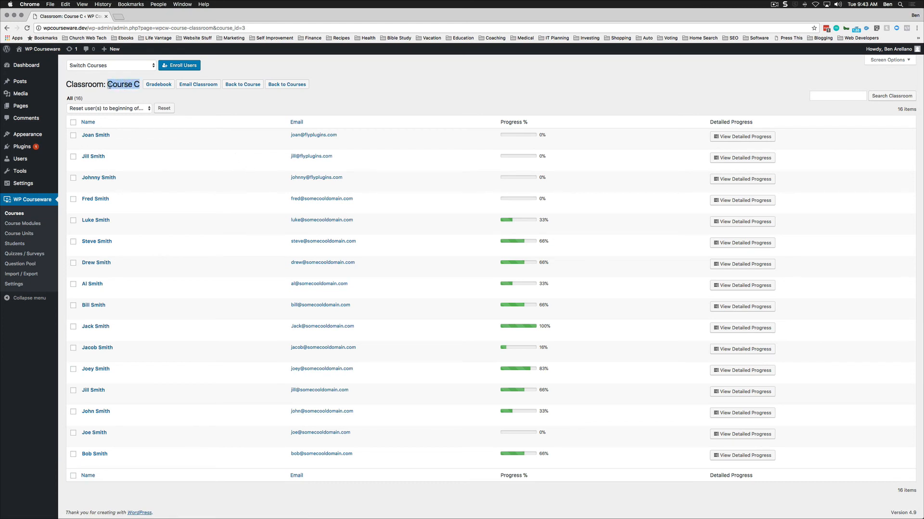
mouse_move(95, 135)
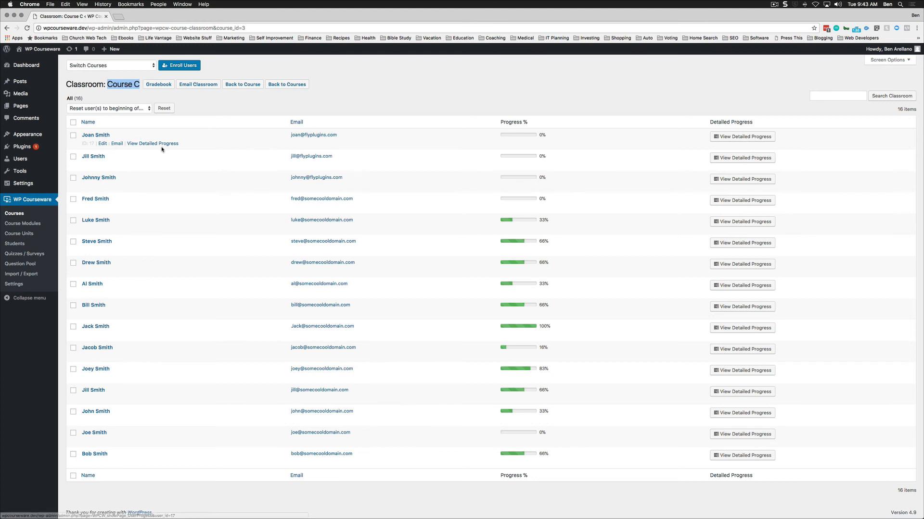
mouse_move(129, 146)
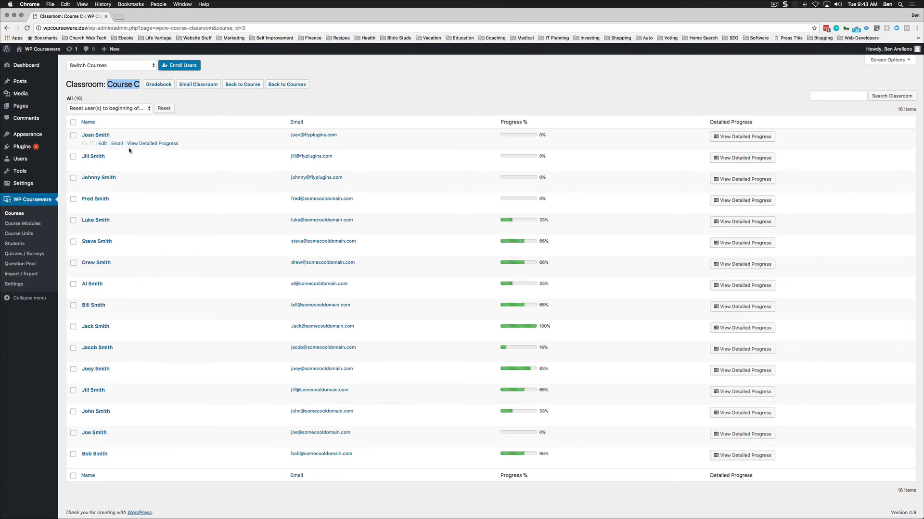
mouse_move(124, 157)
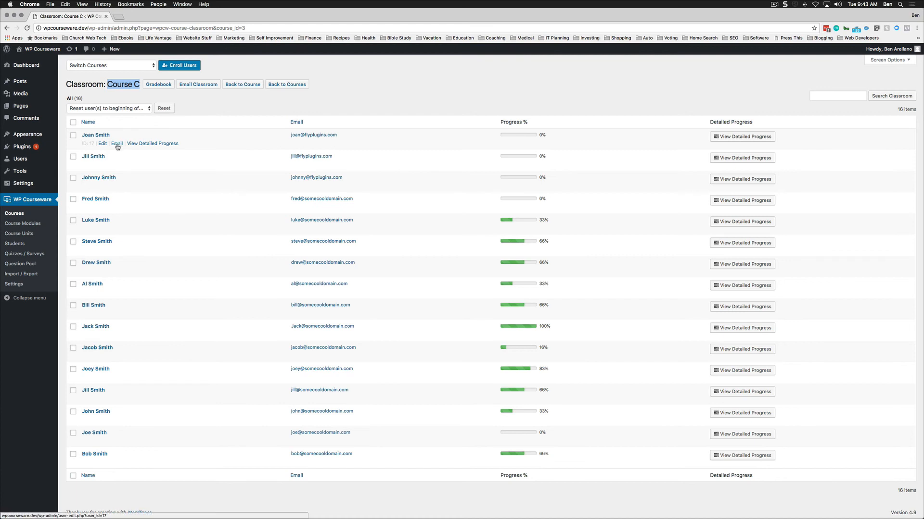
mouse_move(305, 135)
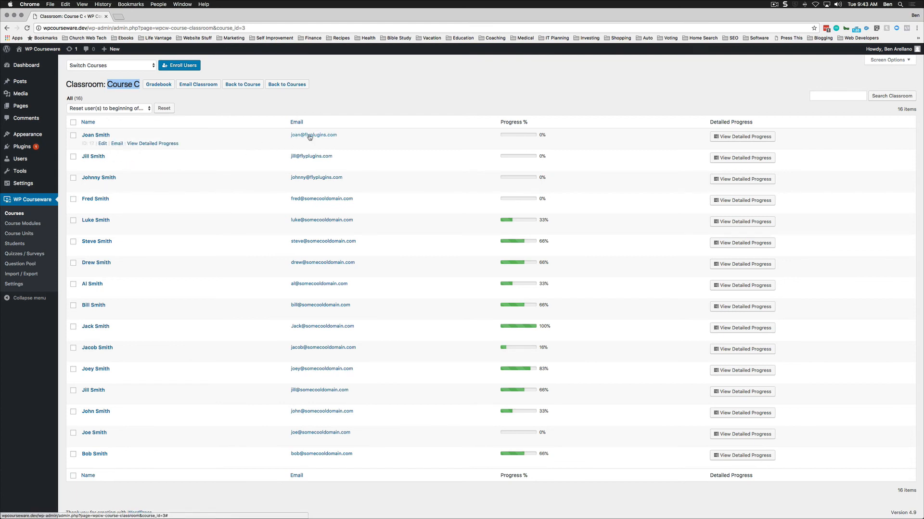
click(117, 143)
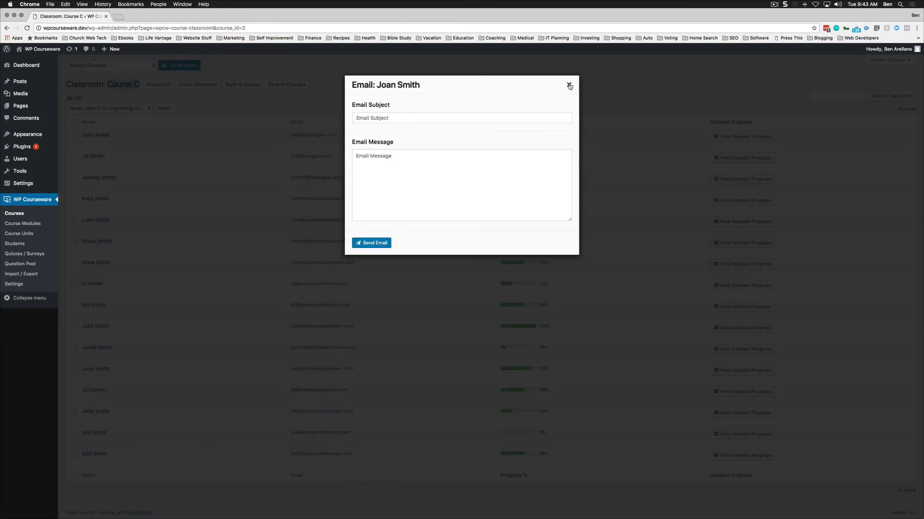
mouse_move(532, 110)
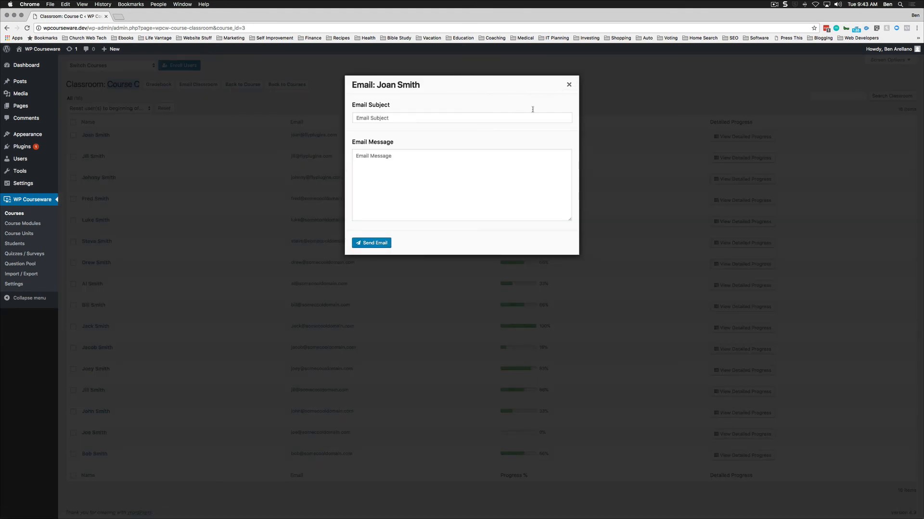
click(568, 84)
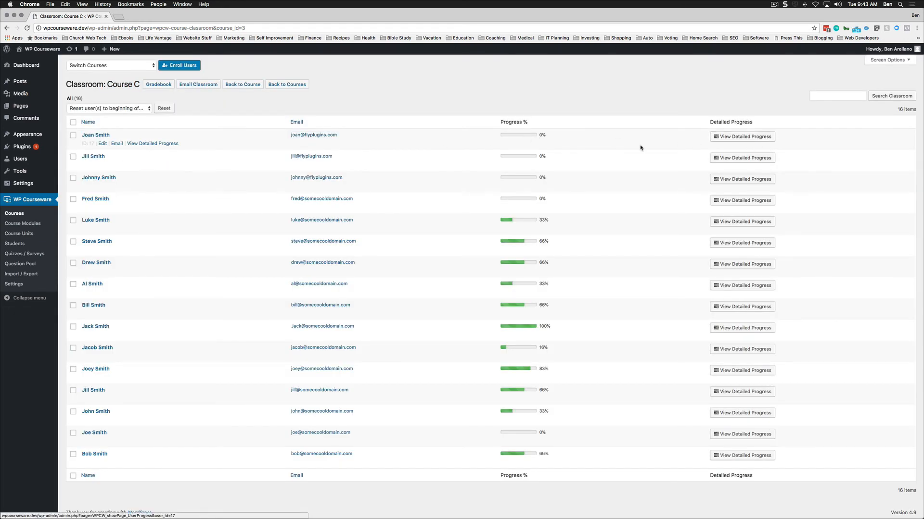
mouse_move(219, 160)
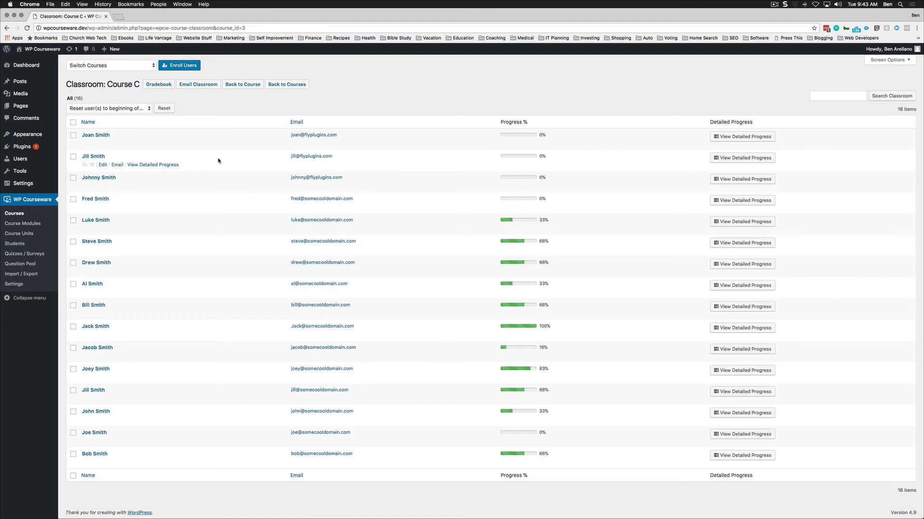
mouse_move(133, 152)
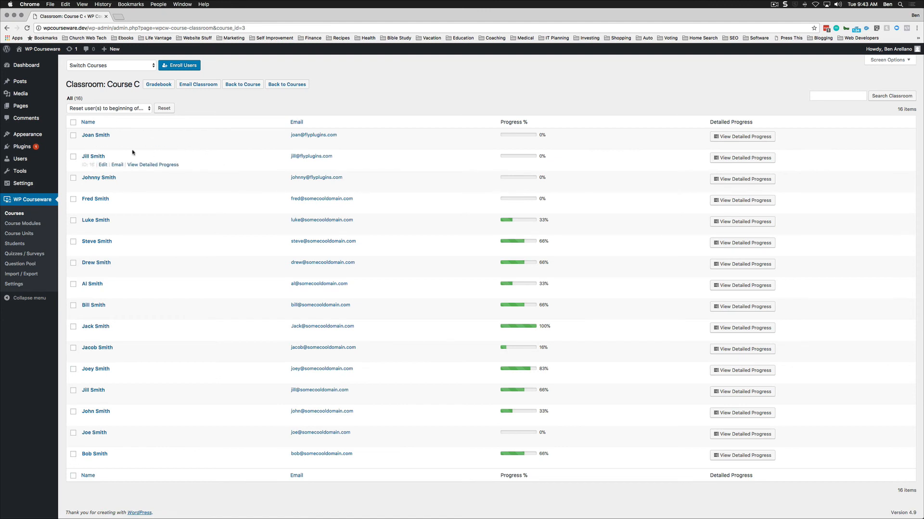
click(87, 122)
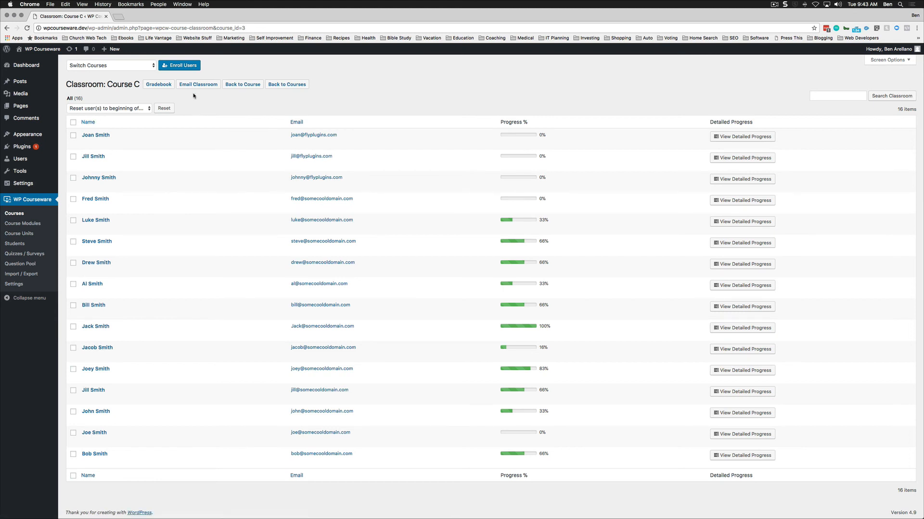
click(198, 85)
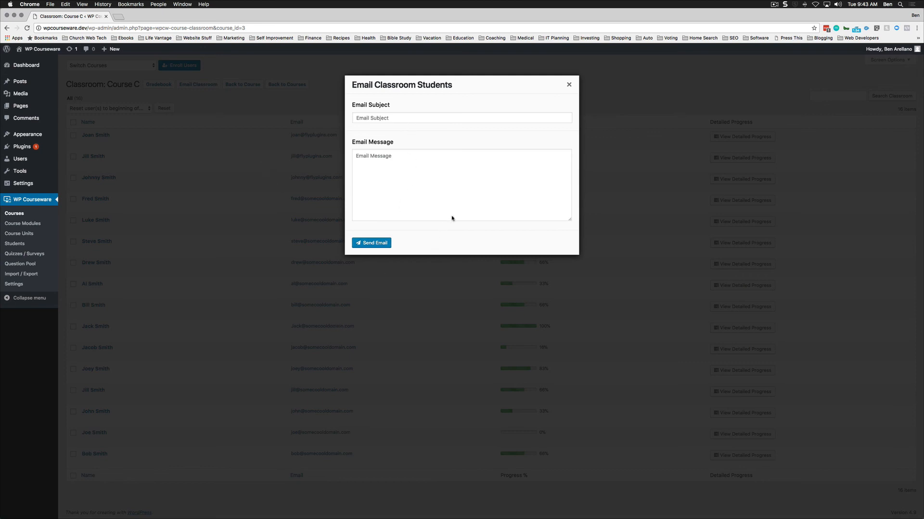
mouse_move(564, 96)
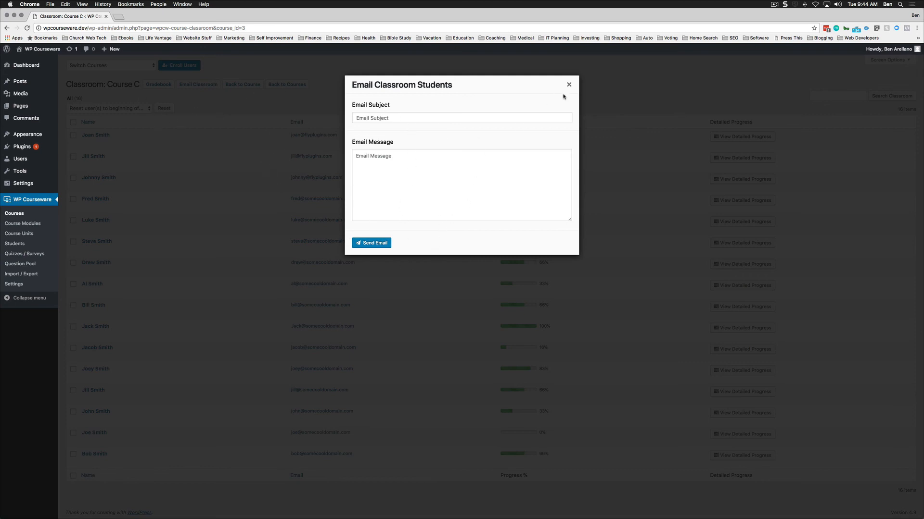
click(569, 84)
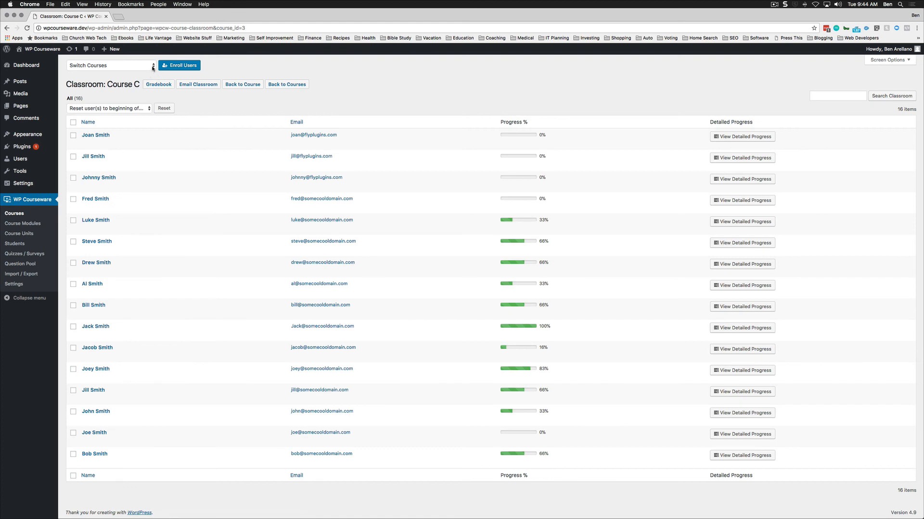
click(109, 65)
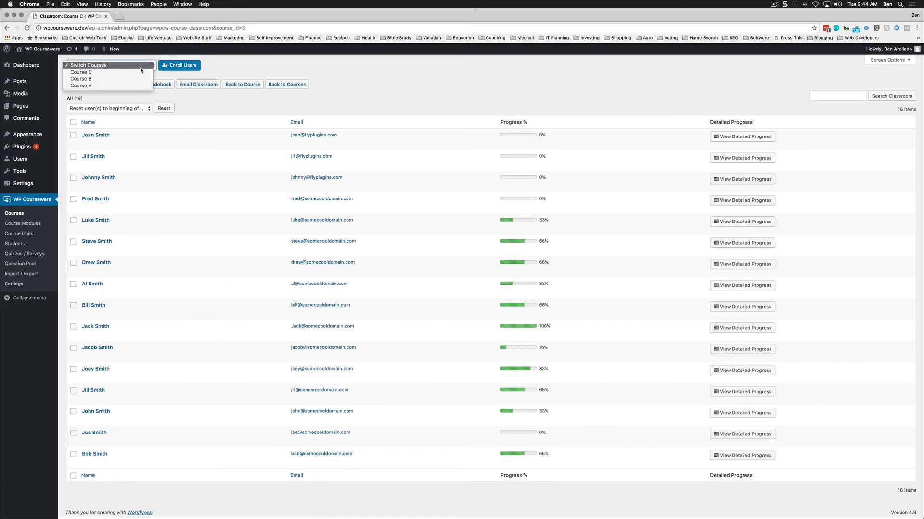
mouse_move(81, 86)
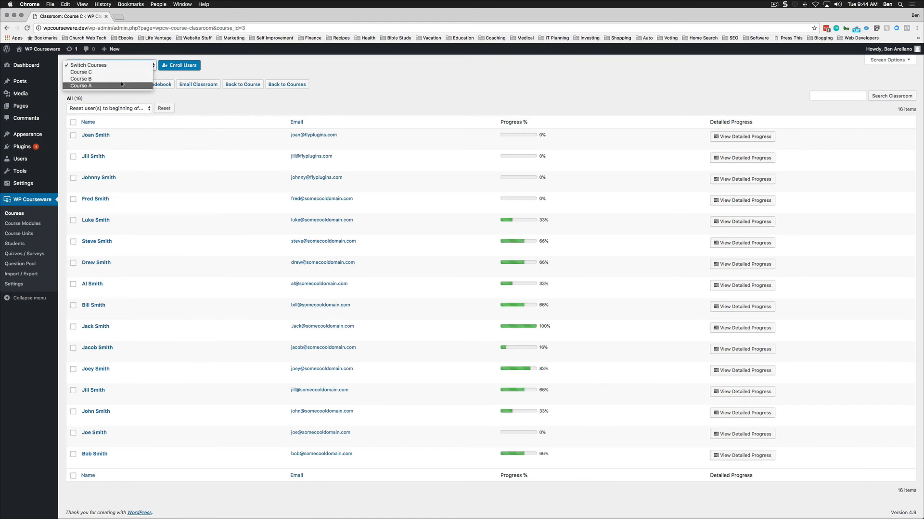
mouse_move(81, 79)
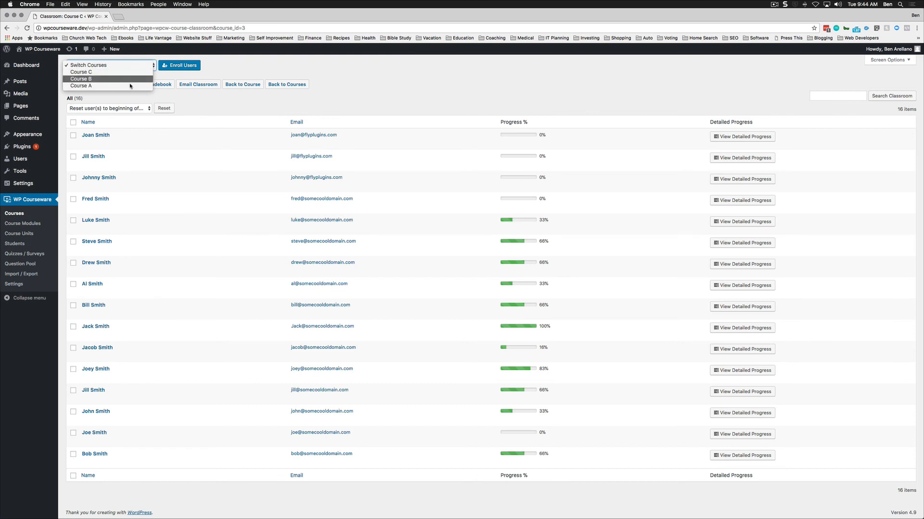
click(81, 78)
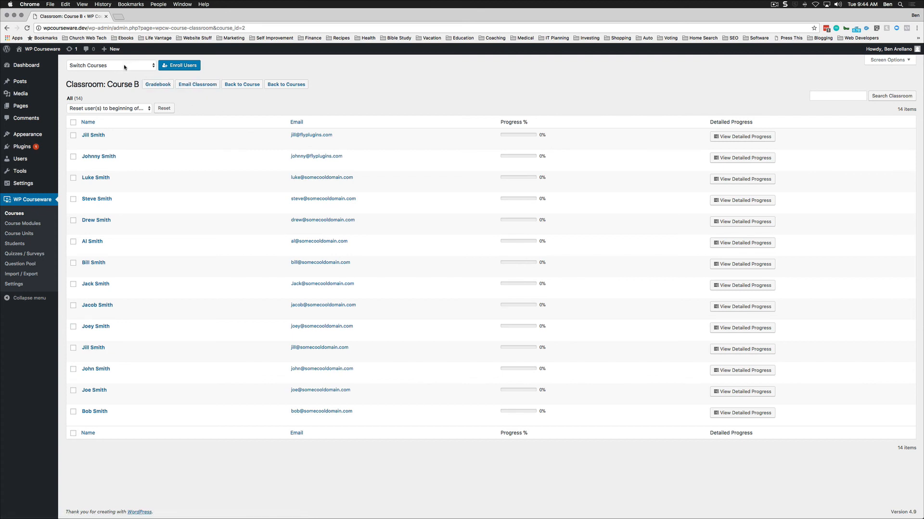
click(111, 64)
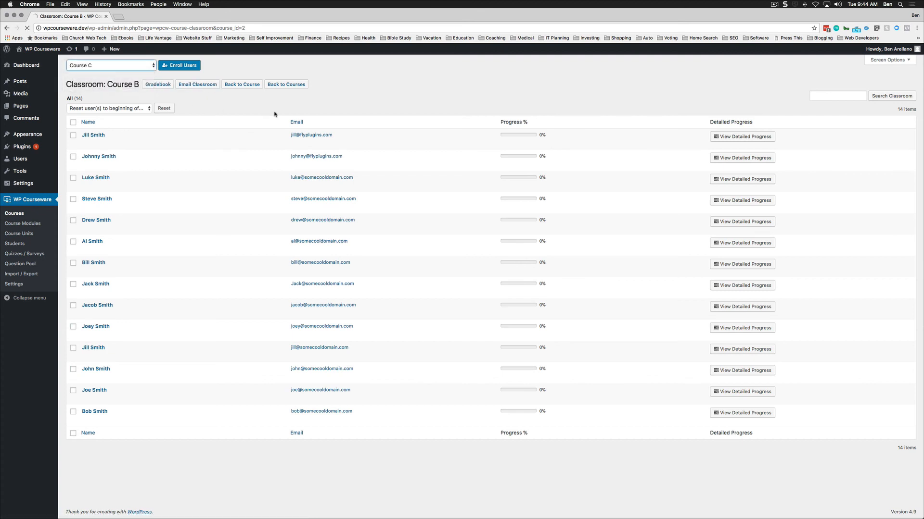
click(110, 65)
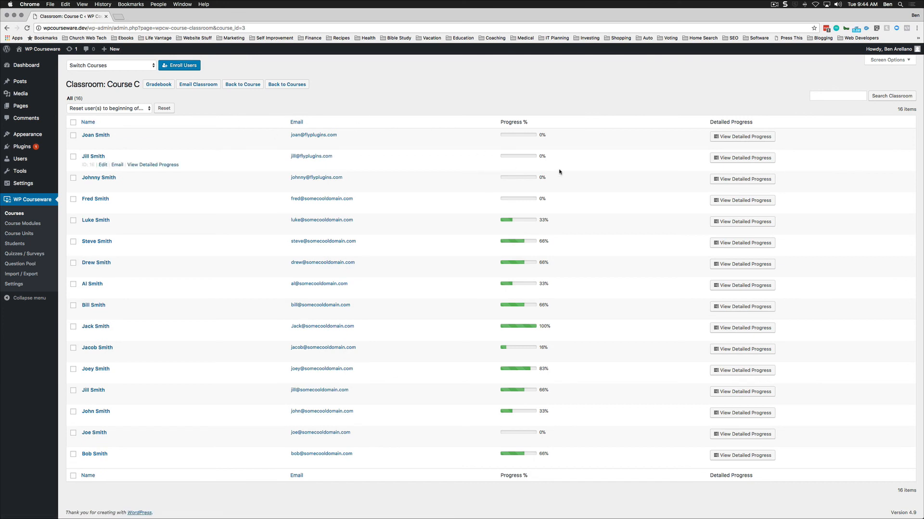
mouse_move(663, 216)
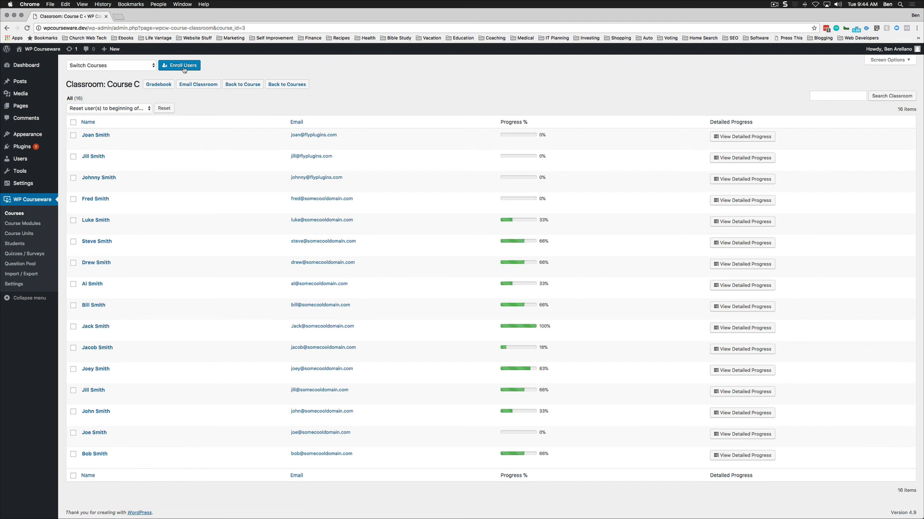
click(182, 64)
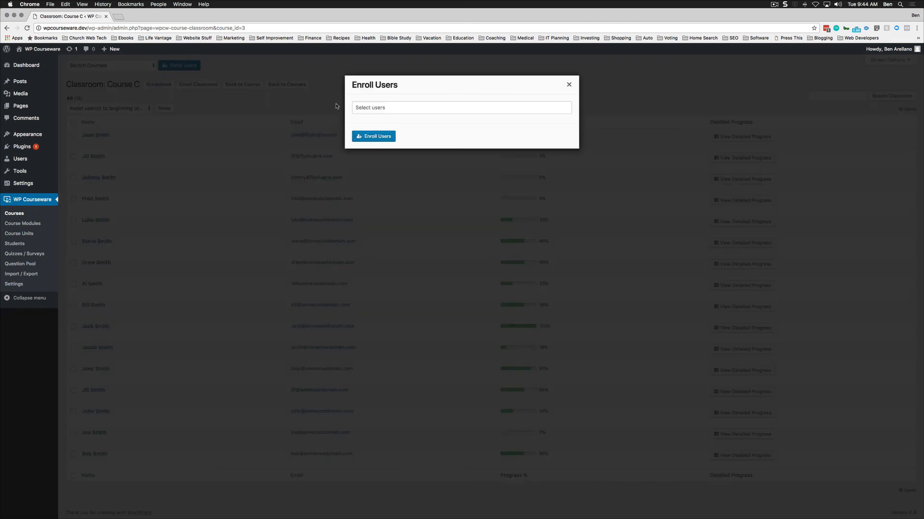
click(461, 107)
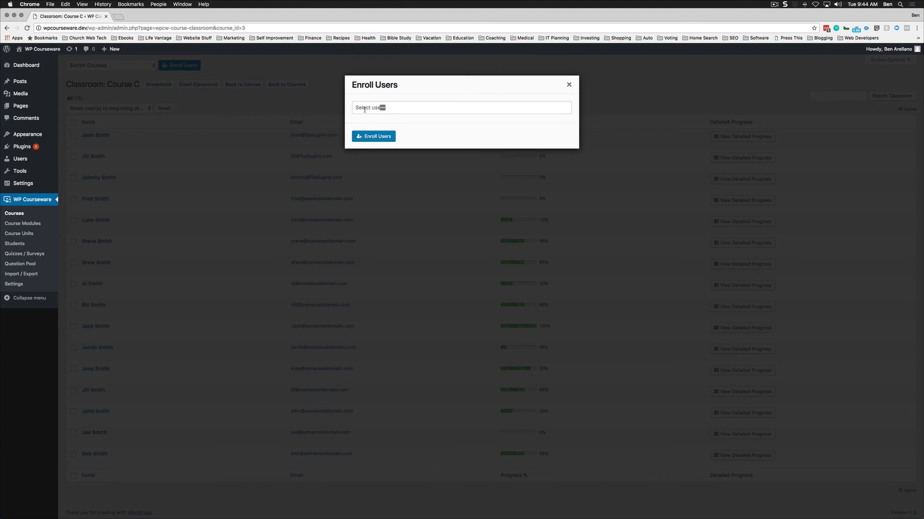
click(460, 106)
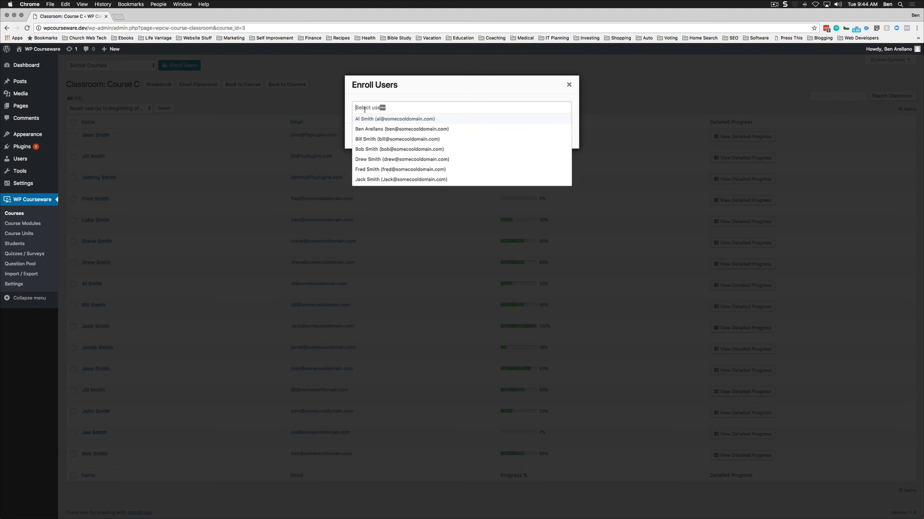
text(b)
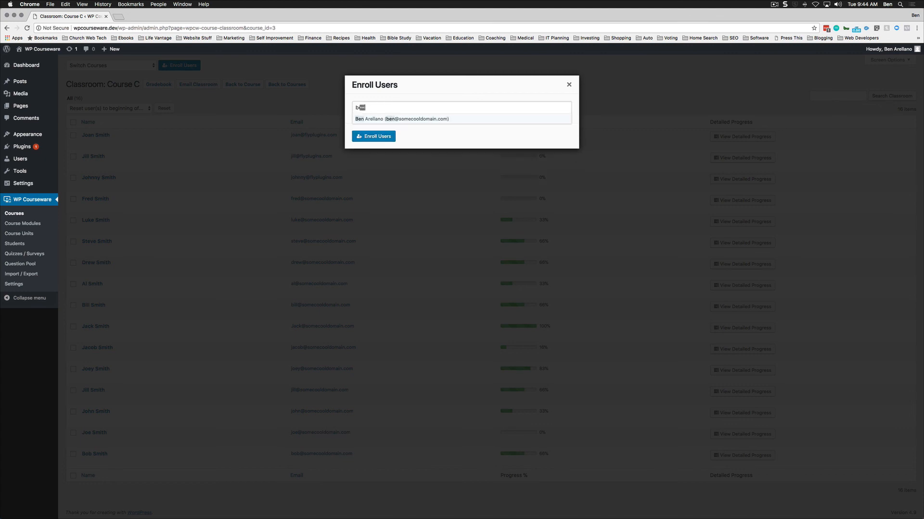
click(402, 119)
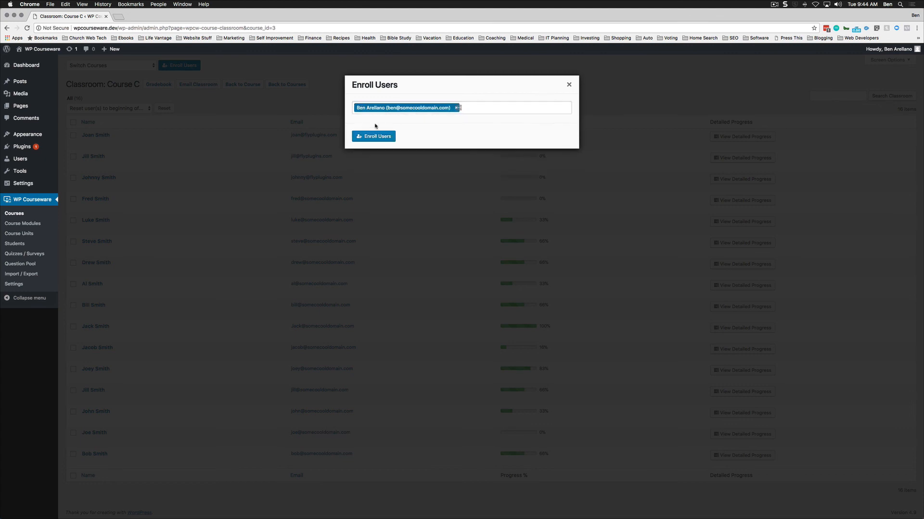
click(373, 135)
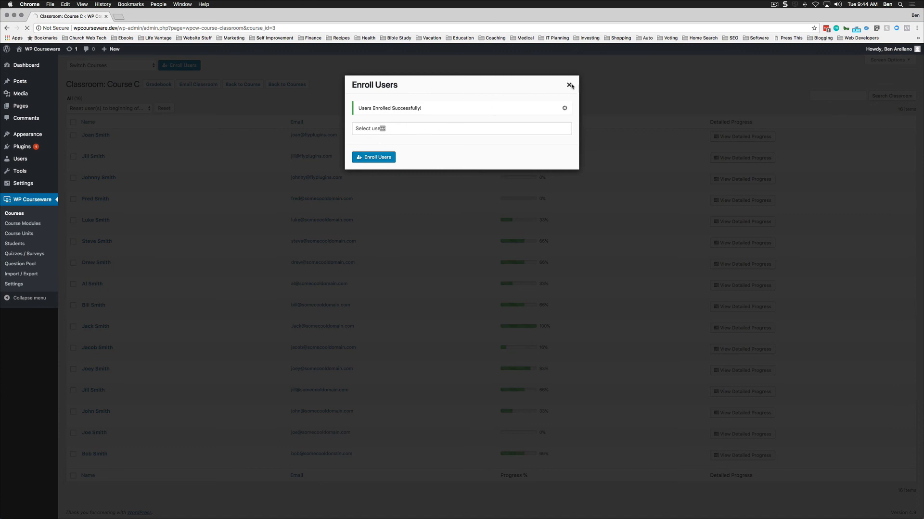
click(568, 86)
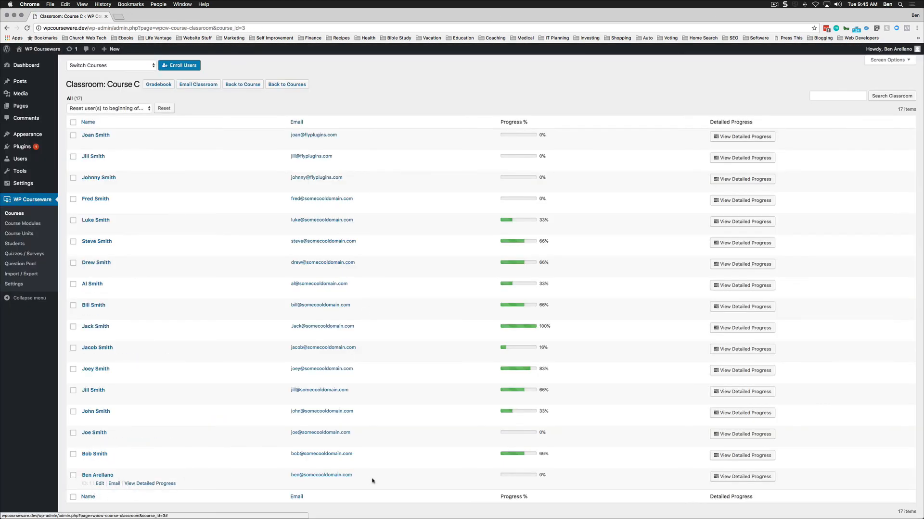
mouse_move(427, 487)
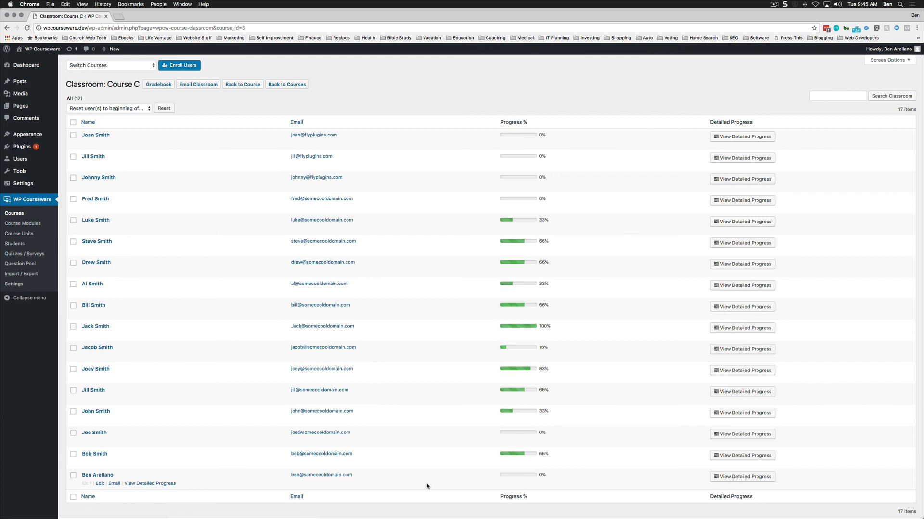